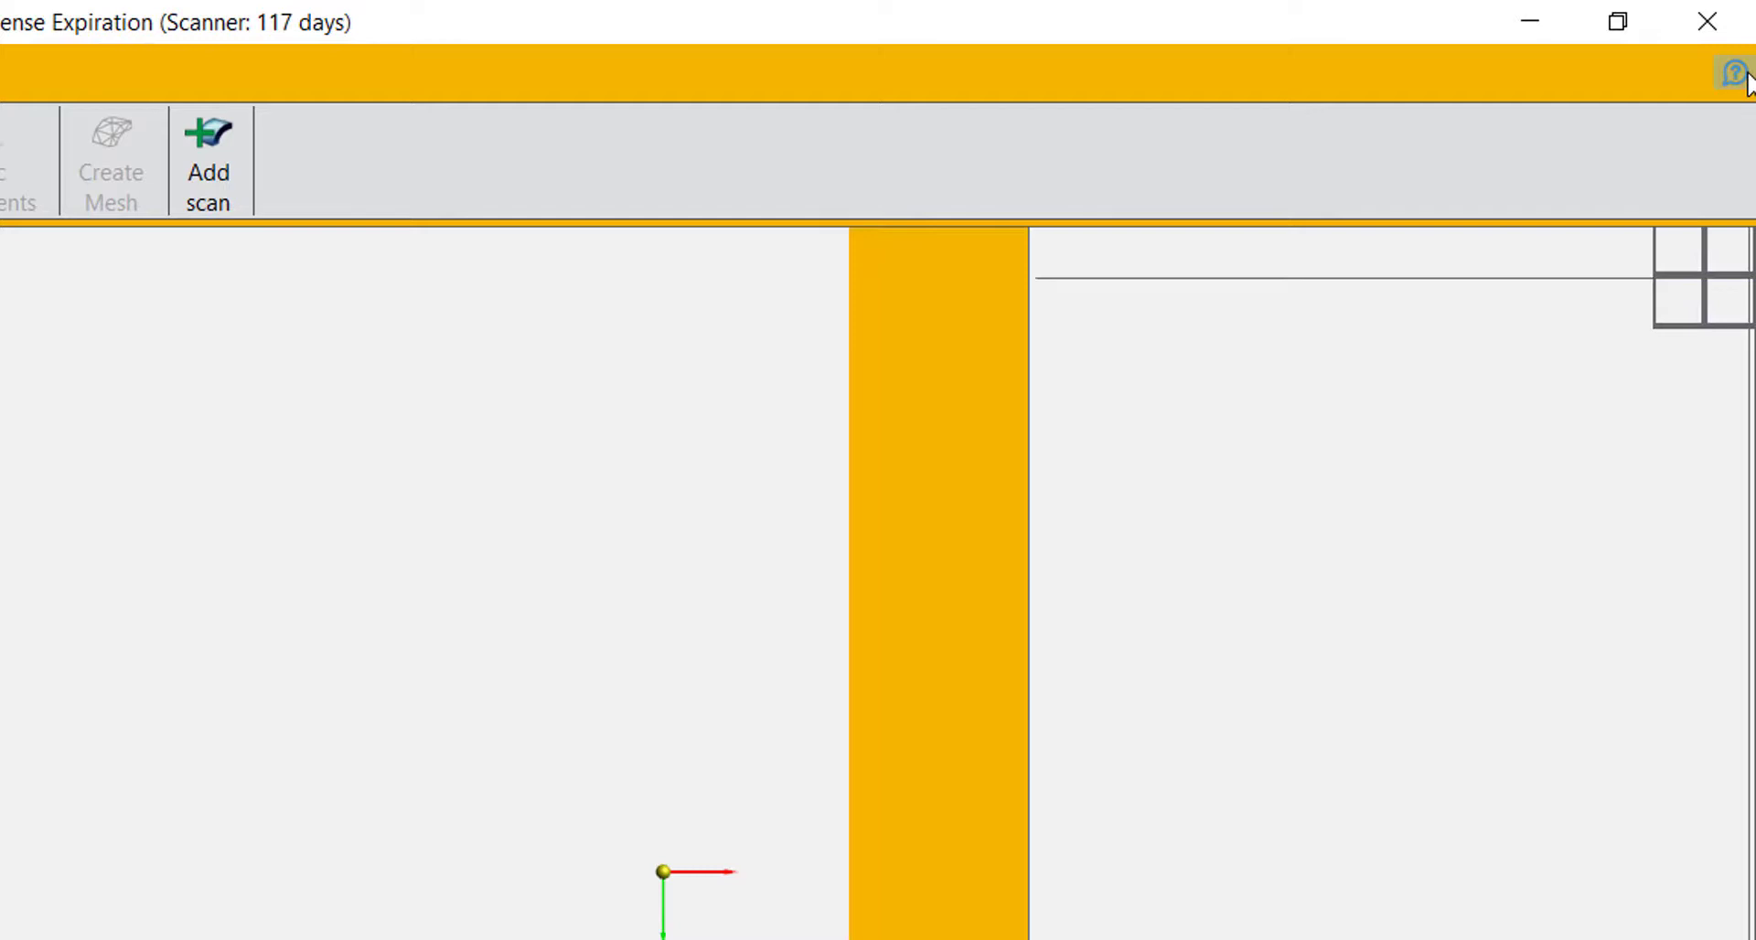
Step: Open the contextual help, scroll through it, and close it
click(1732, 74)
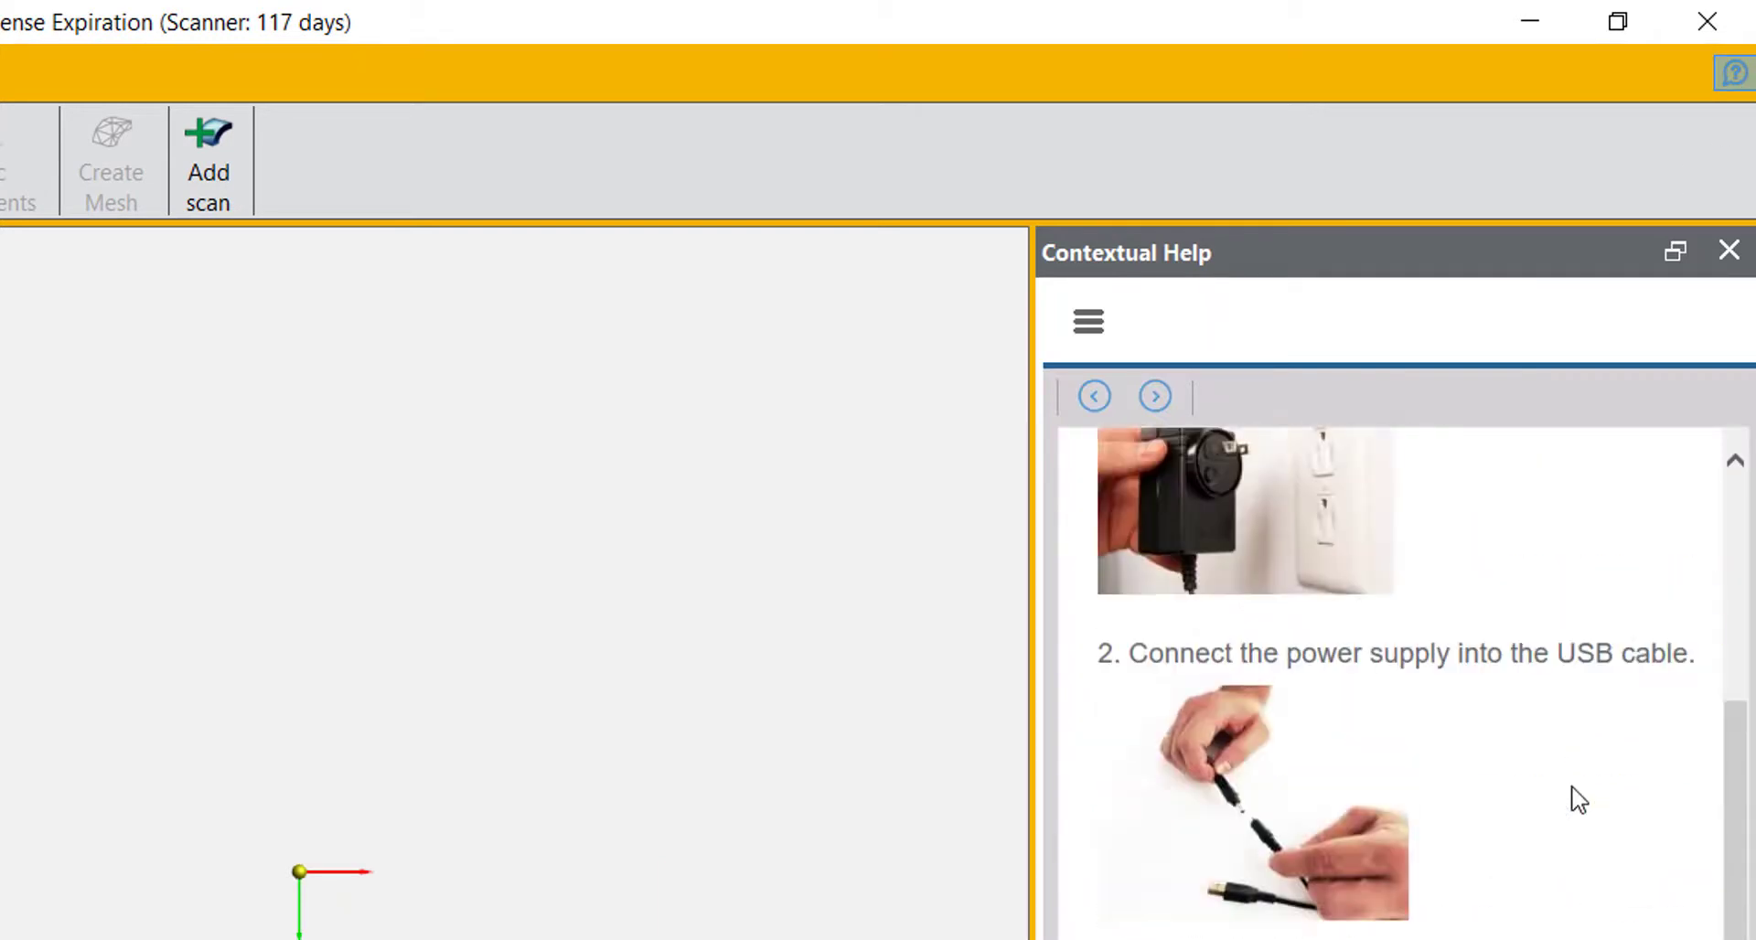
scroll(down, 3)
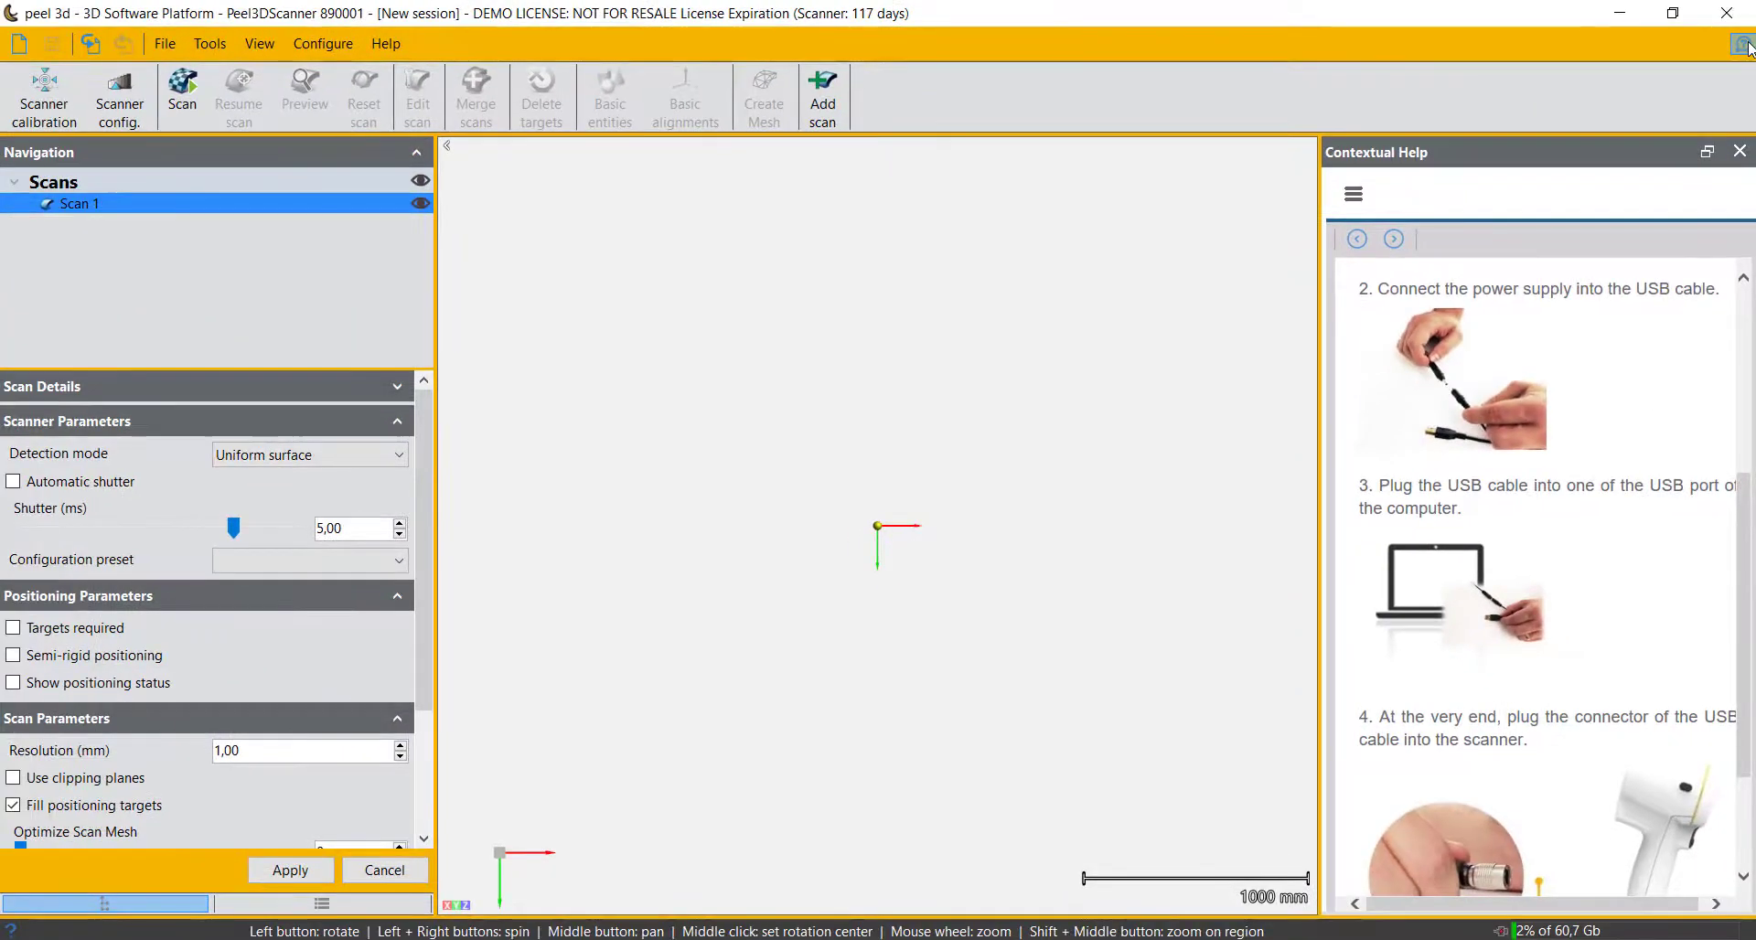
click(1740, 151)
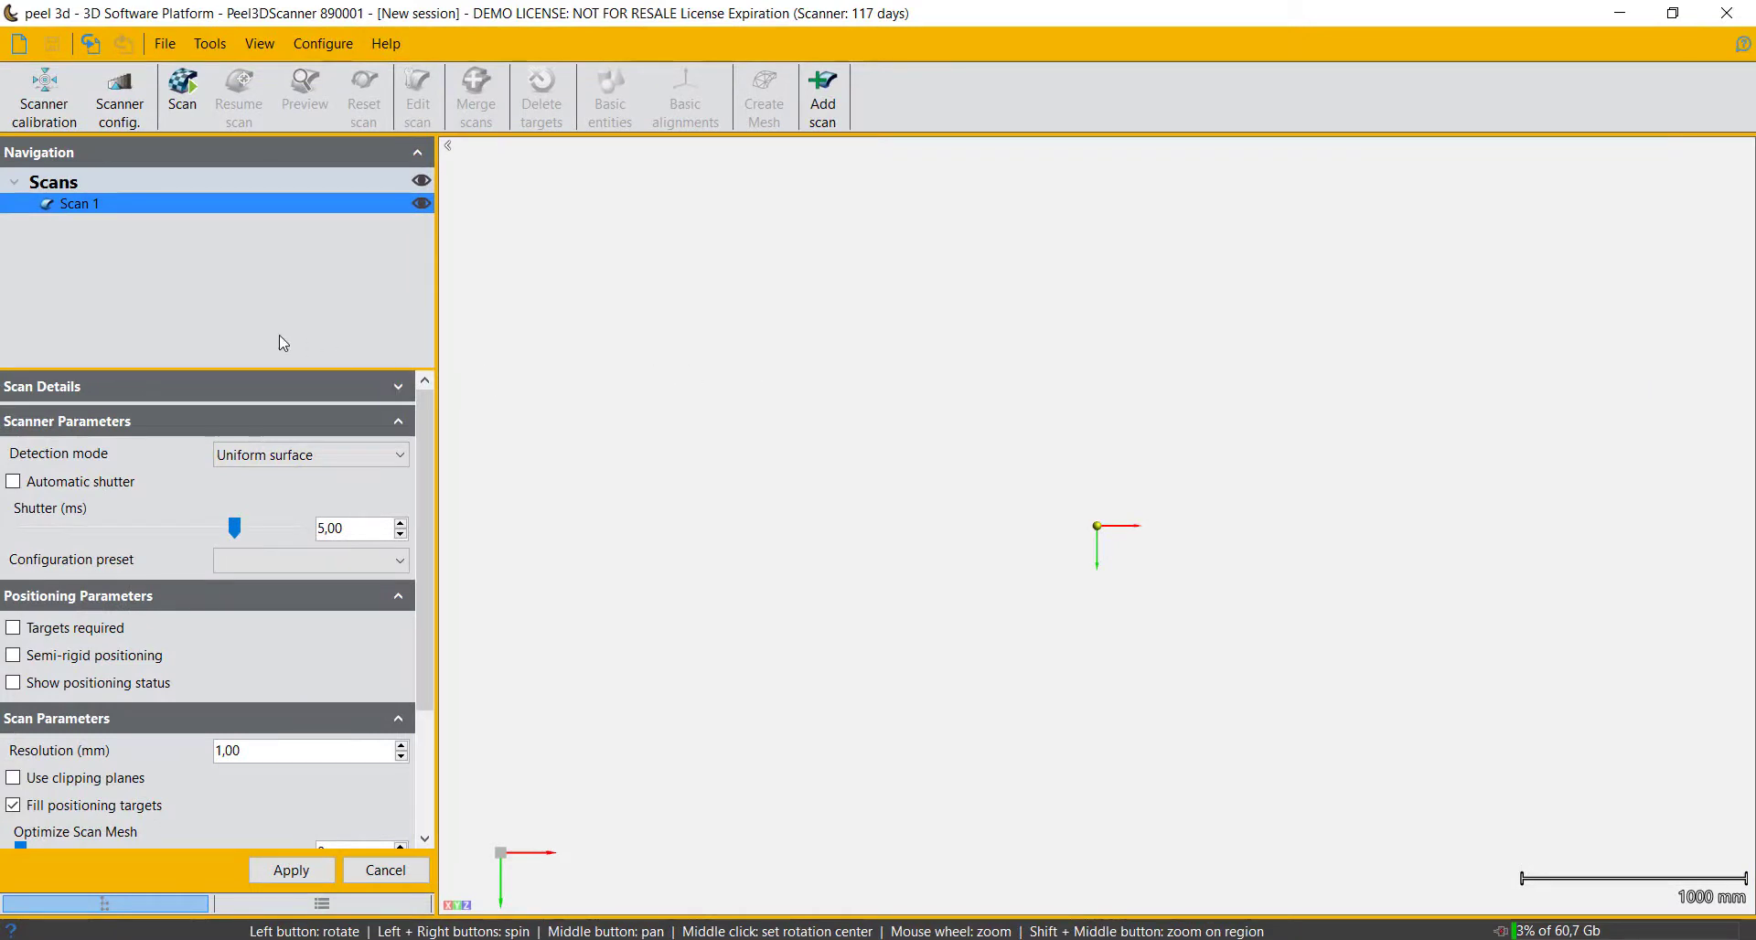
scroll(down, 3)
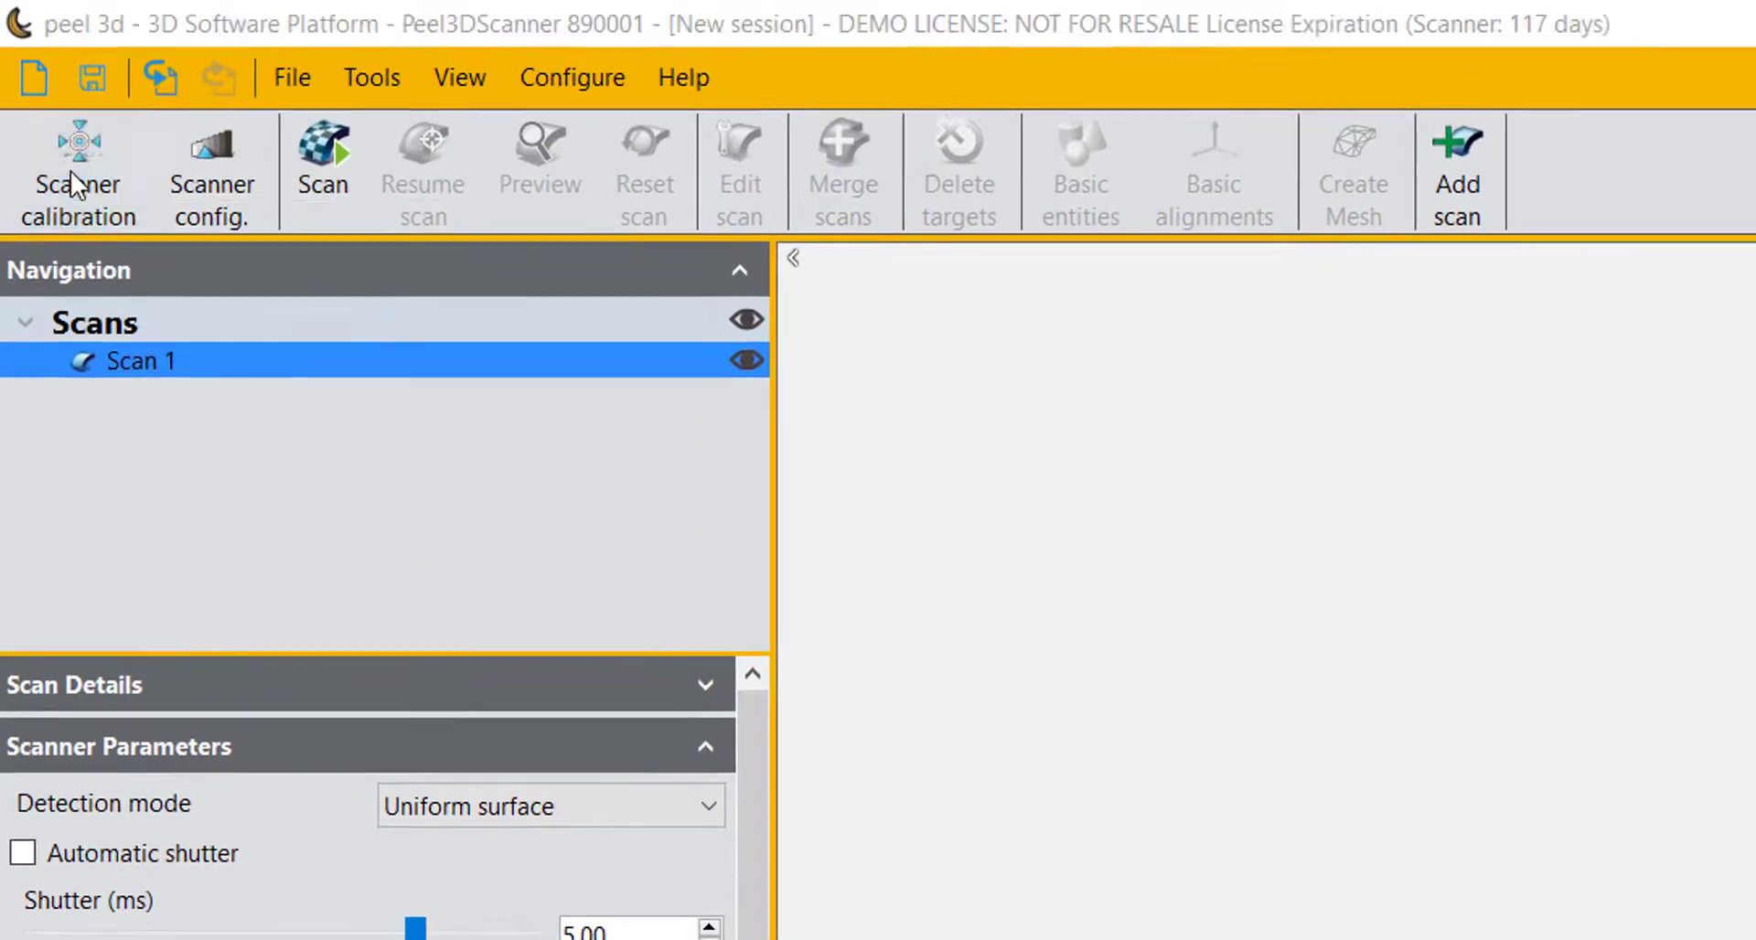
Step: Start and leave scanner calibration, then view detection modes without changing them
click(79, 174)
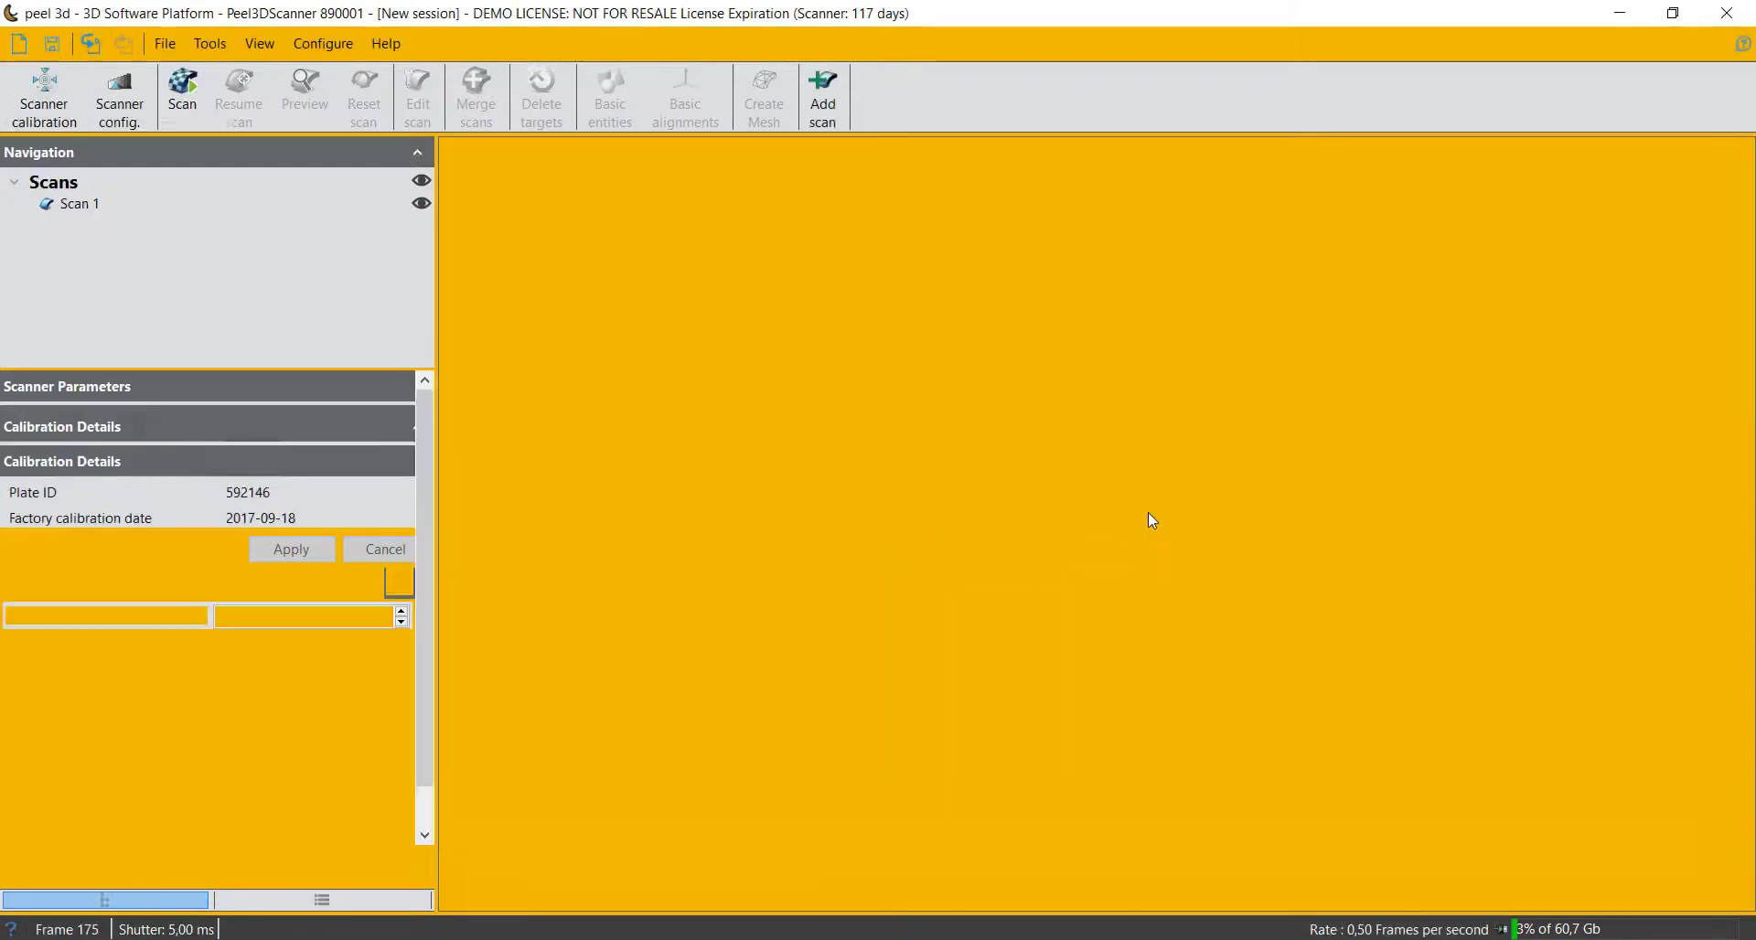
click(80, 204)
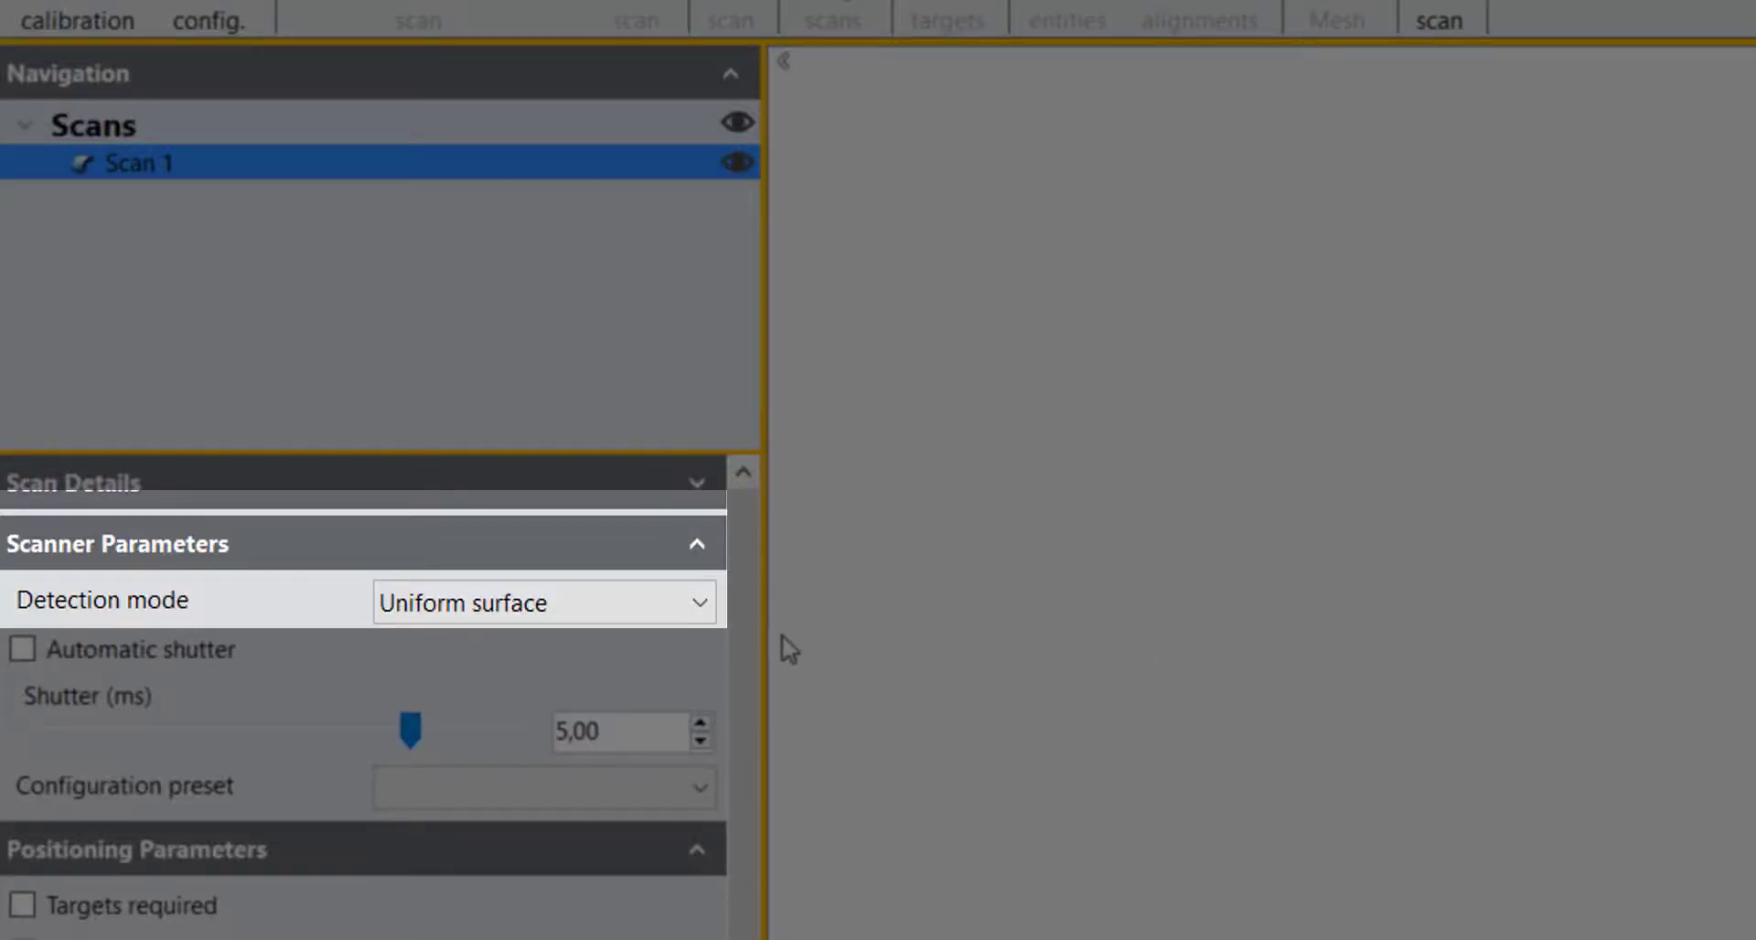
click(698, 602)
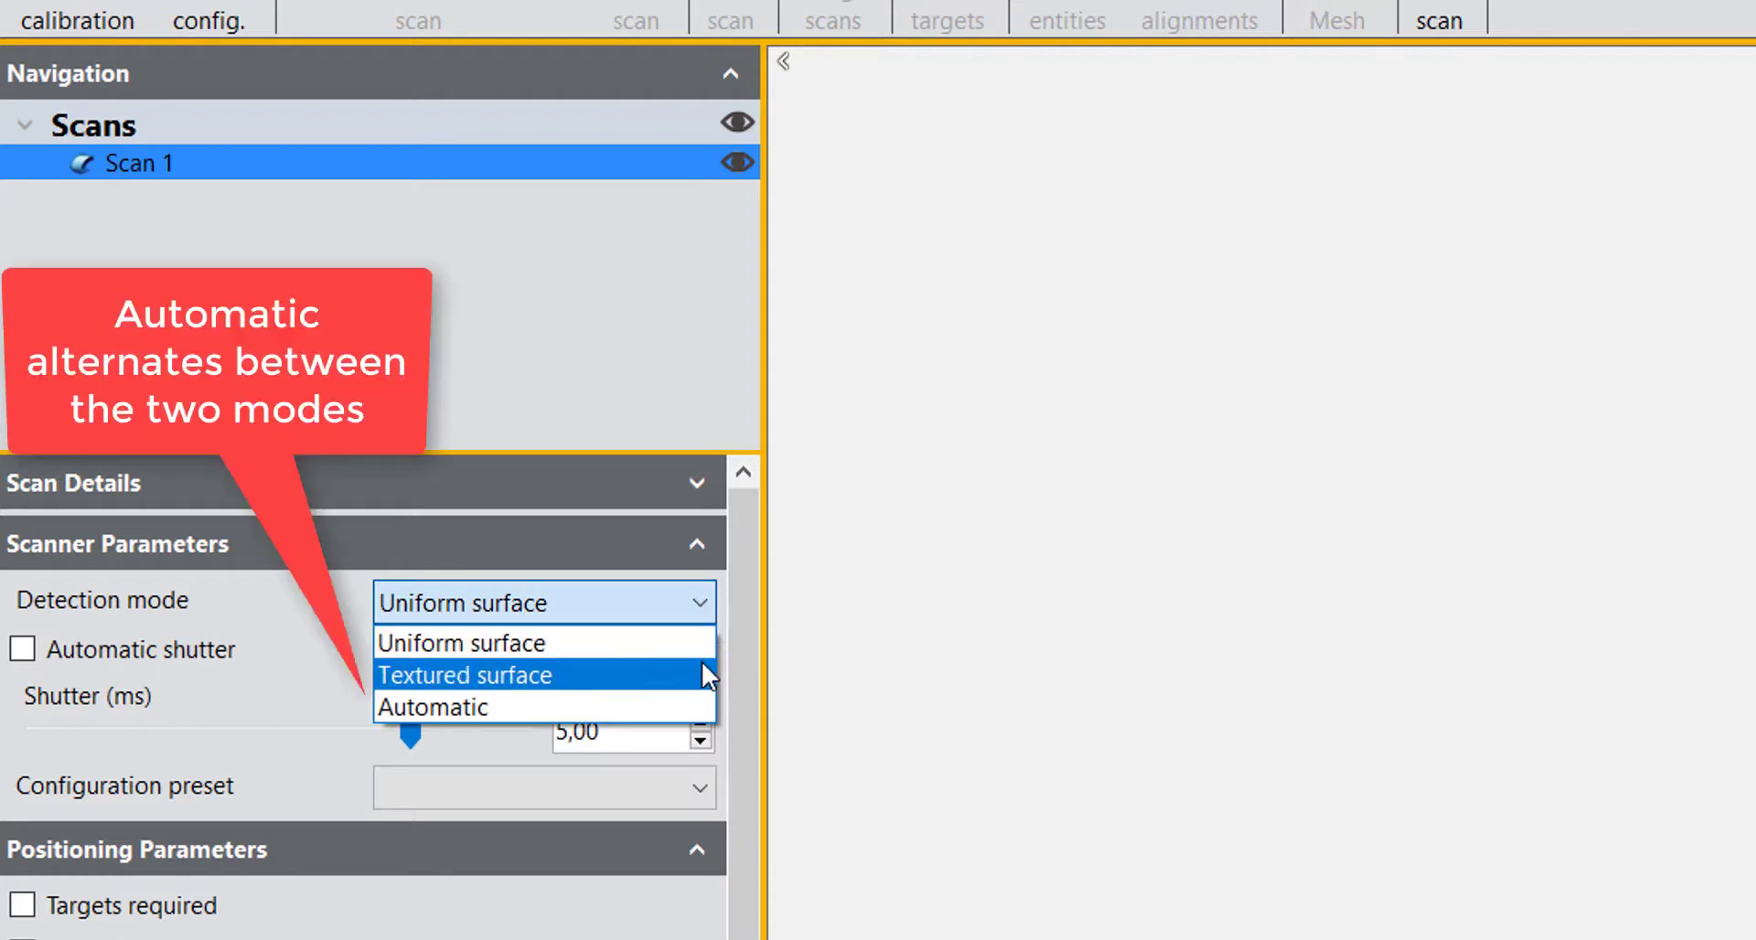
mouse_move(695, 643)
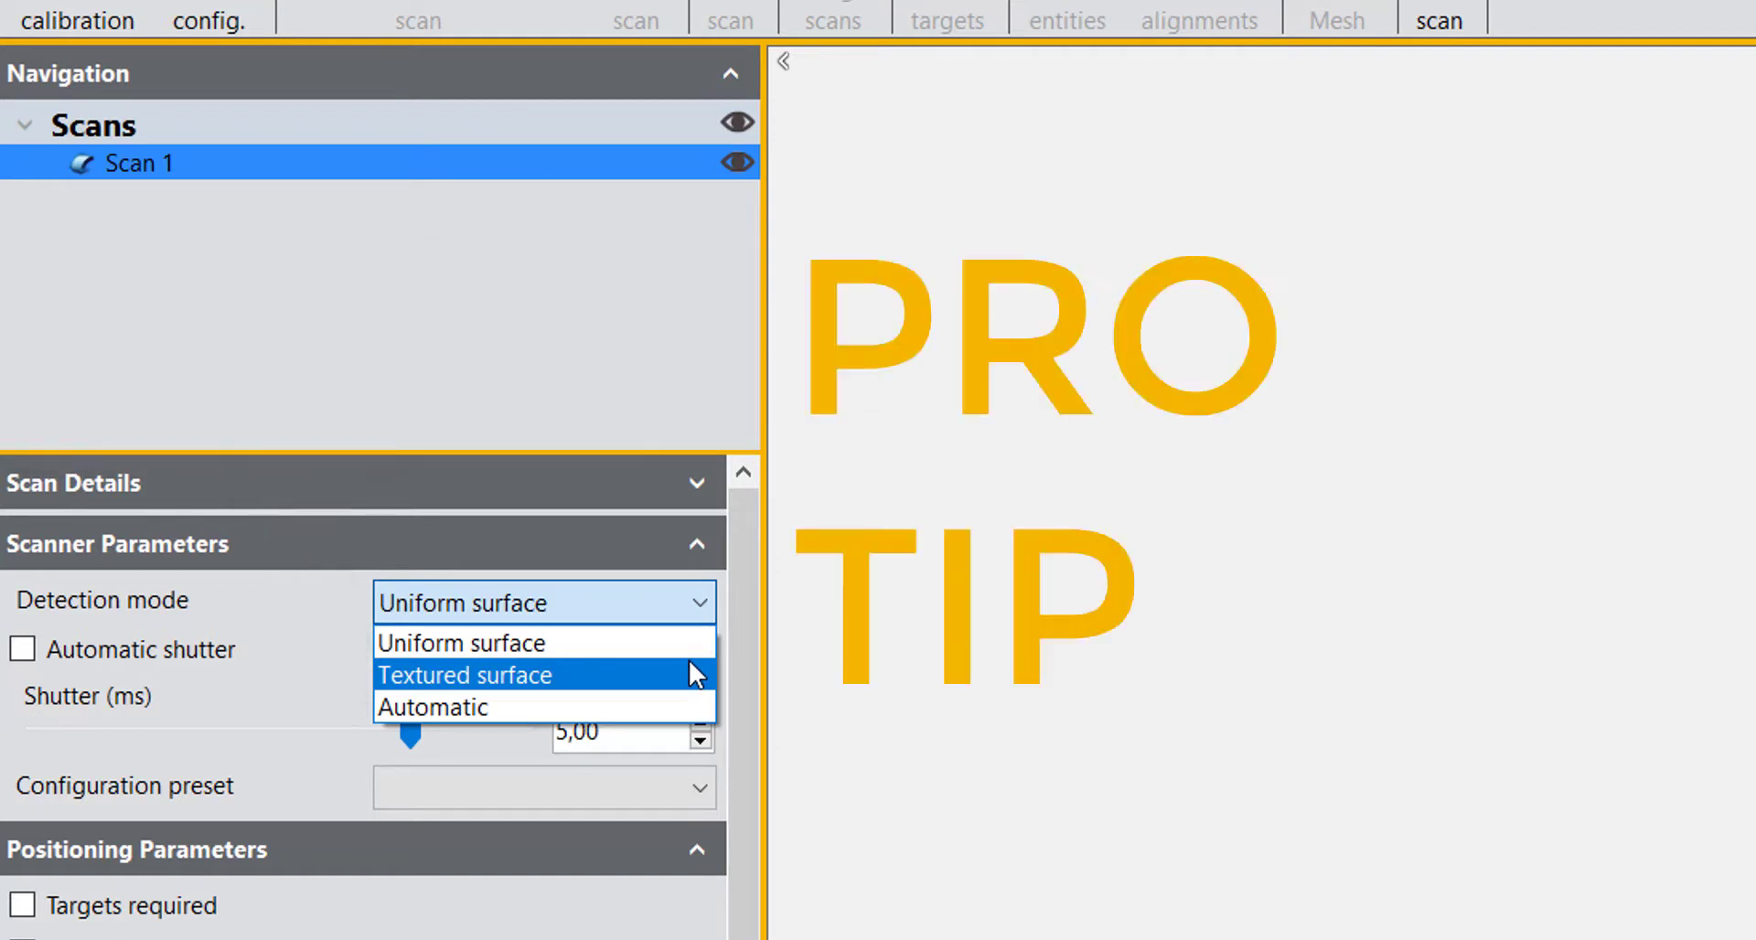
click(460, 641)
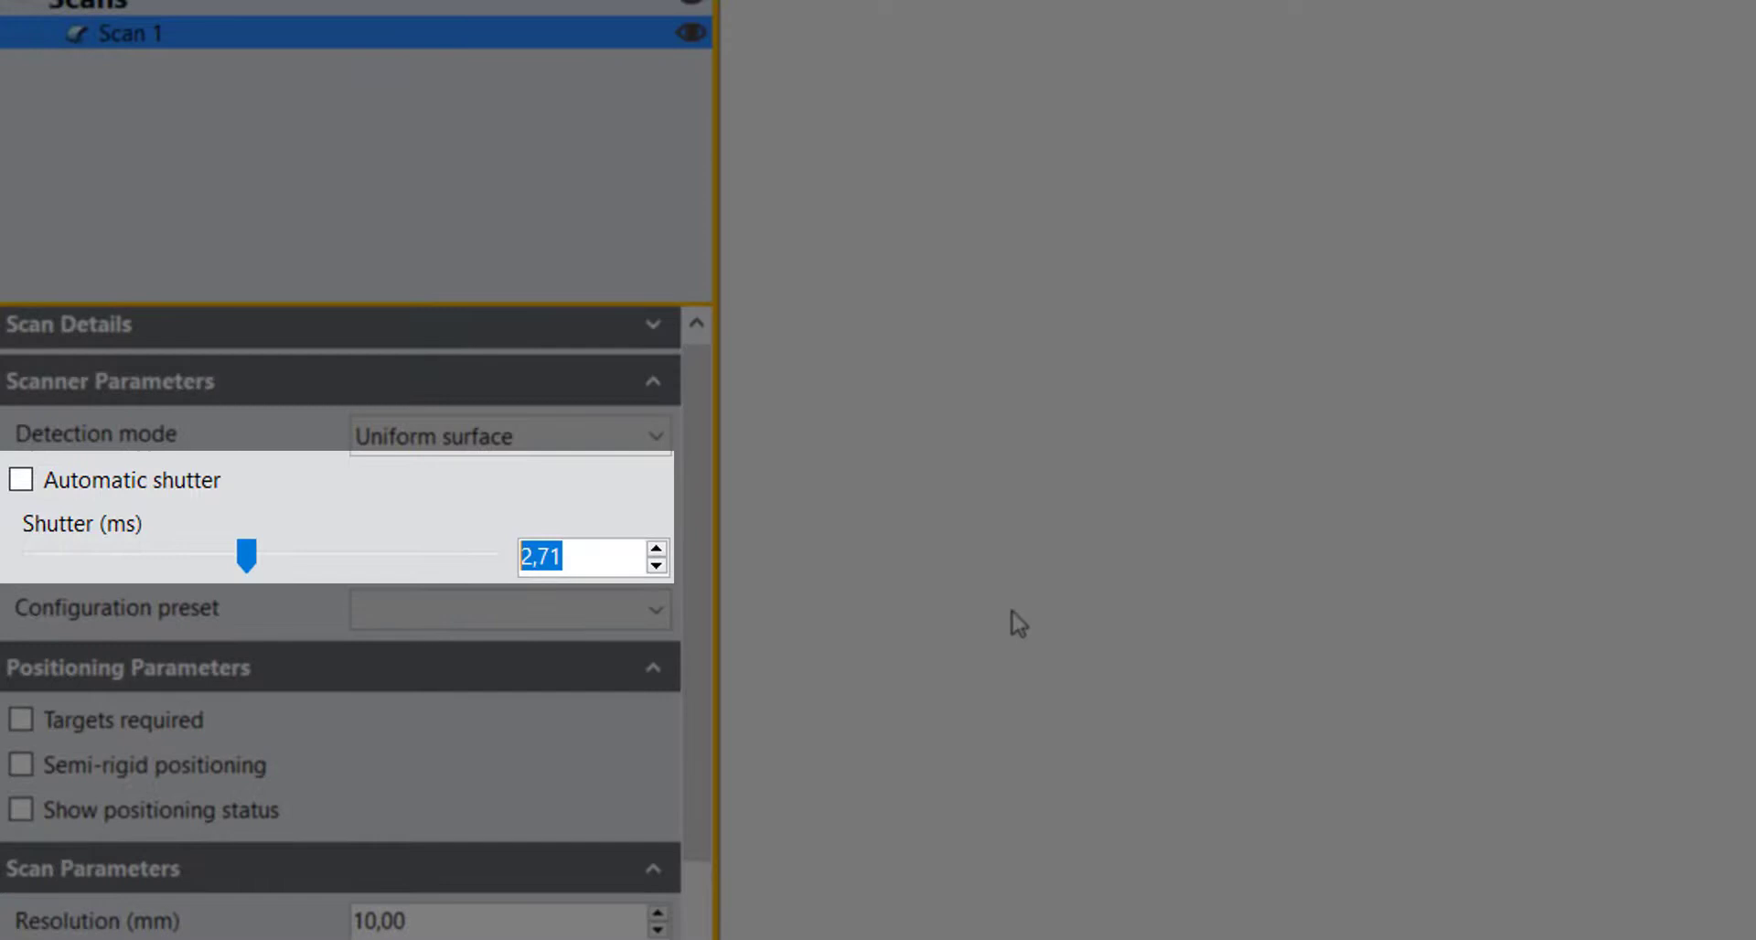
Step: Sweep the Shutter slider between 1,34 and 8,00 ms, settling at 4,38 ms with Automatic shutter off
drag(246, 556, 334, 556)
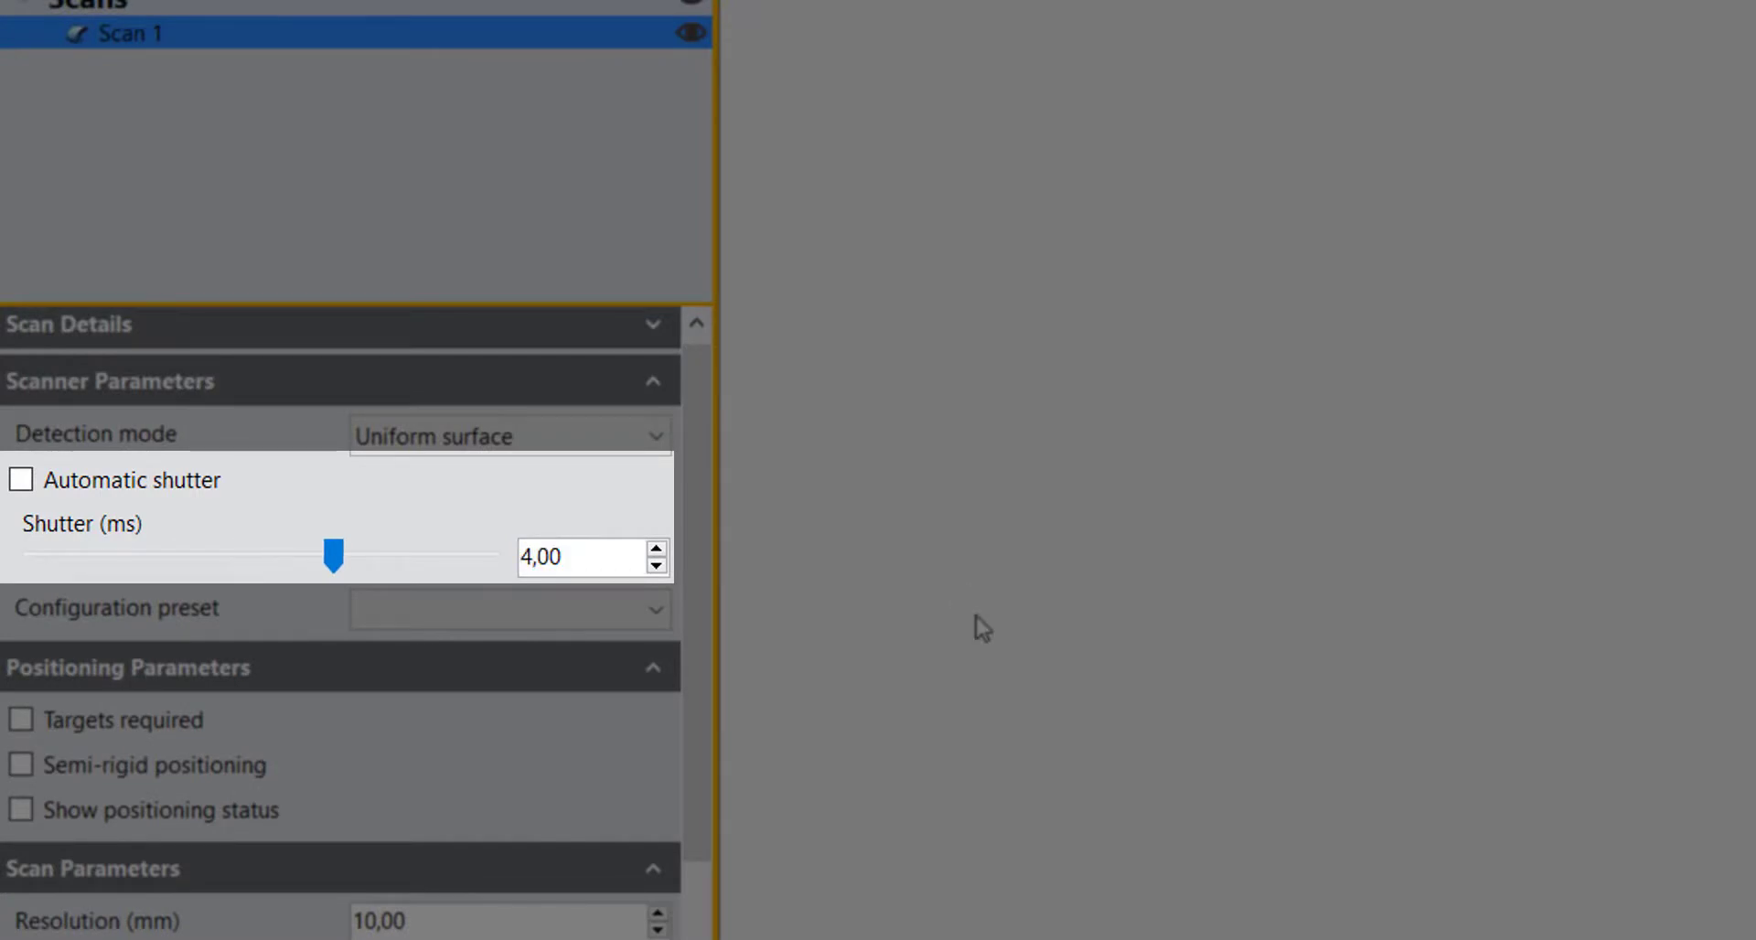
drag(334, 556, 325, 556)
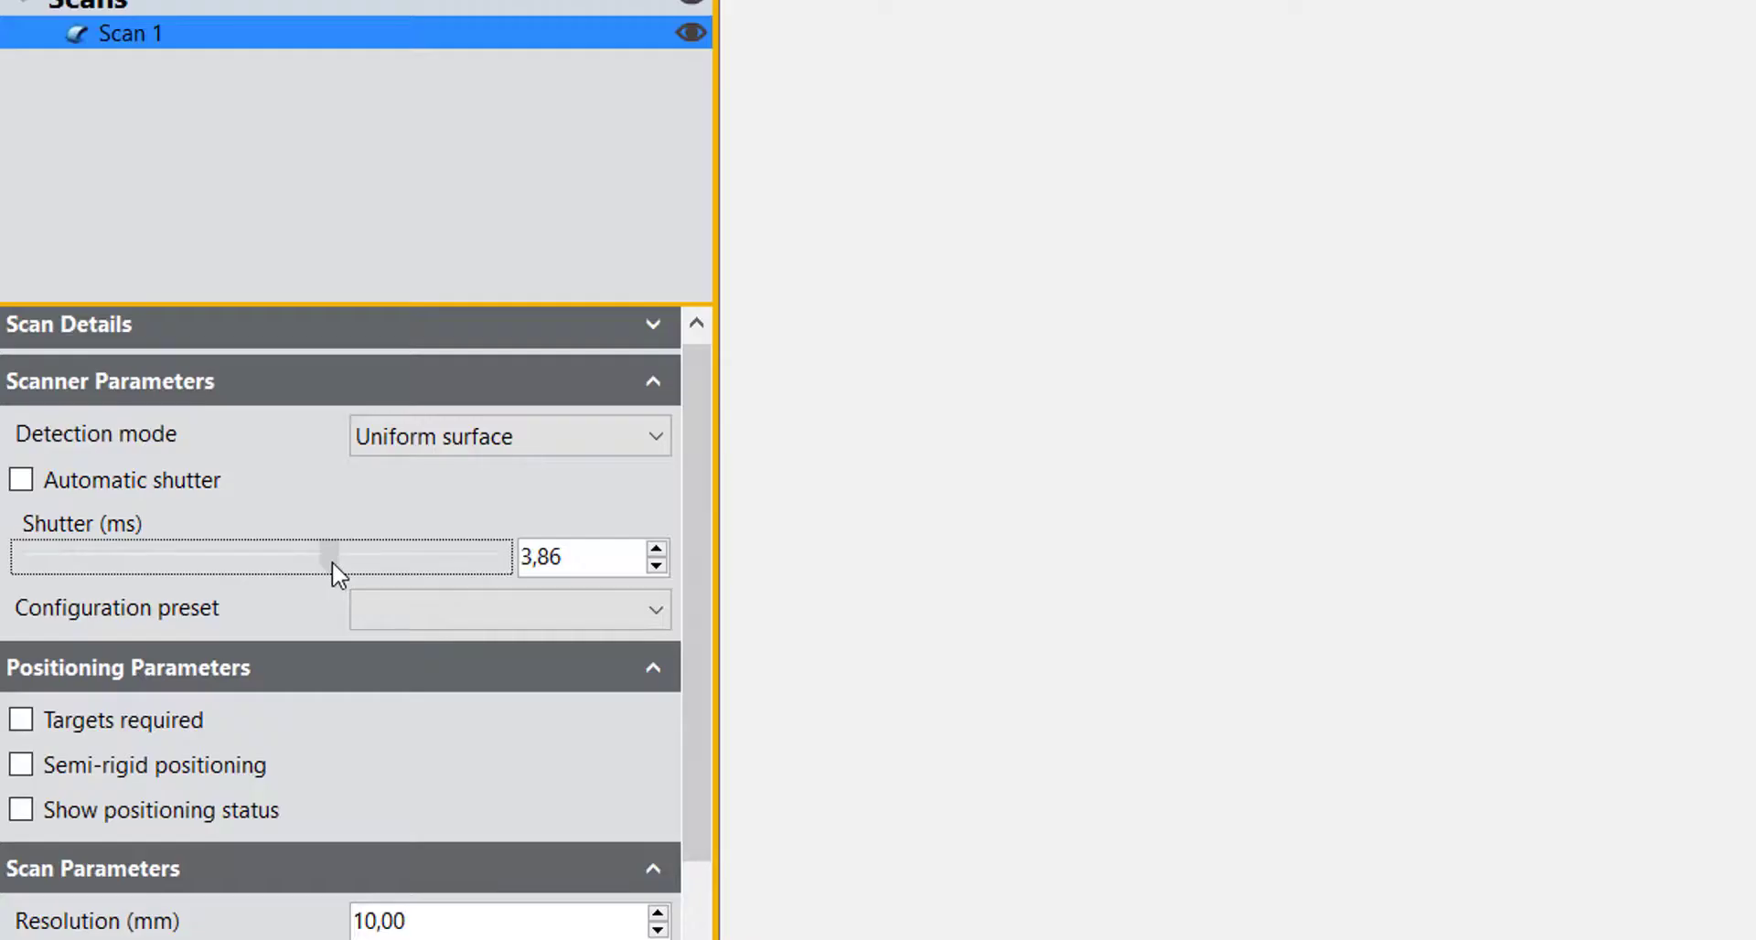
drag(323, 557, 99, 557)
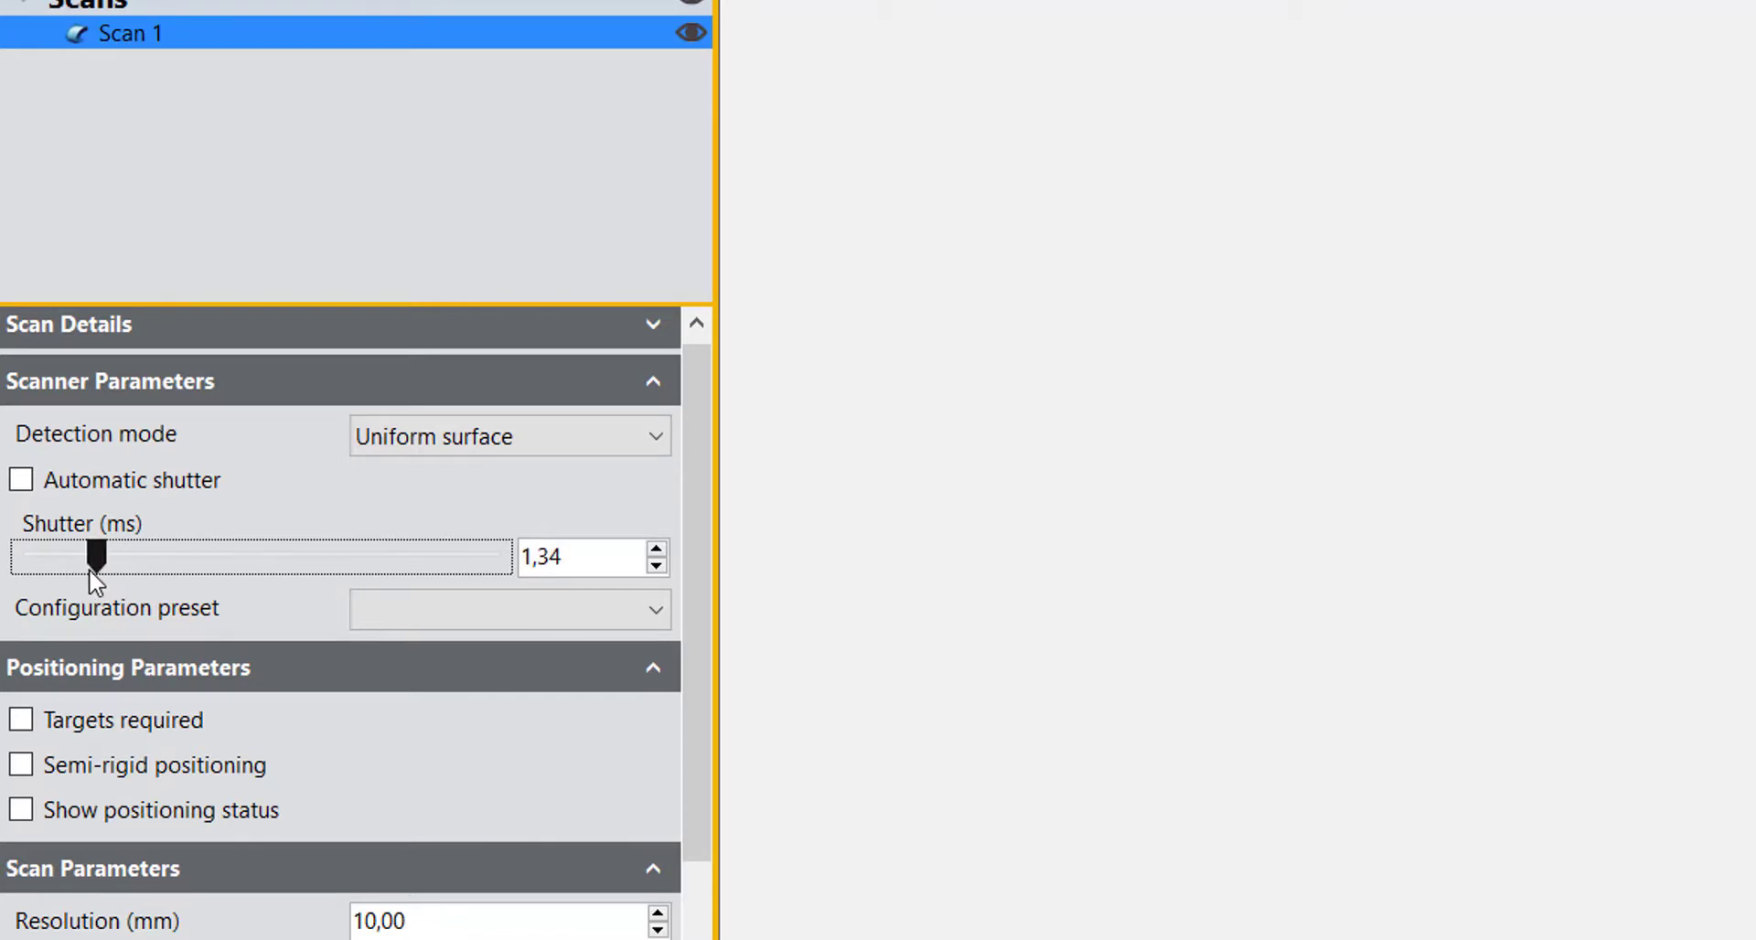
drag(95, 557, 145, 557)
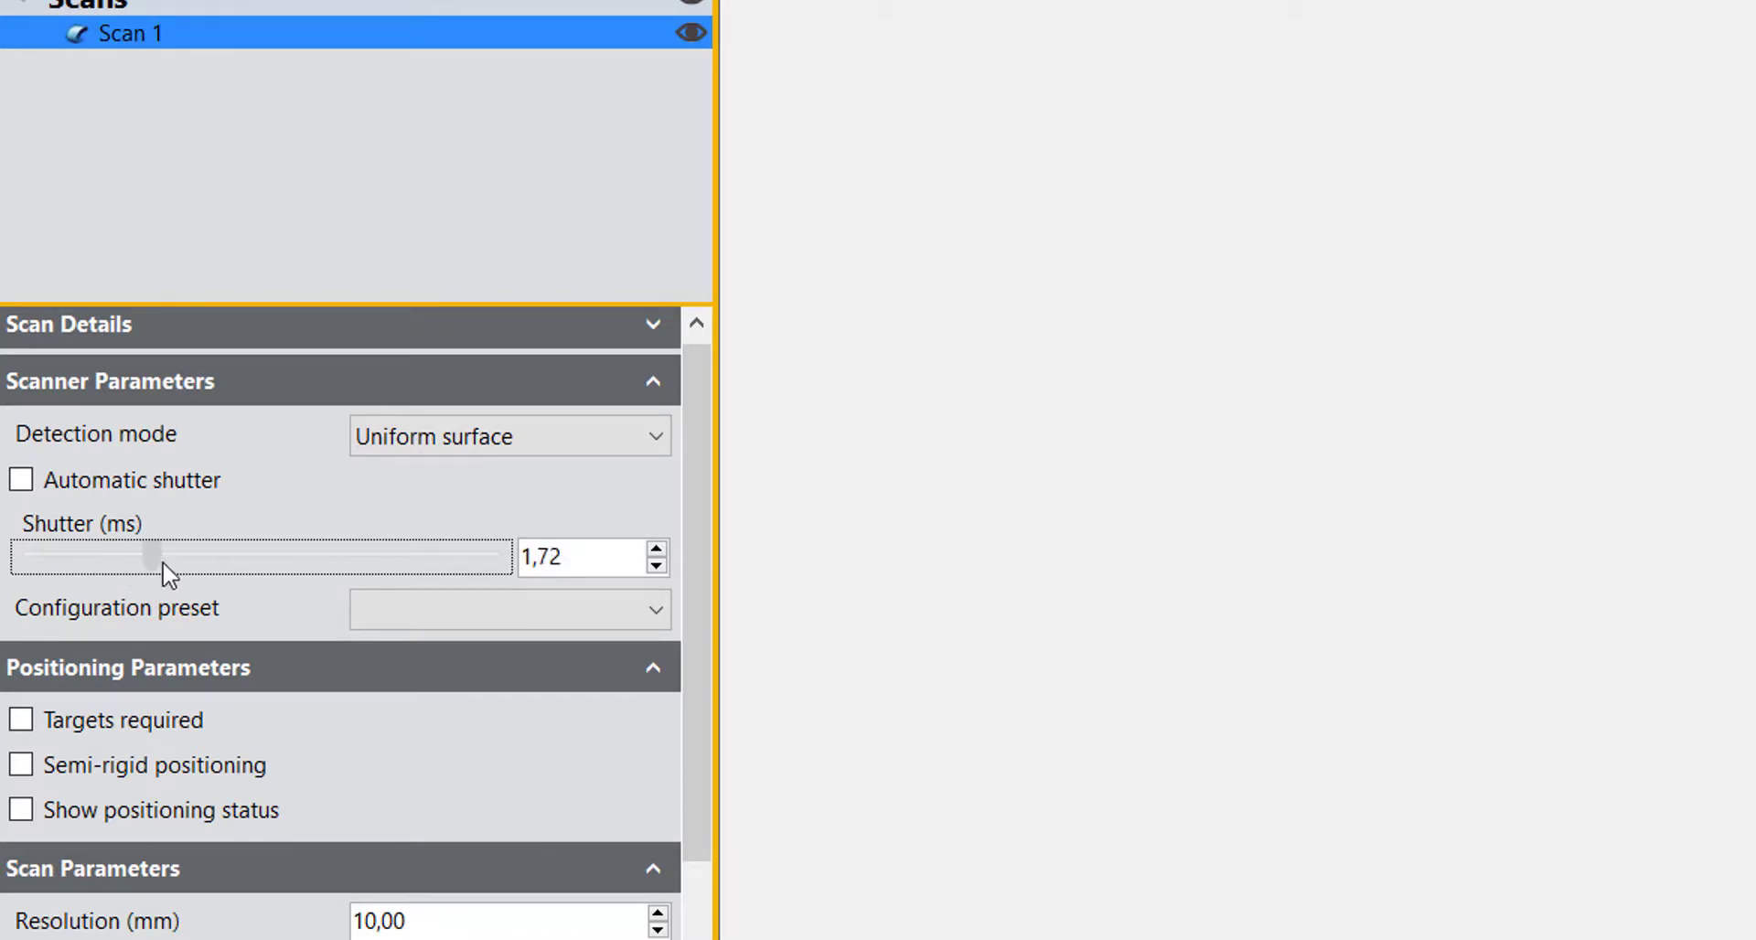
drag(150, 557, 482, 557)
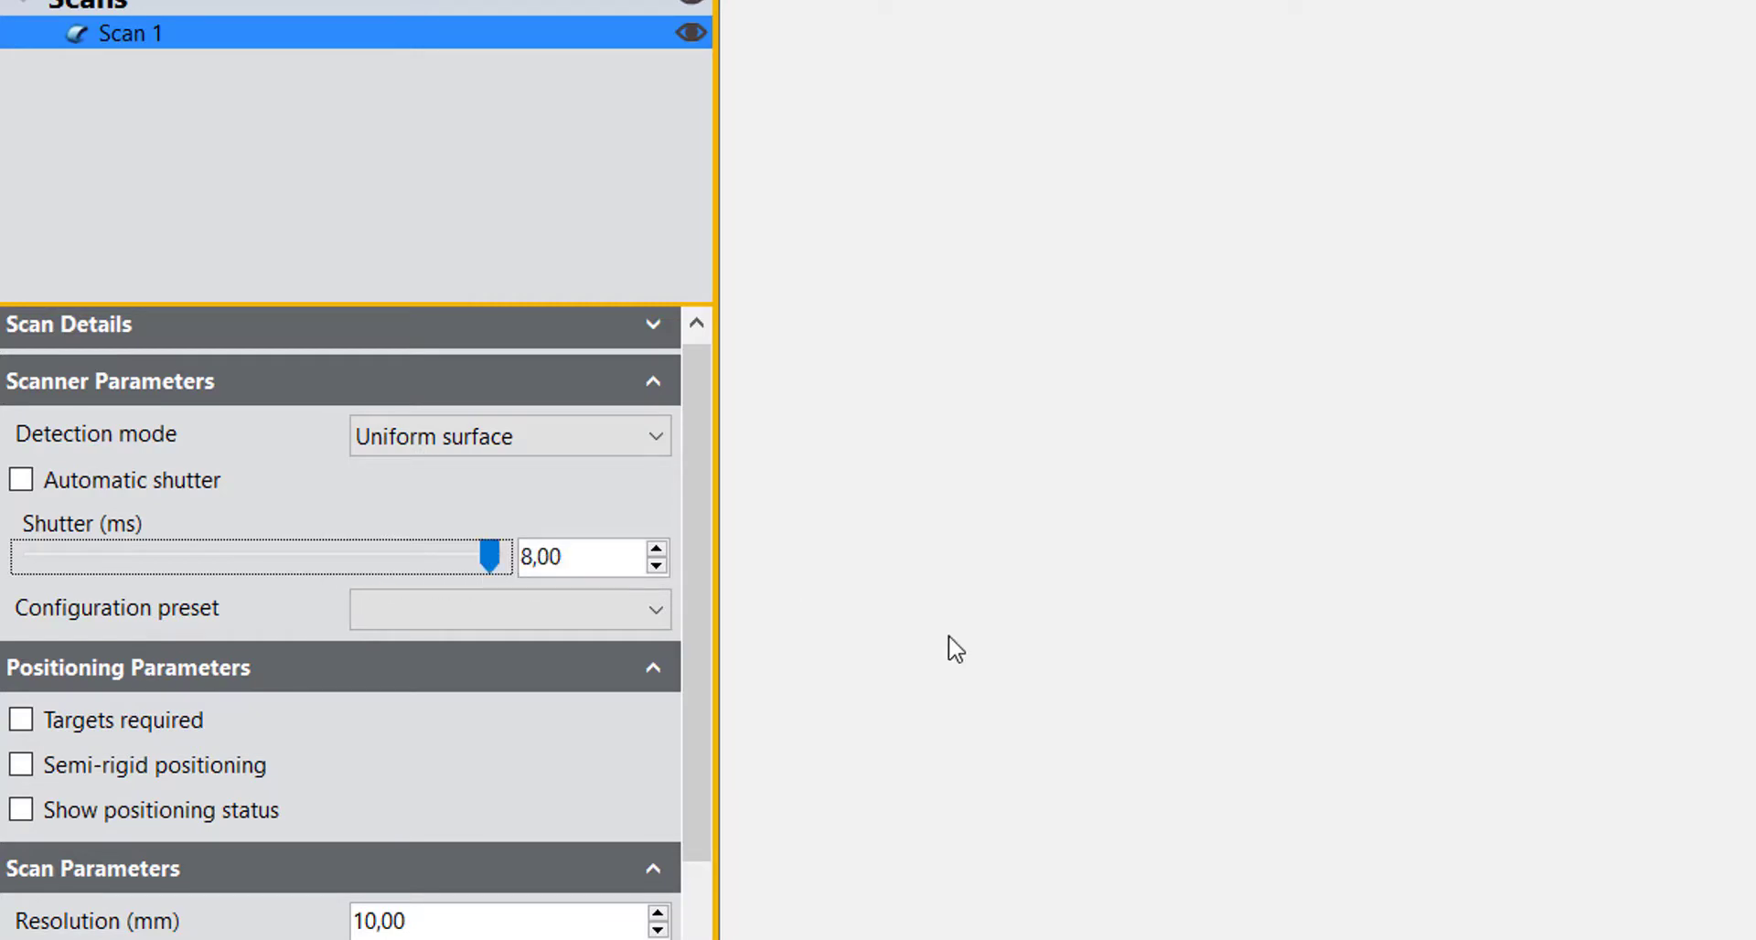
mouse_move(1103, 673)
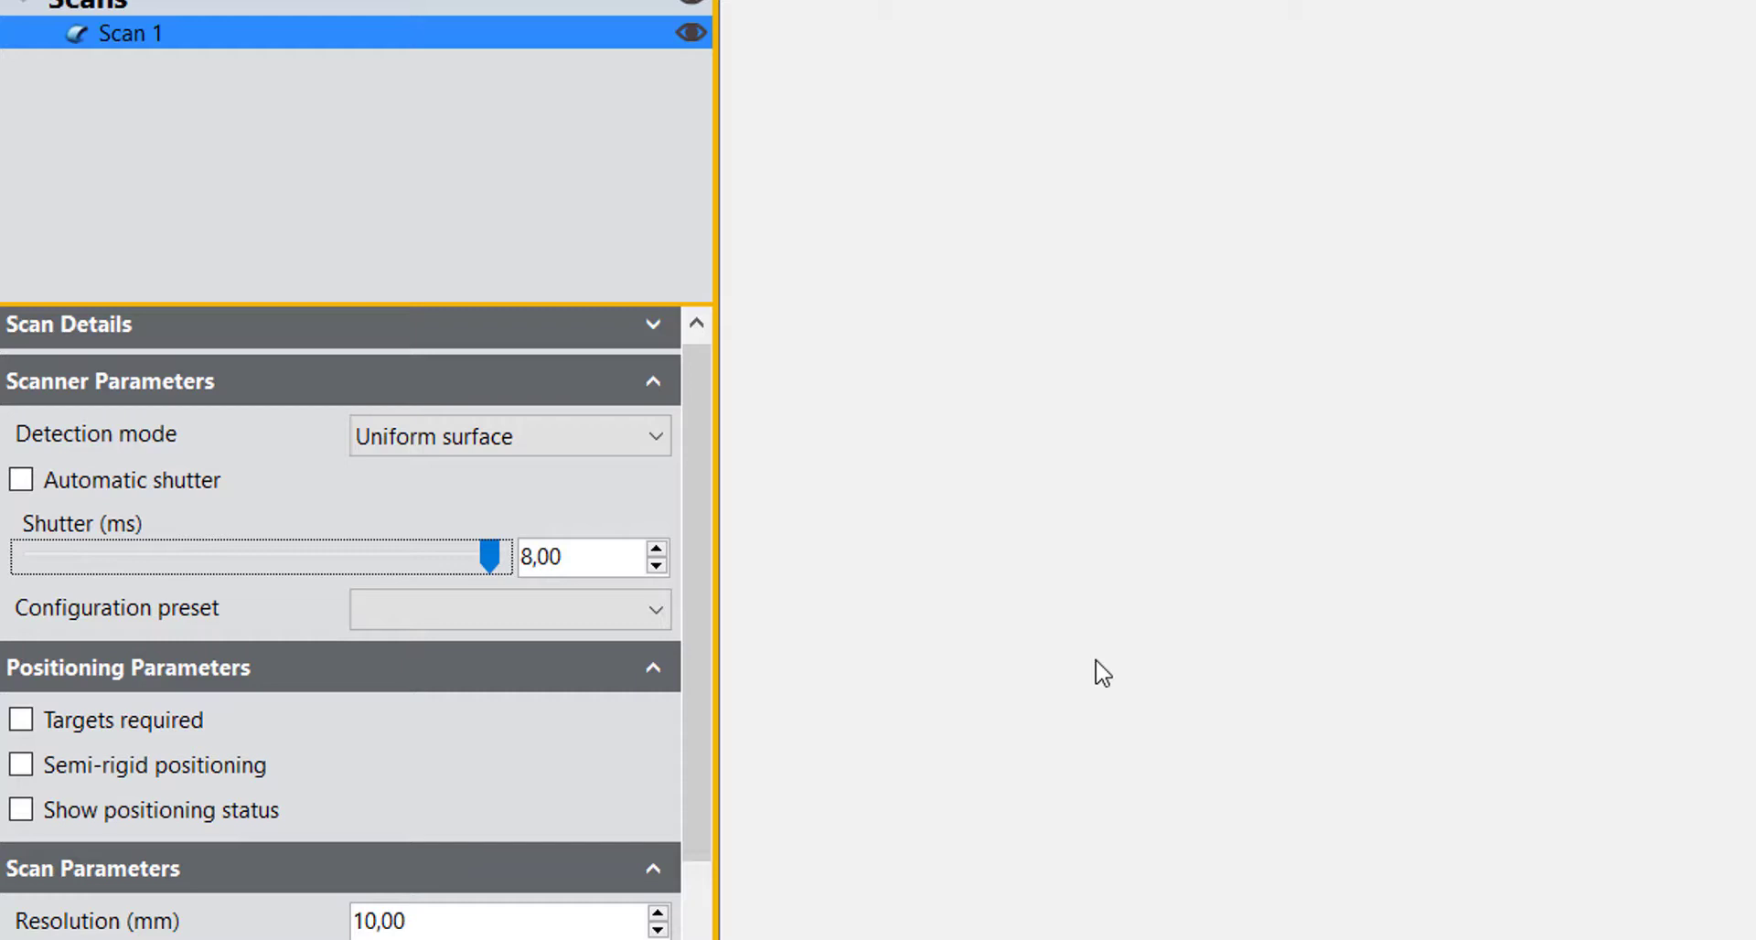
drag(489, 557, 359, 557)
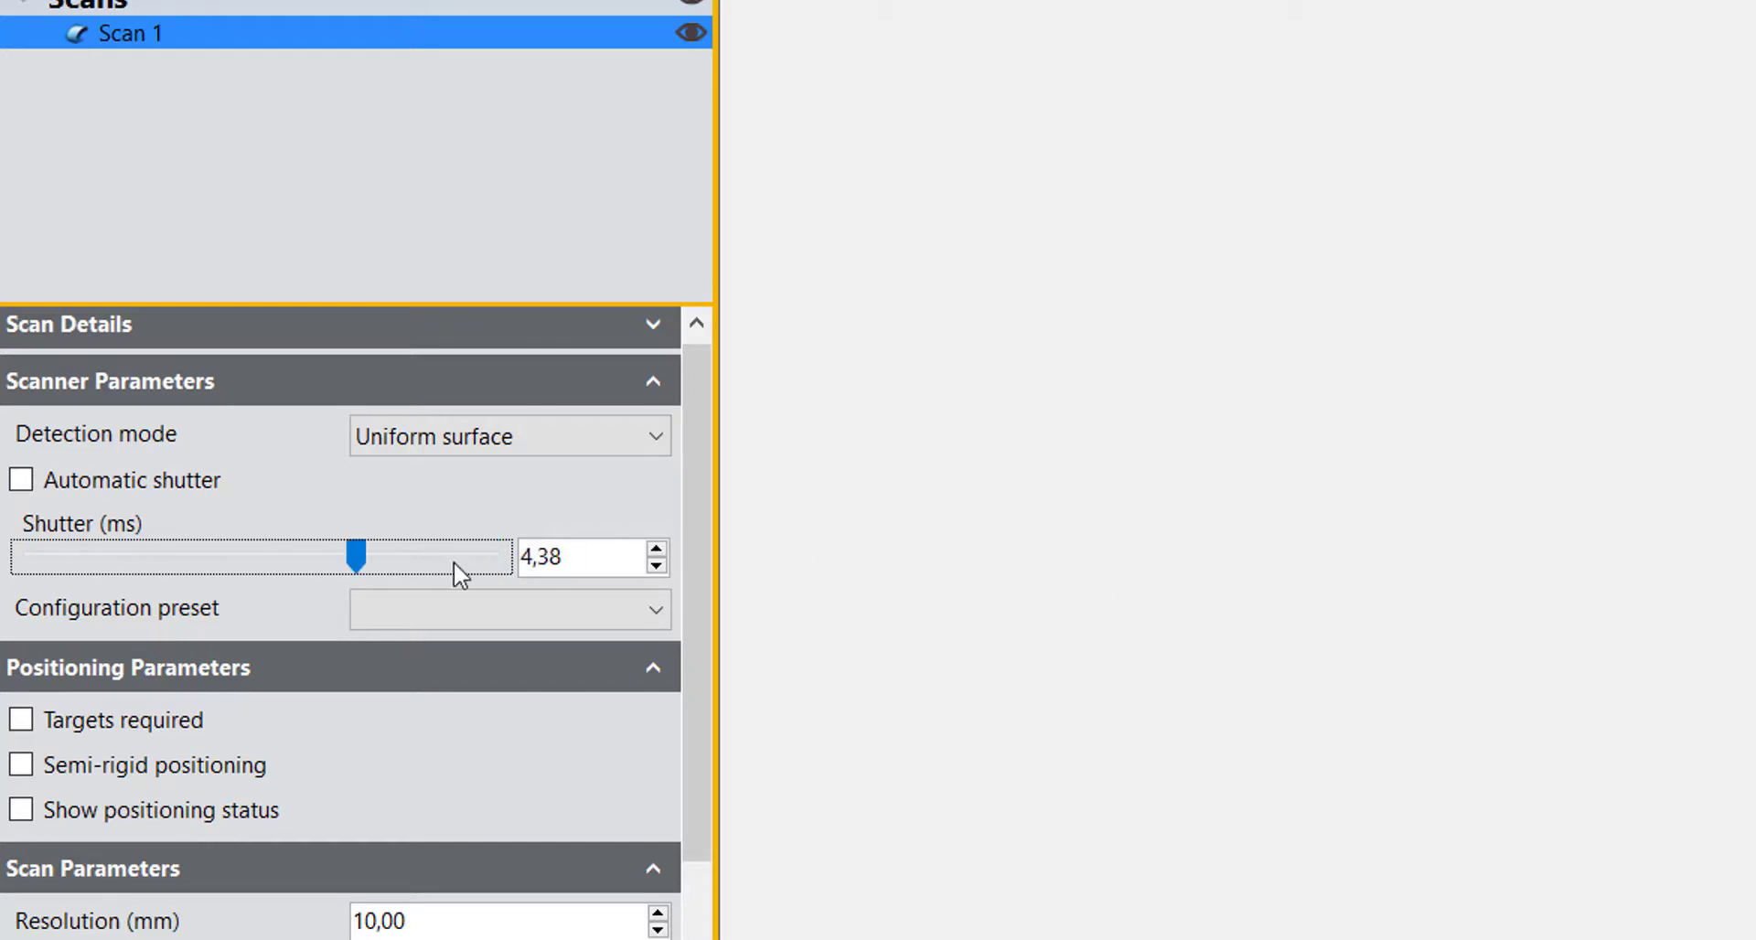
click(20, 479)
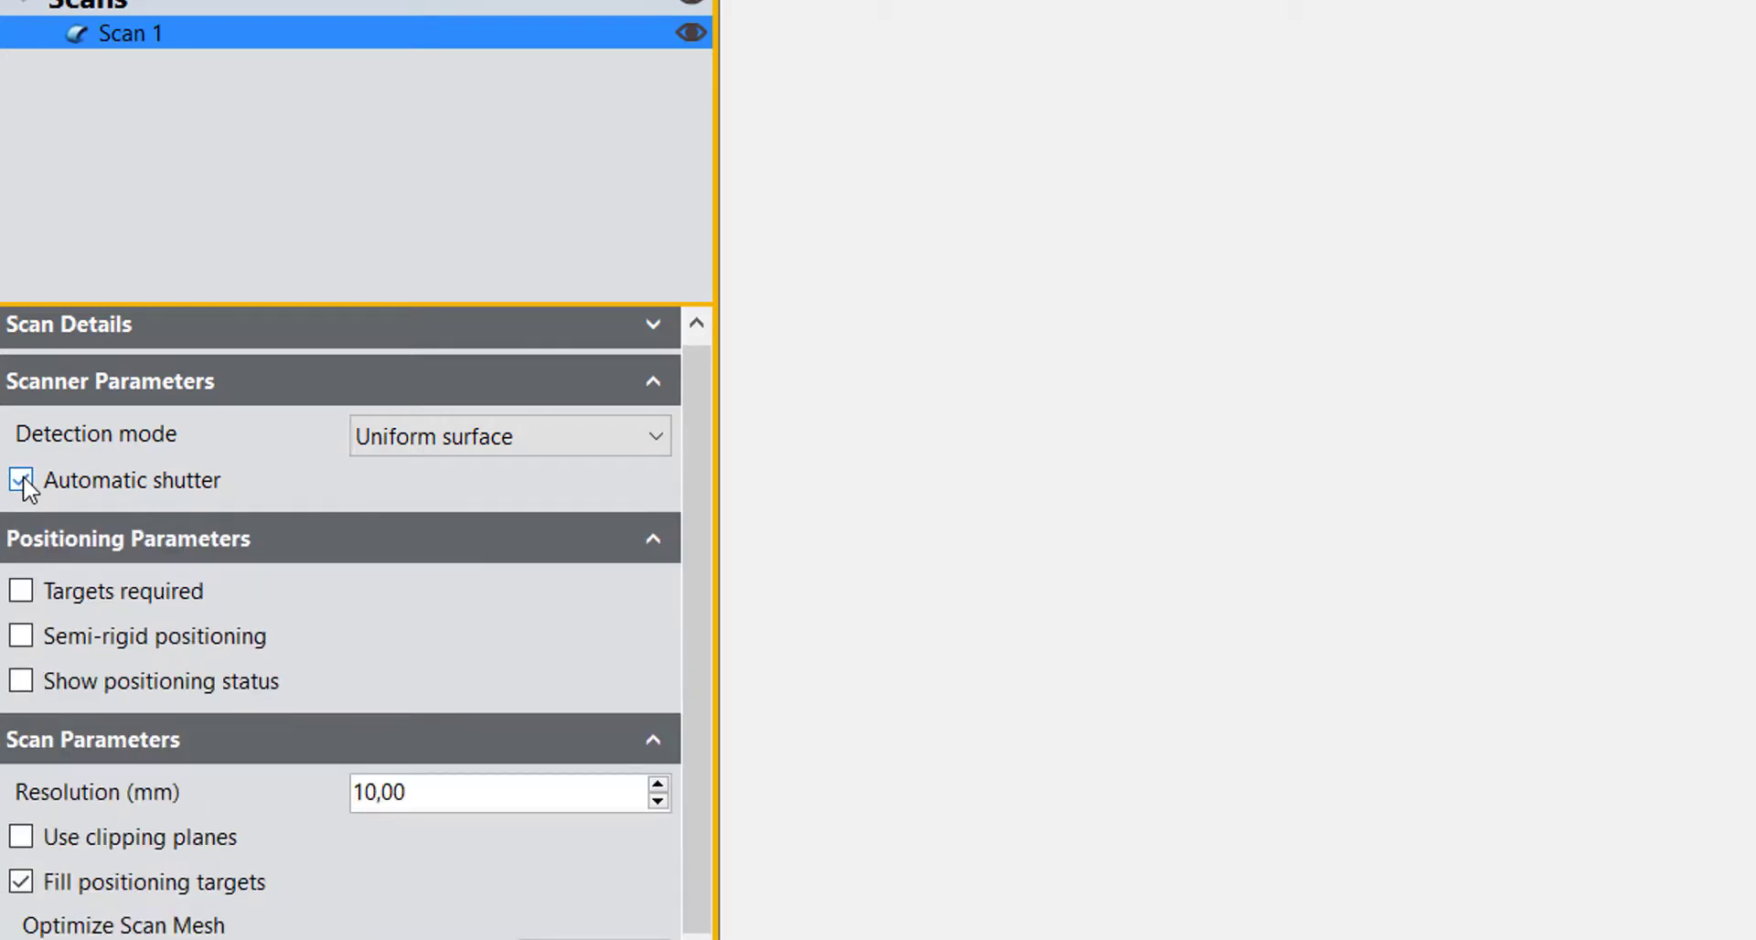
click(21, 480)
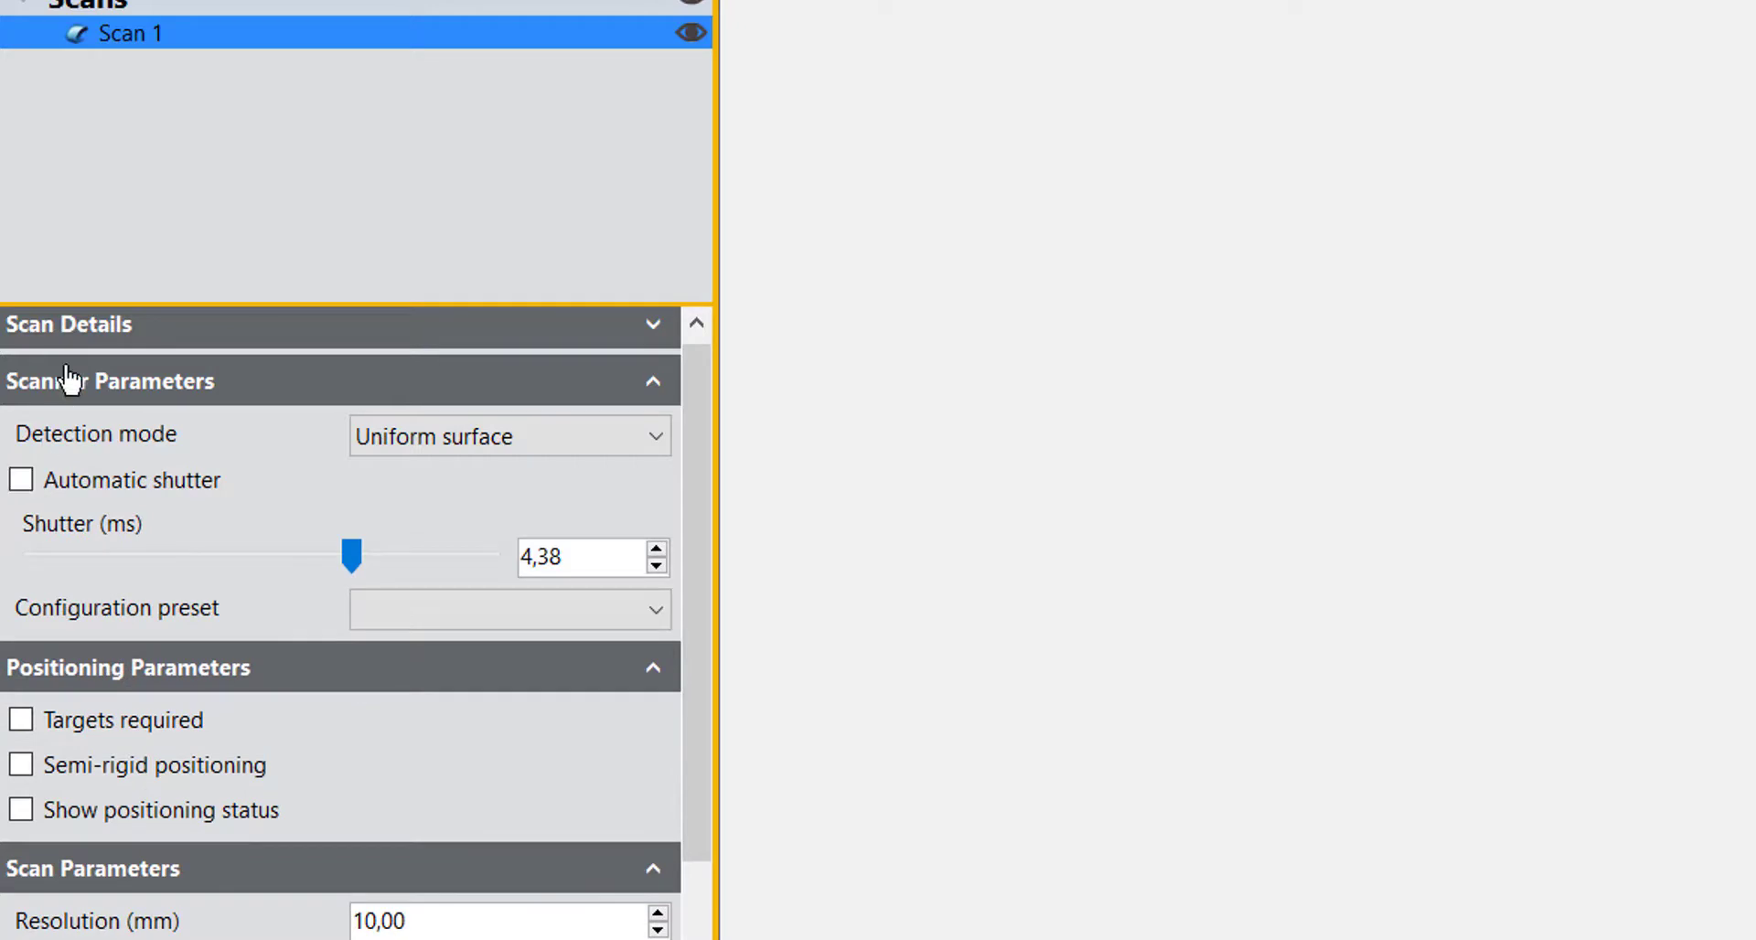
mouse_move(198, 151)
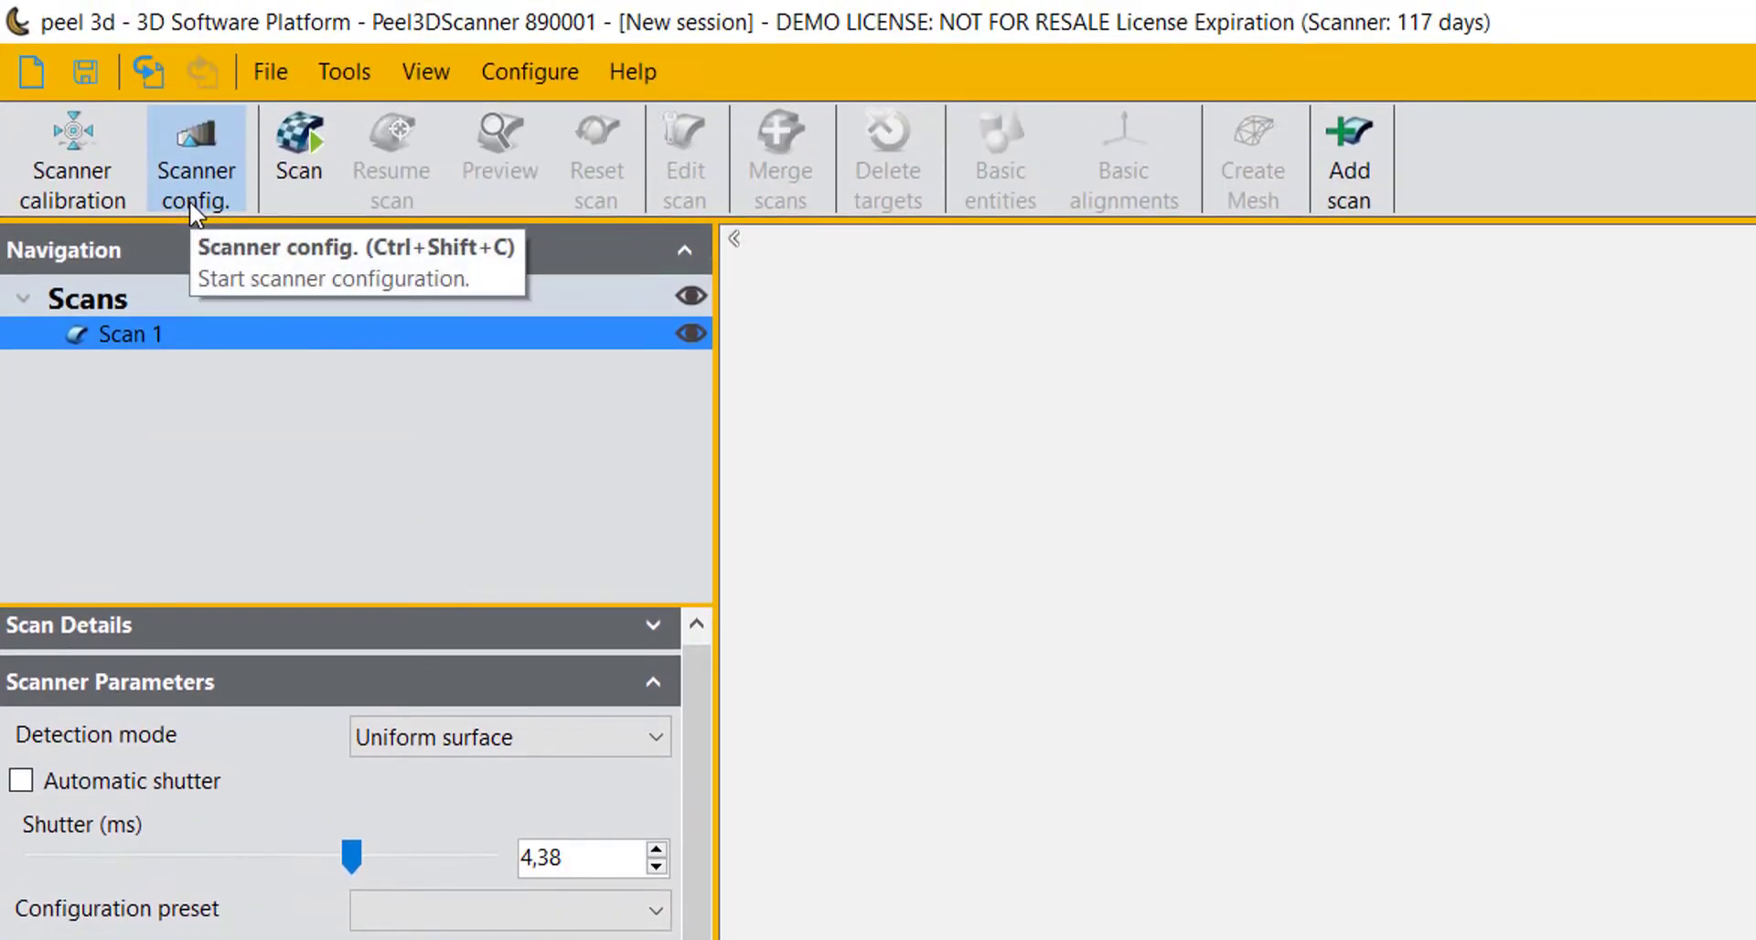
click(196, 145)
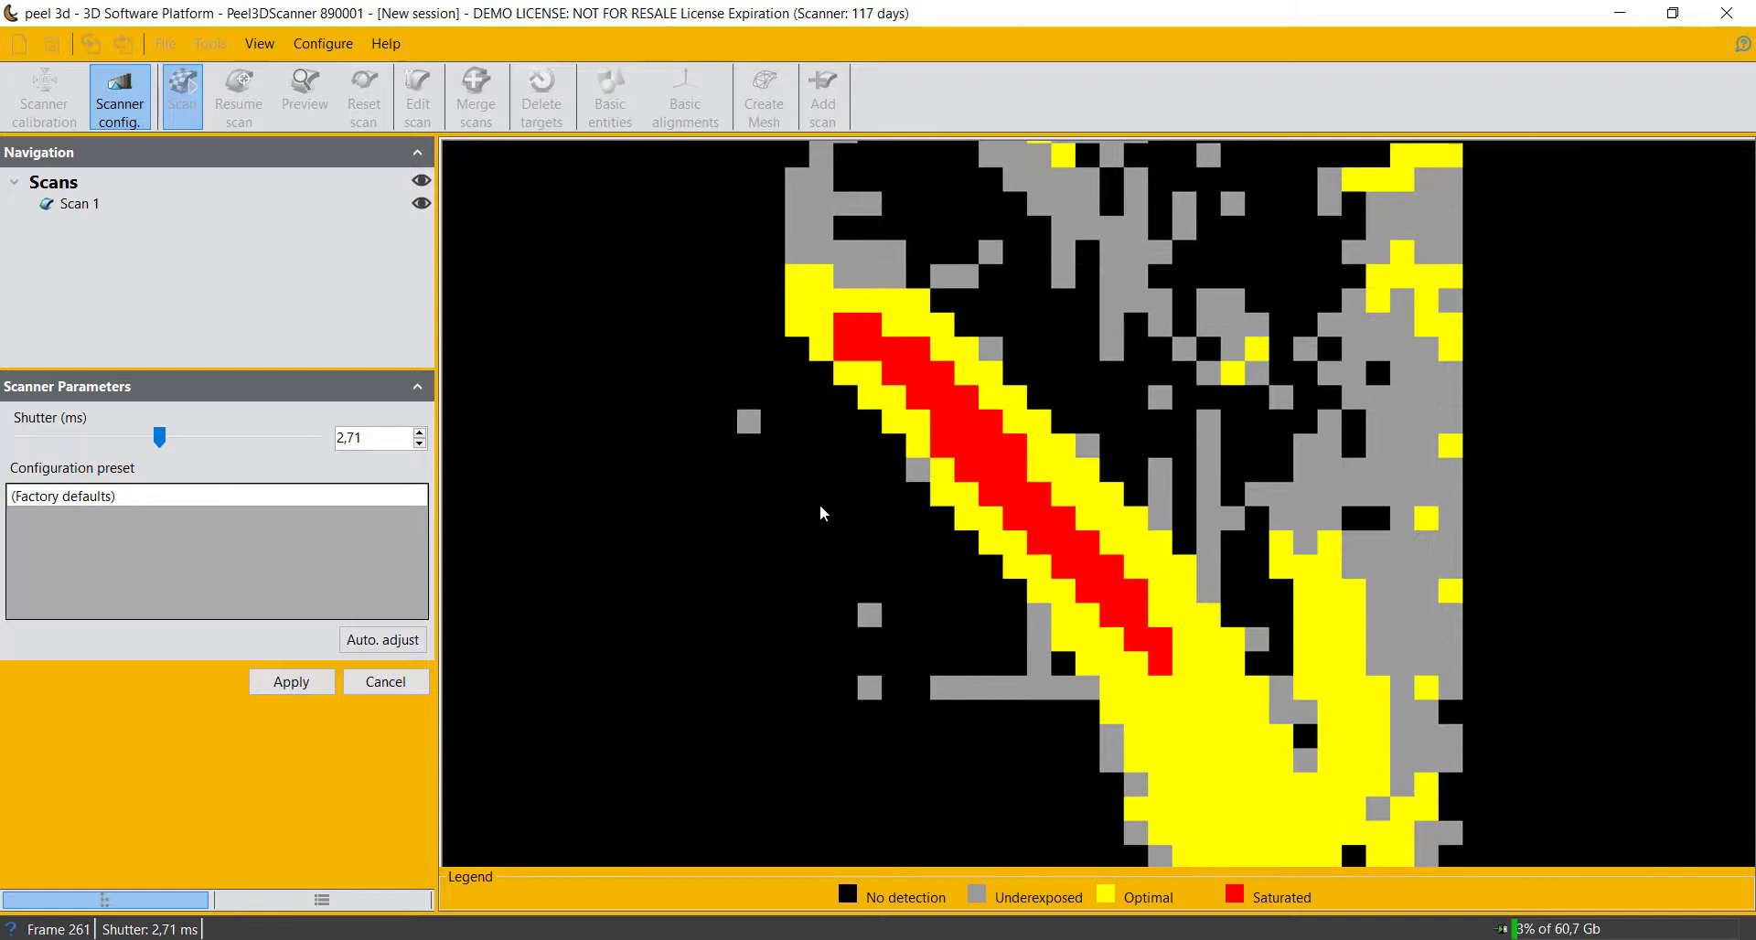
mouse_move(151, 438)
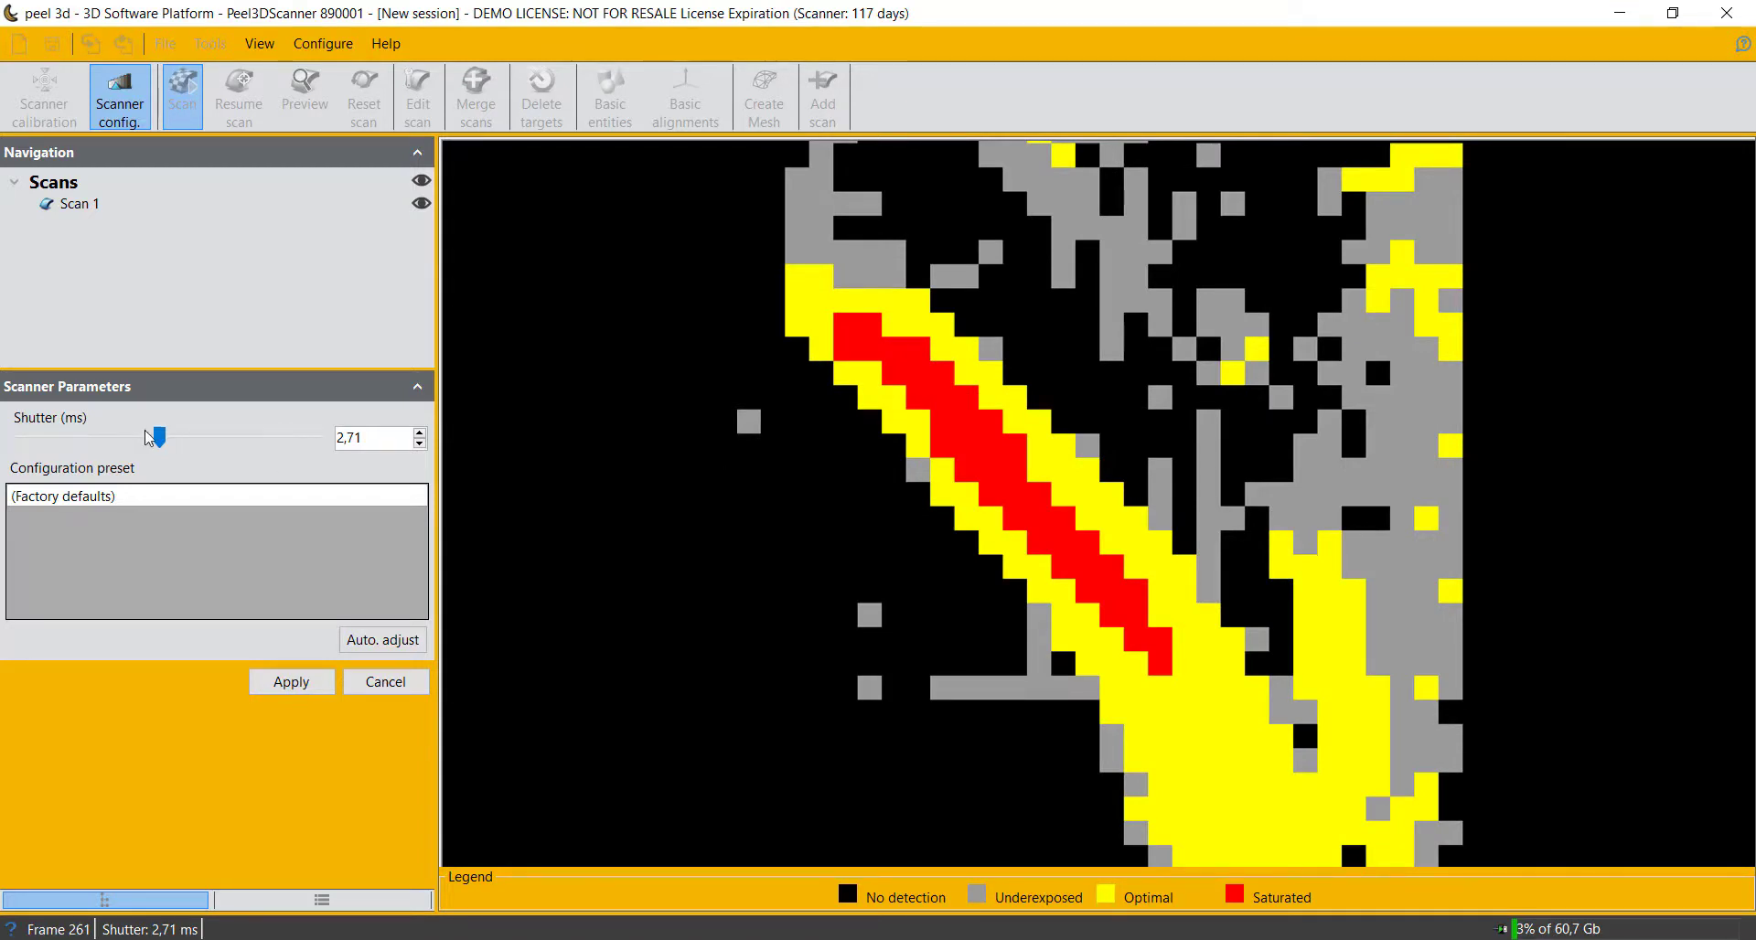
drag(155, 438, 207, 438)
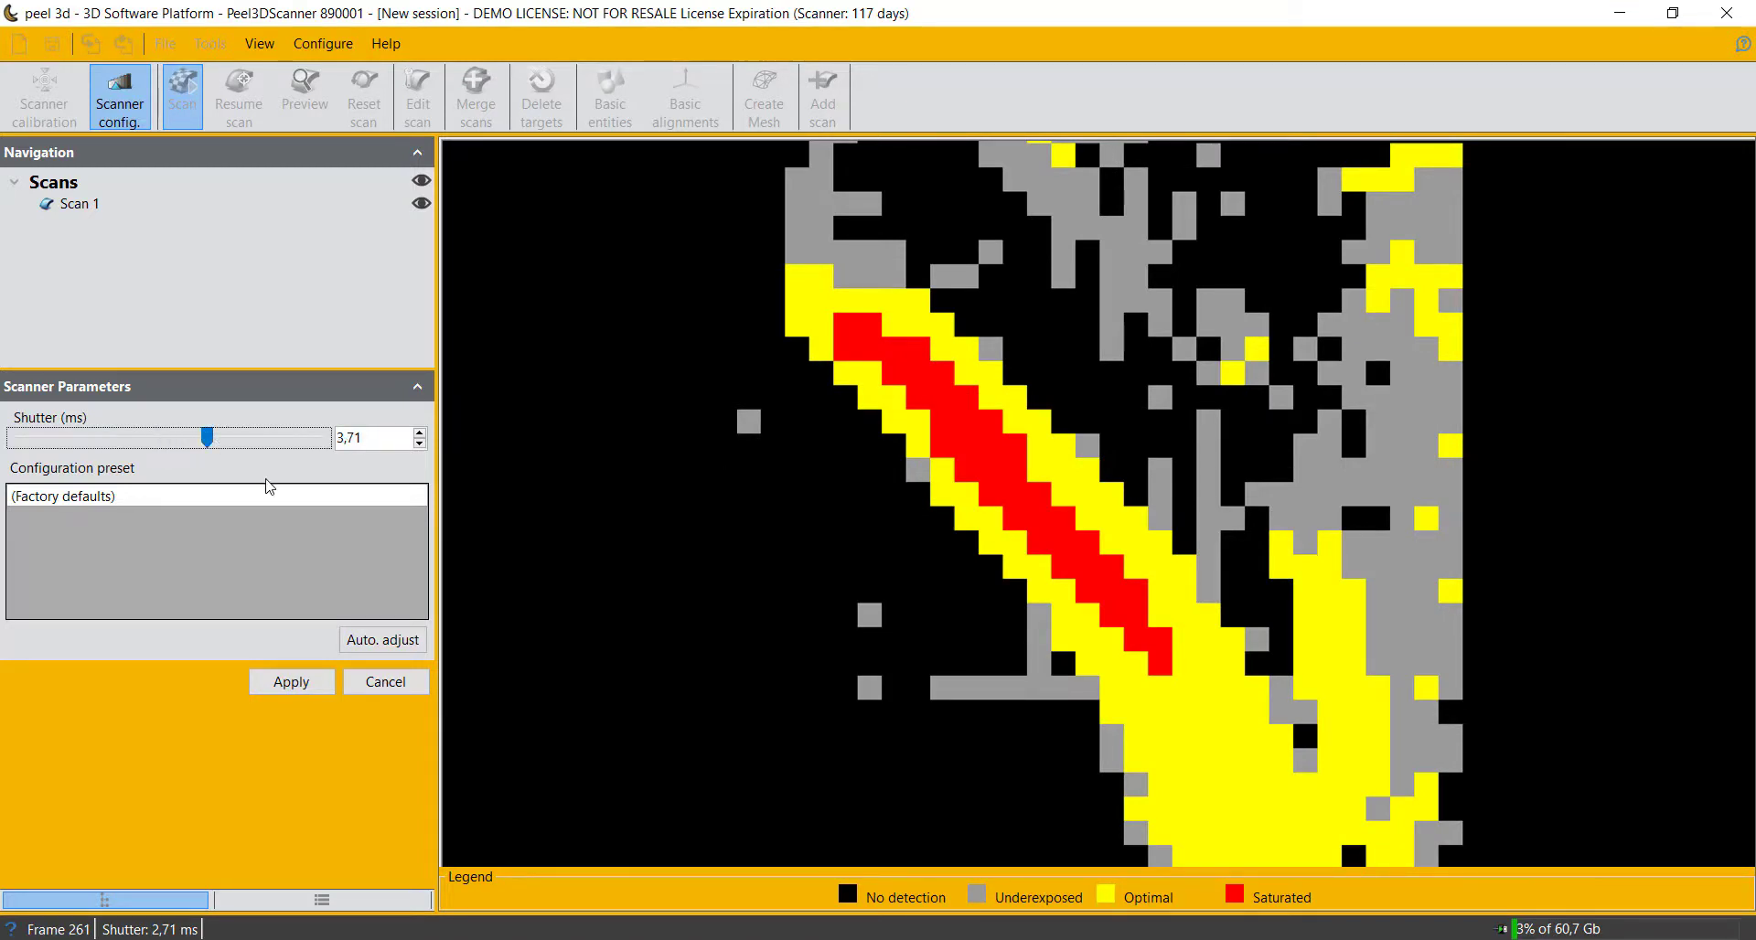
click(290, 682)
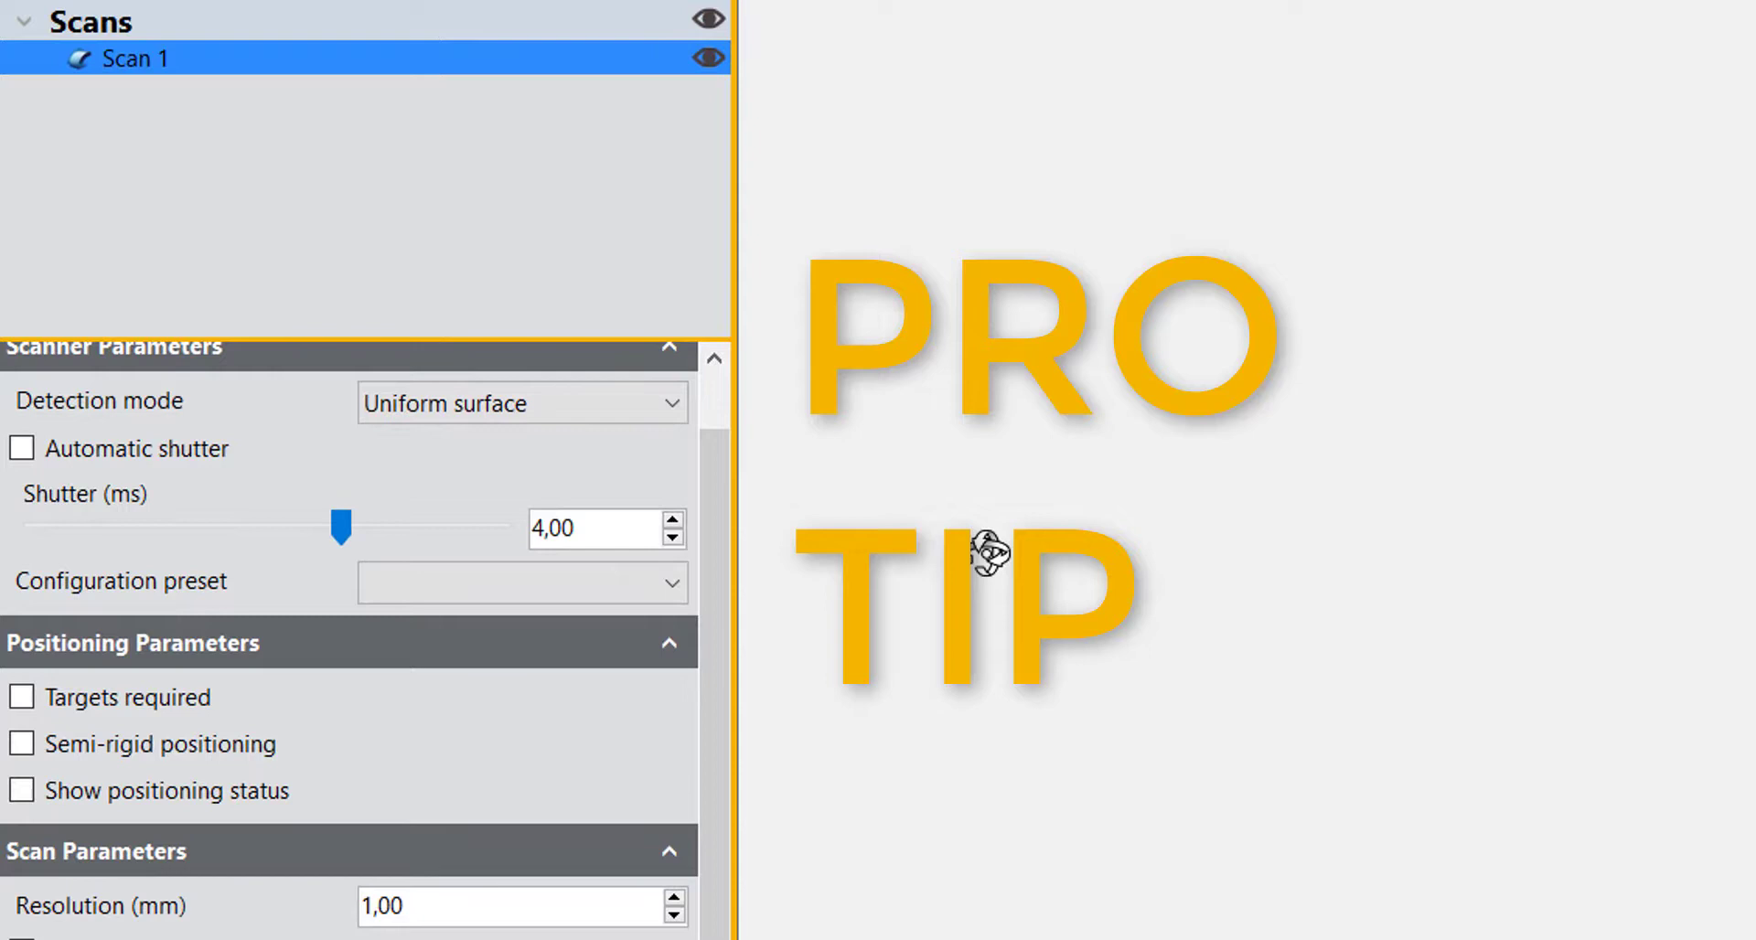
mouse_move(994, 565)
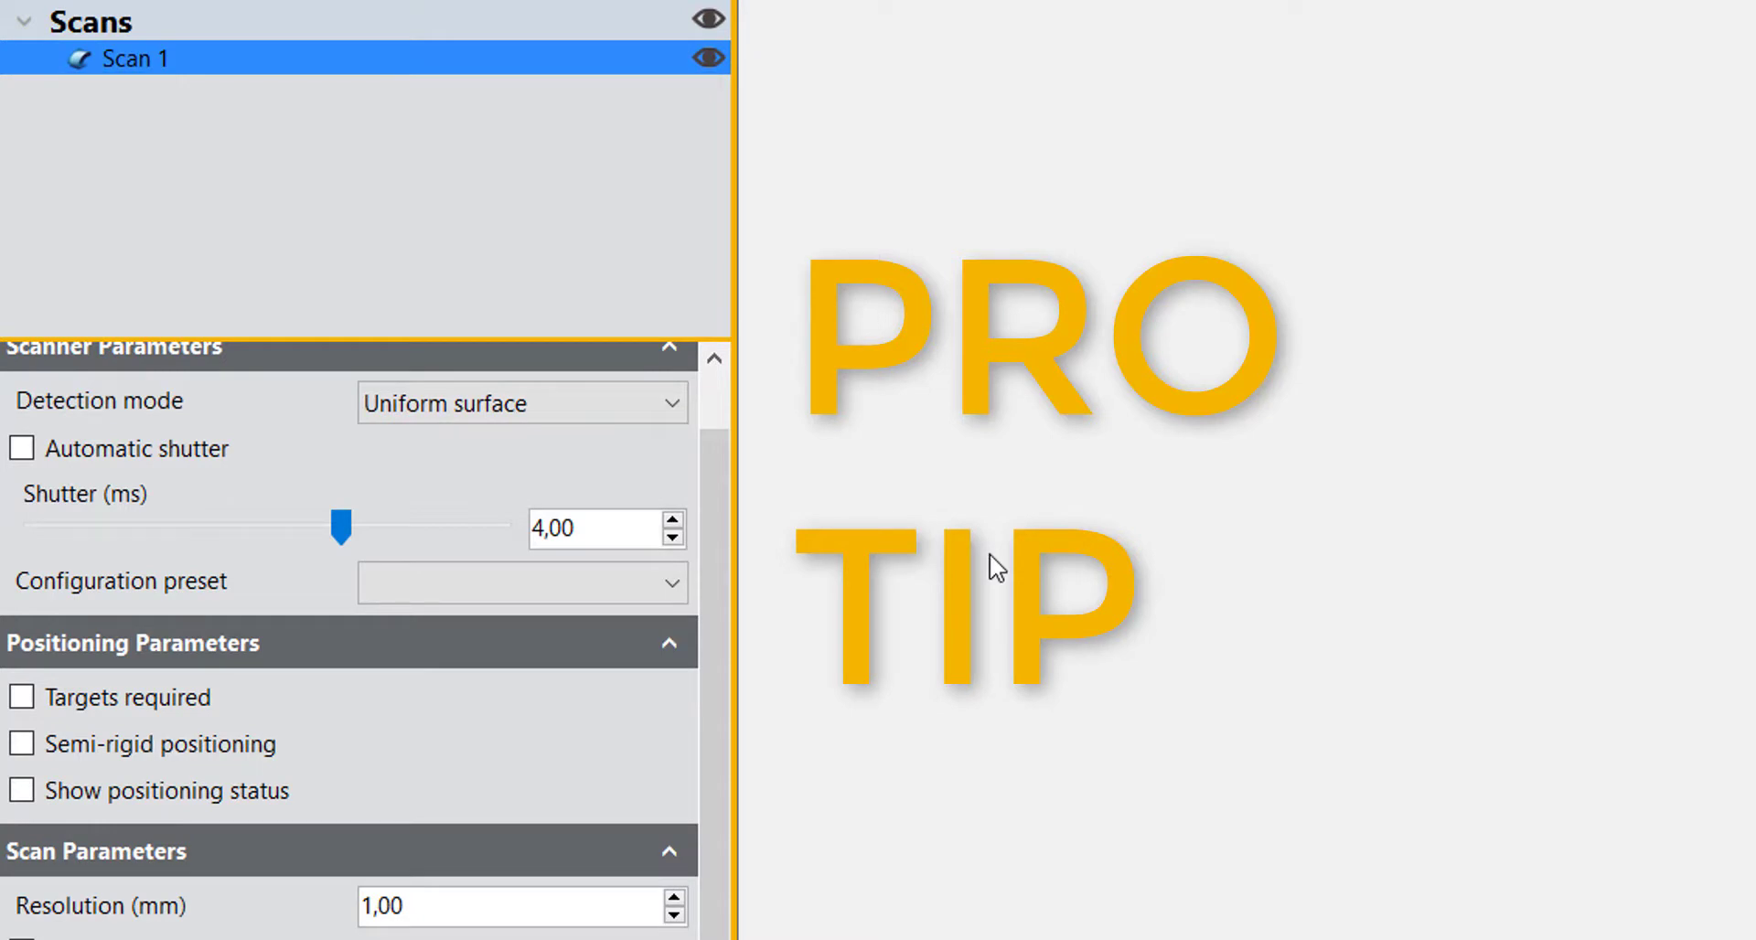
Step: Tick and untick Targets required and Semi-rigid positioning, then toggle Show positioning status
scroll(down, 3)
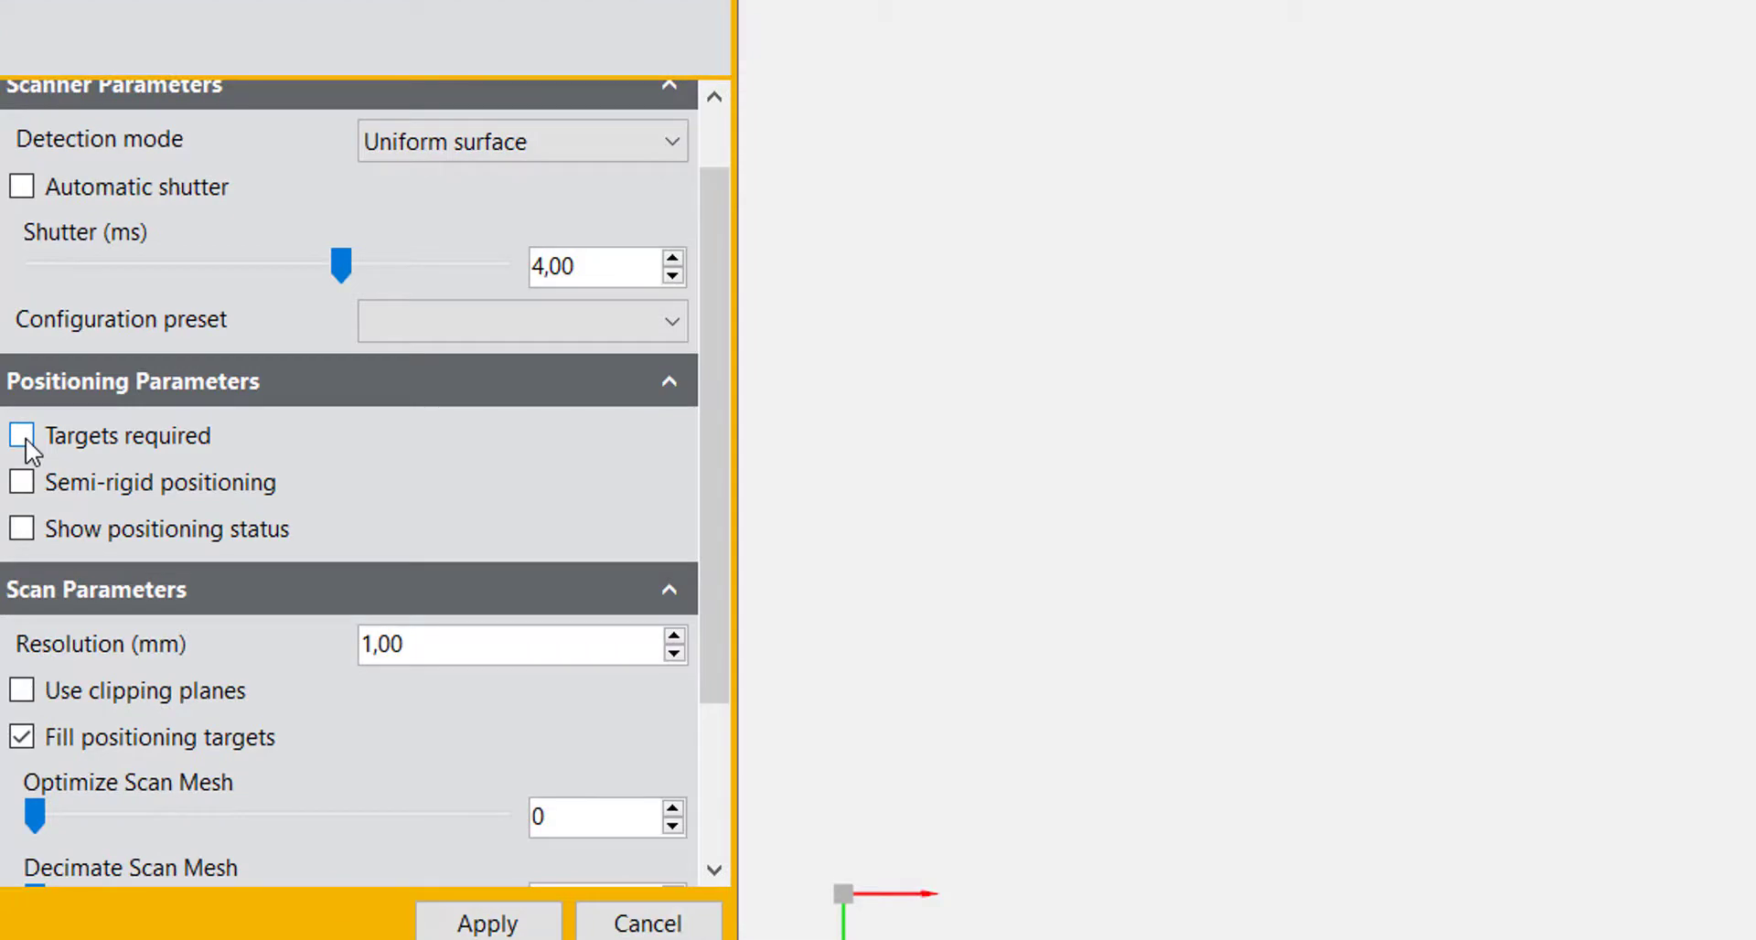
click(21, 436)
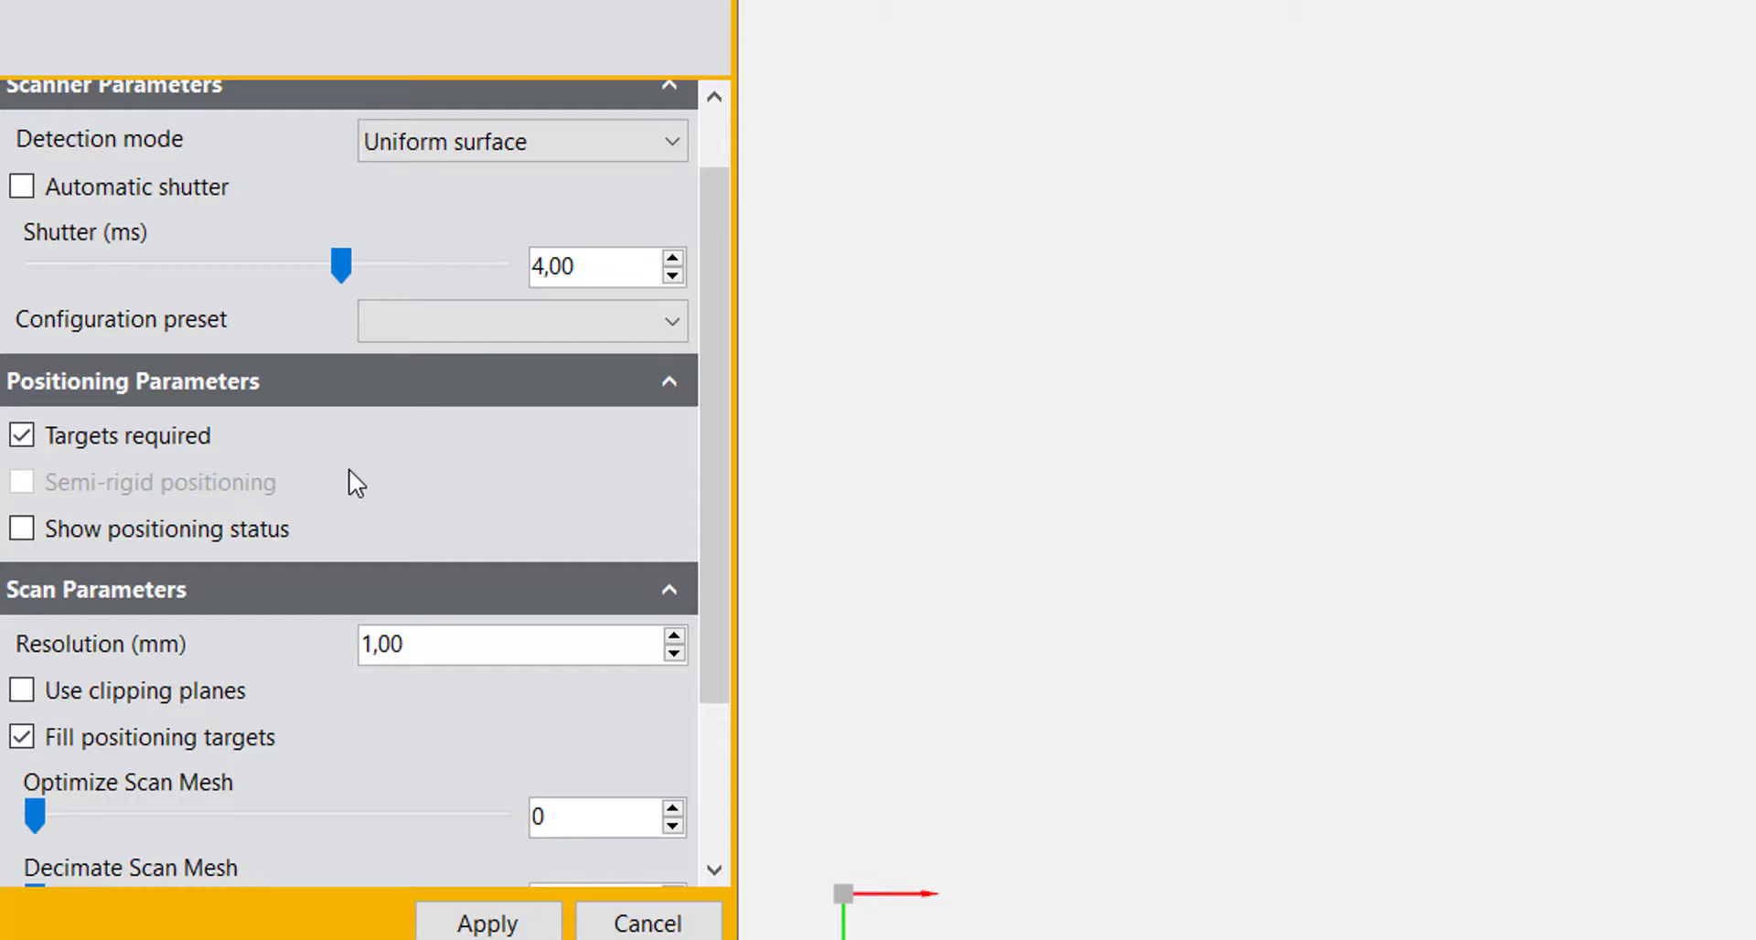
mouse_move(280, 485)
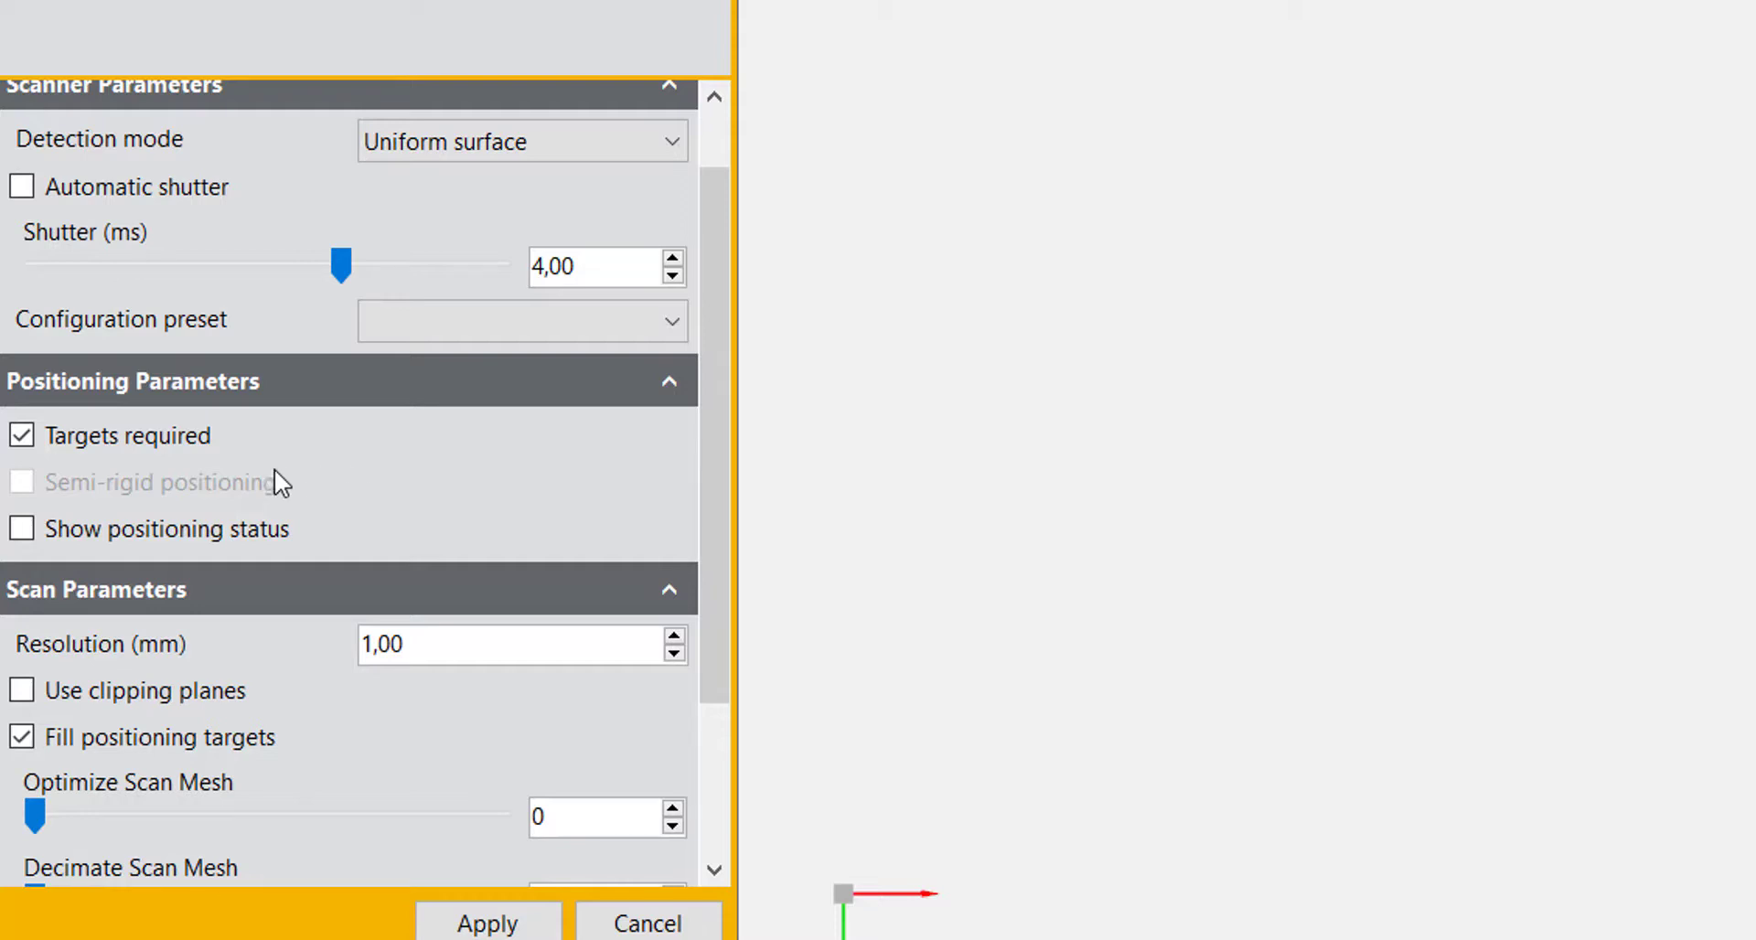
click(20, 435)
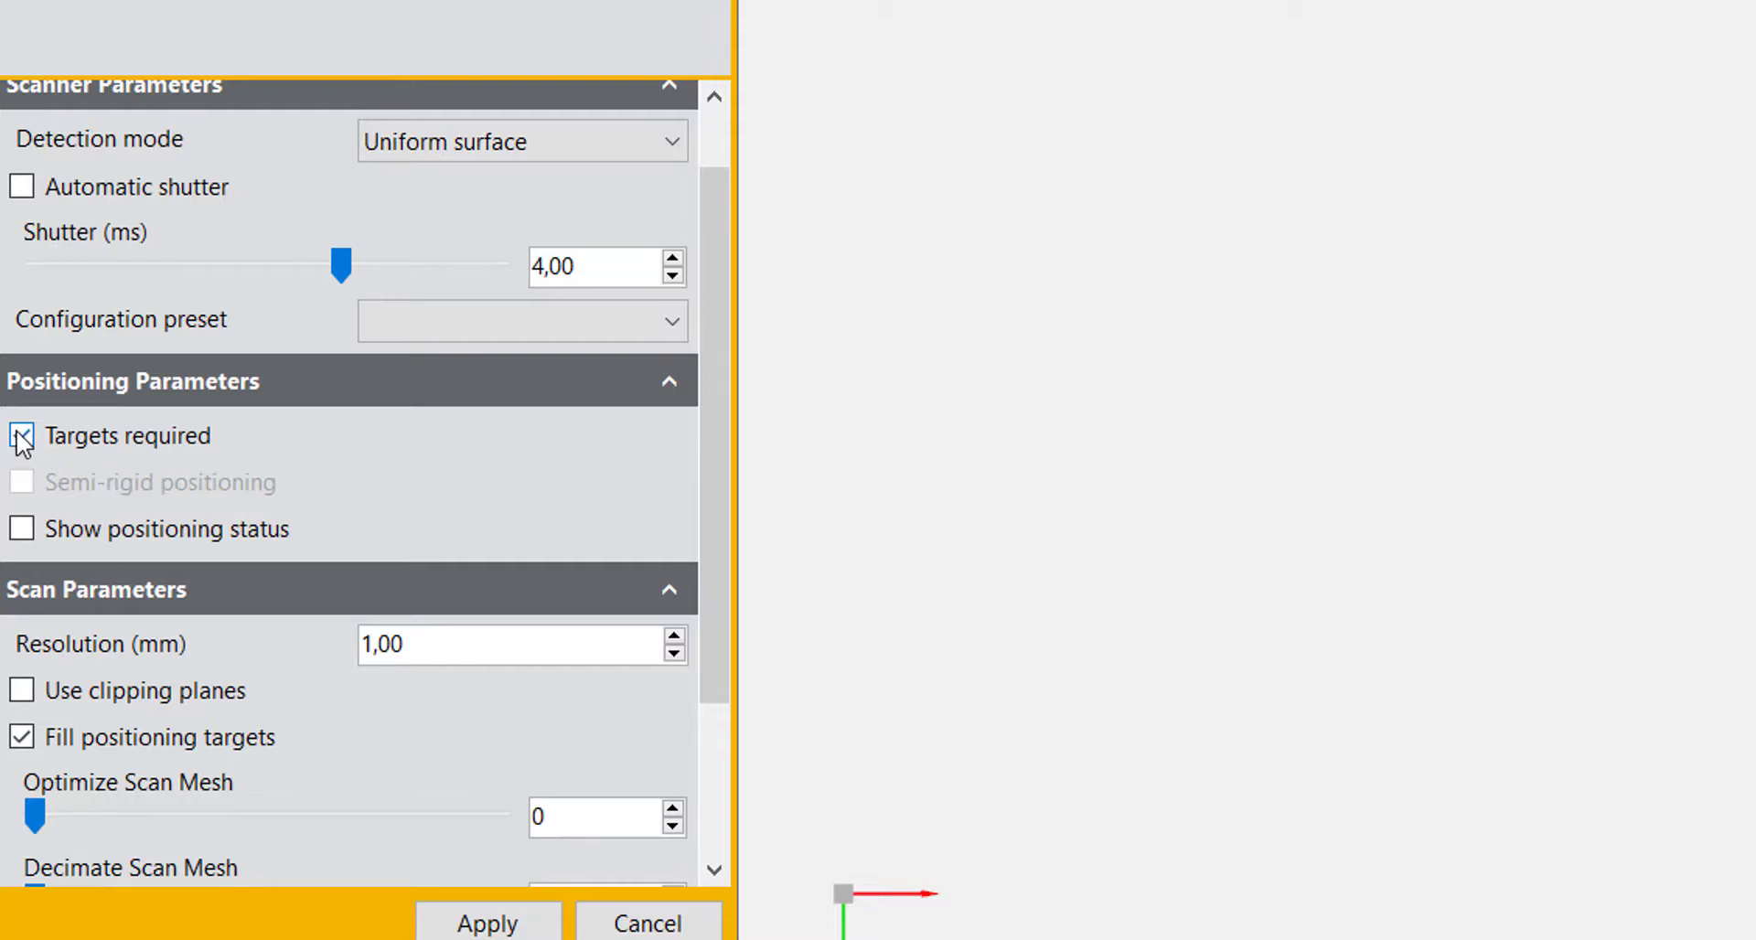
click(20, 436)
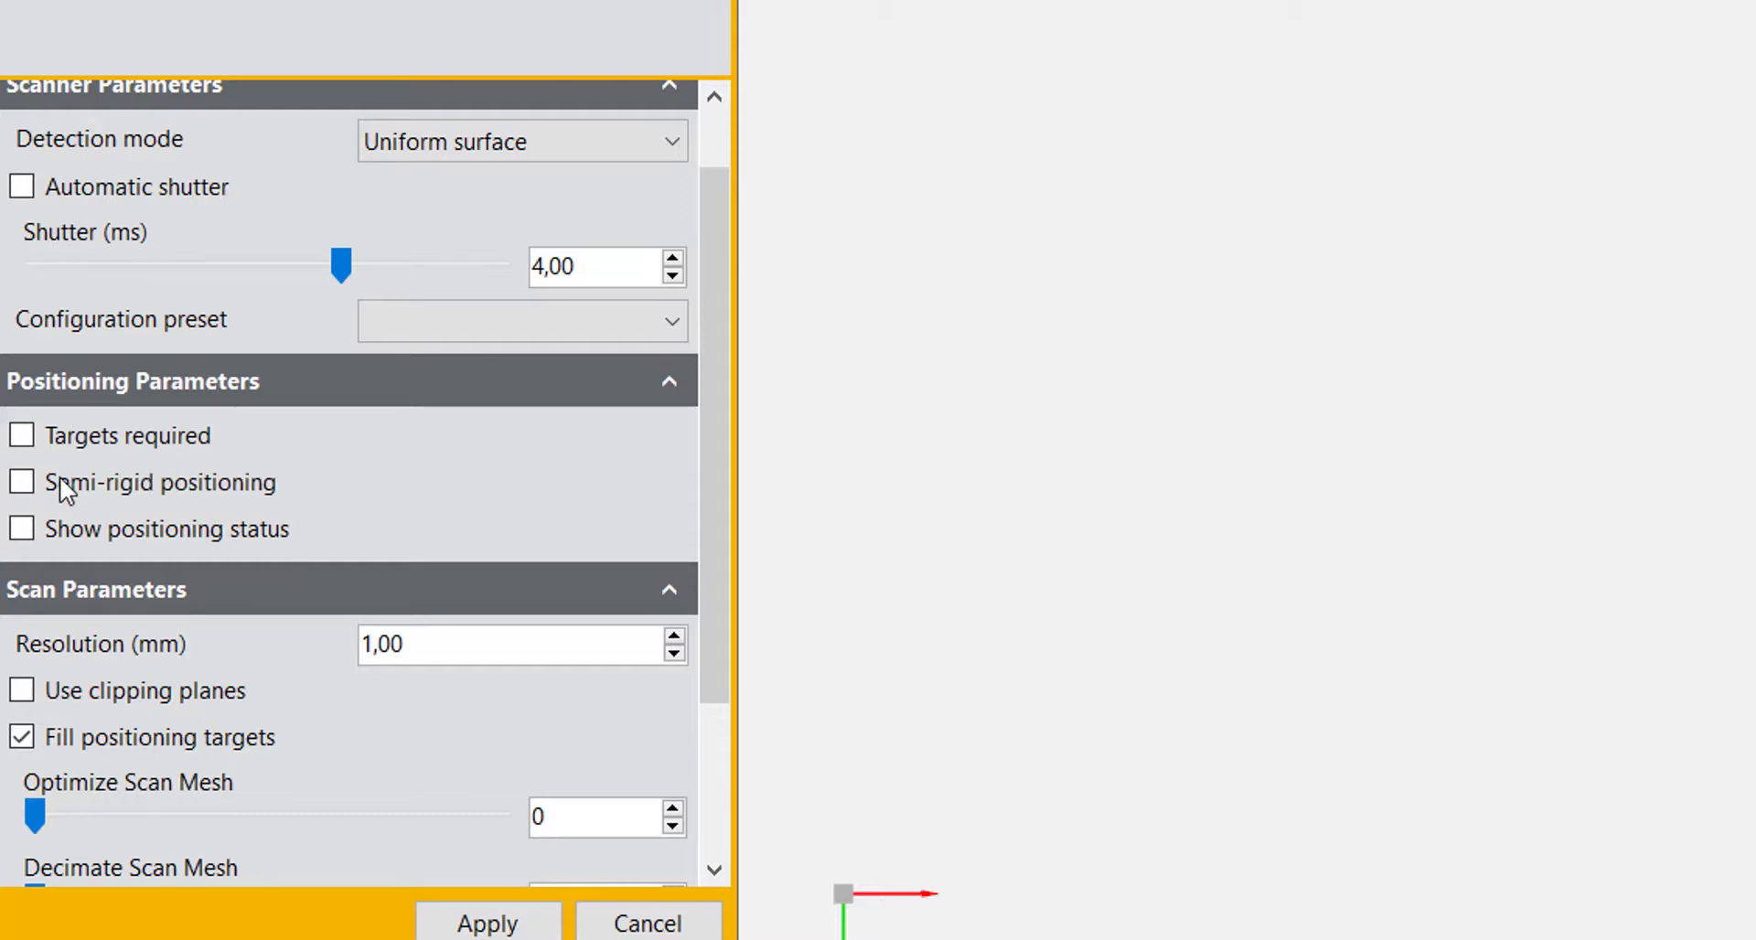
click(21, 482)
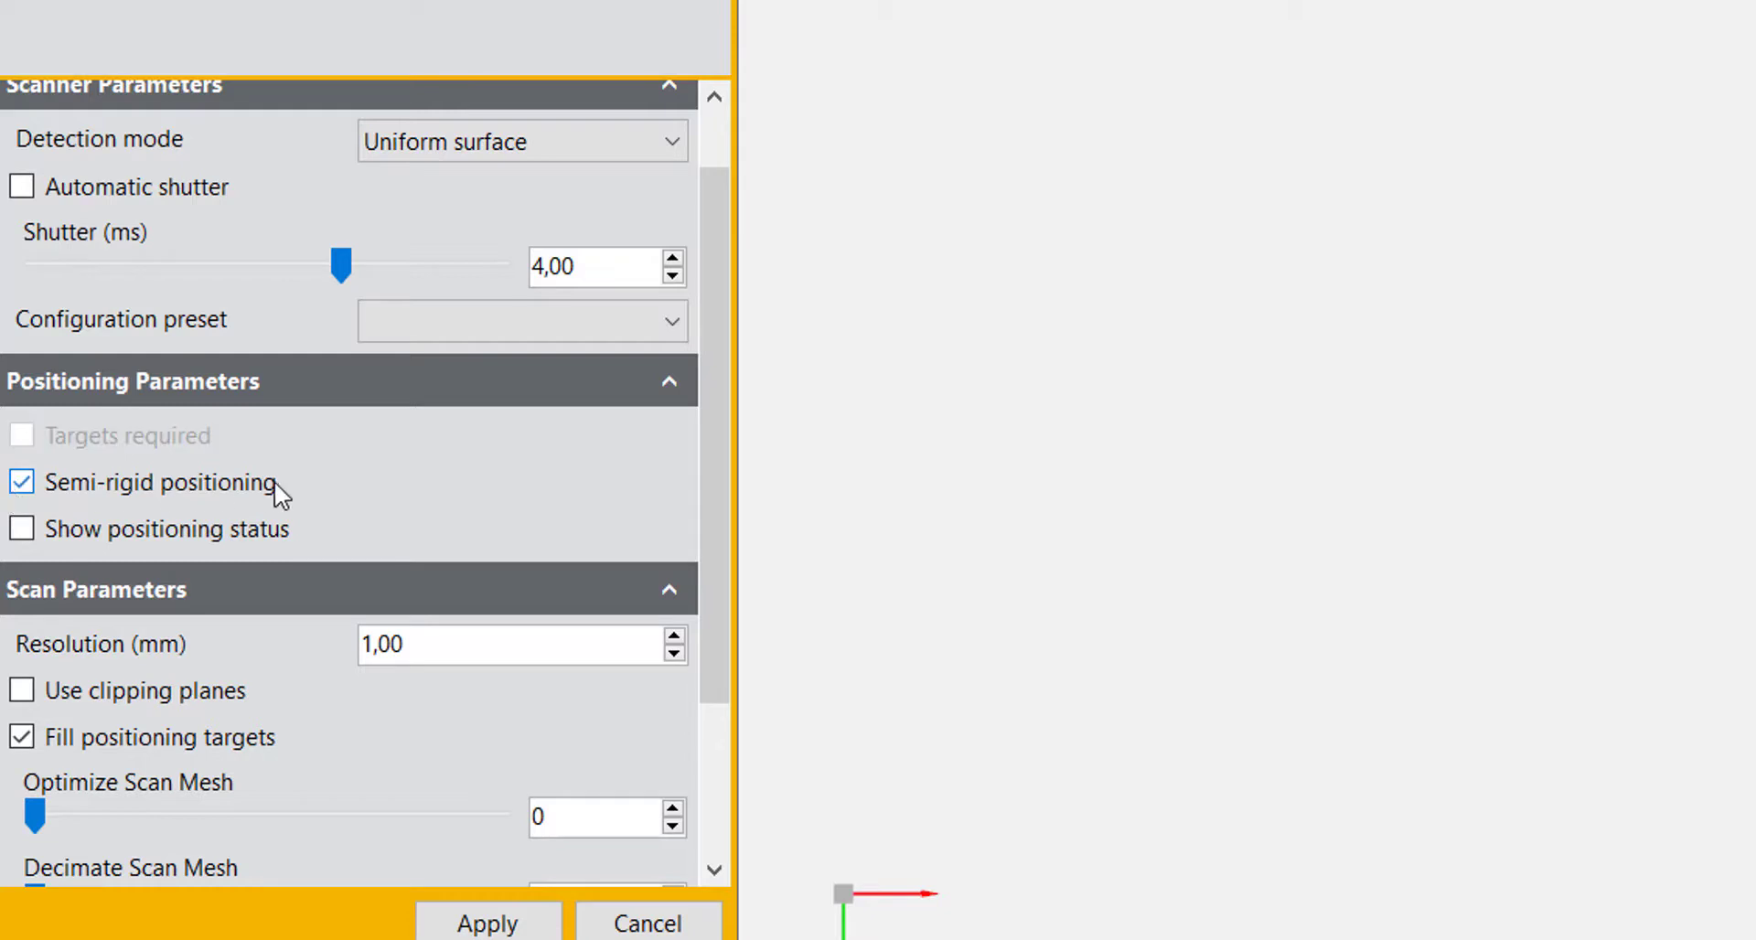
mouse_move(290, 493)
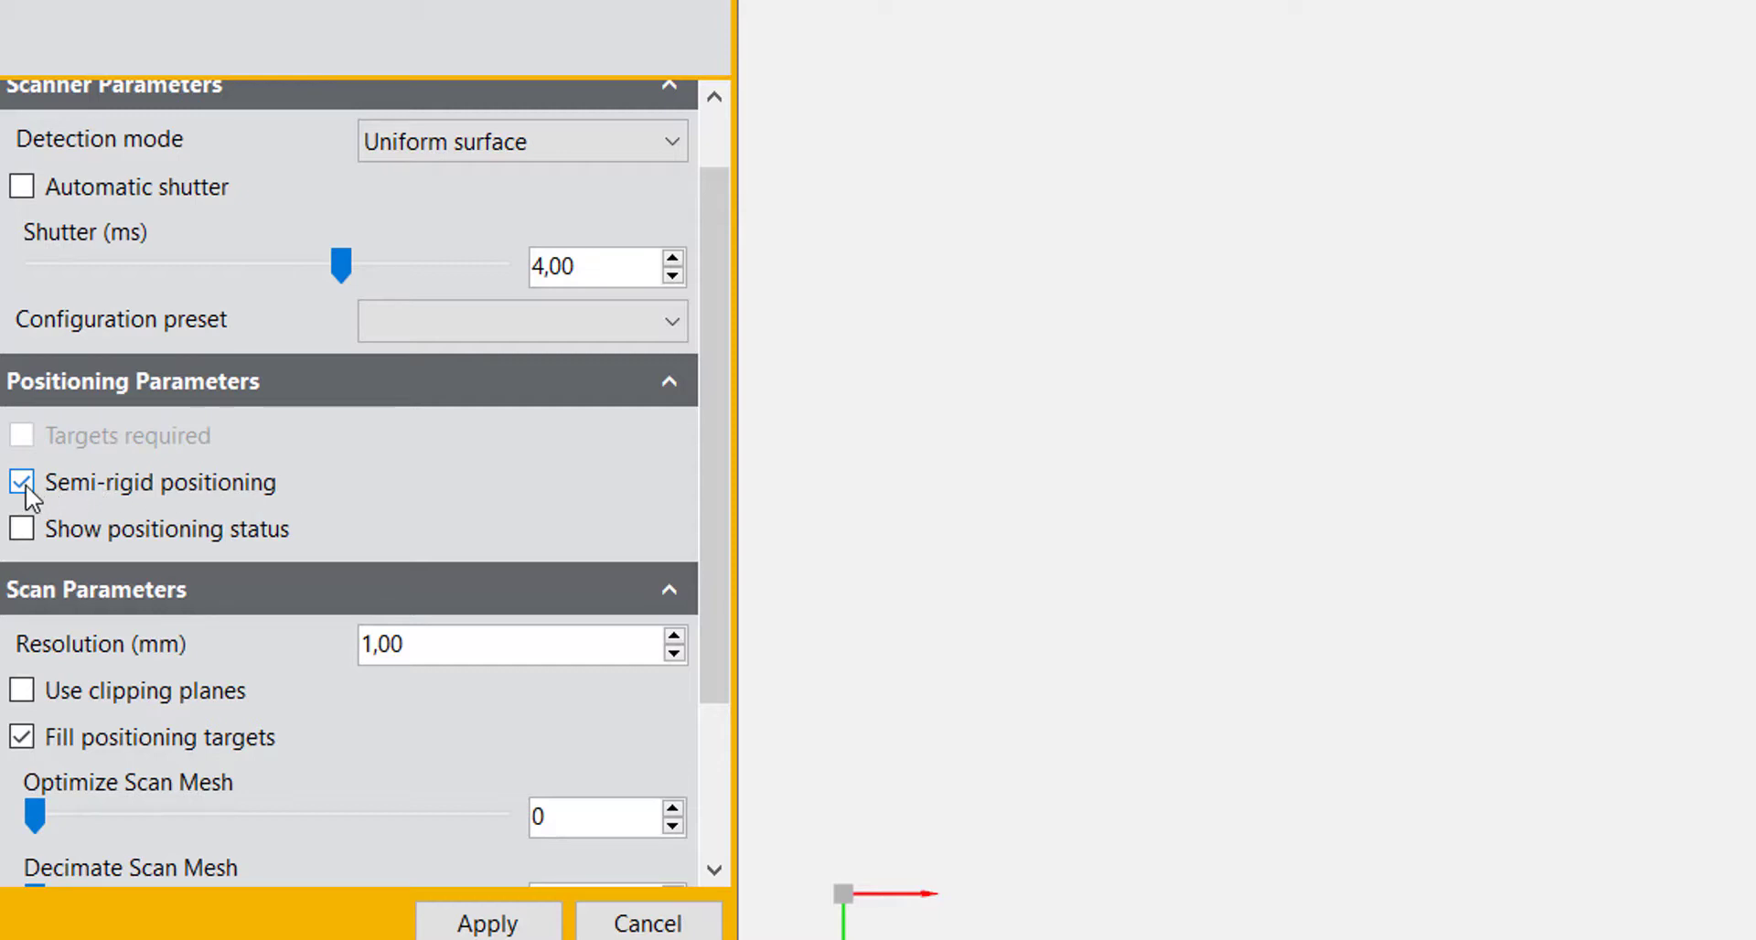
click(21, 481)
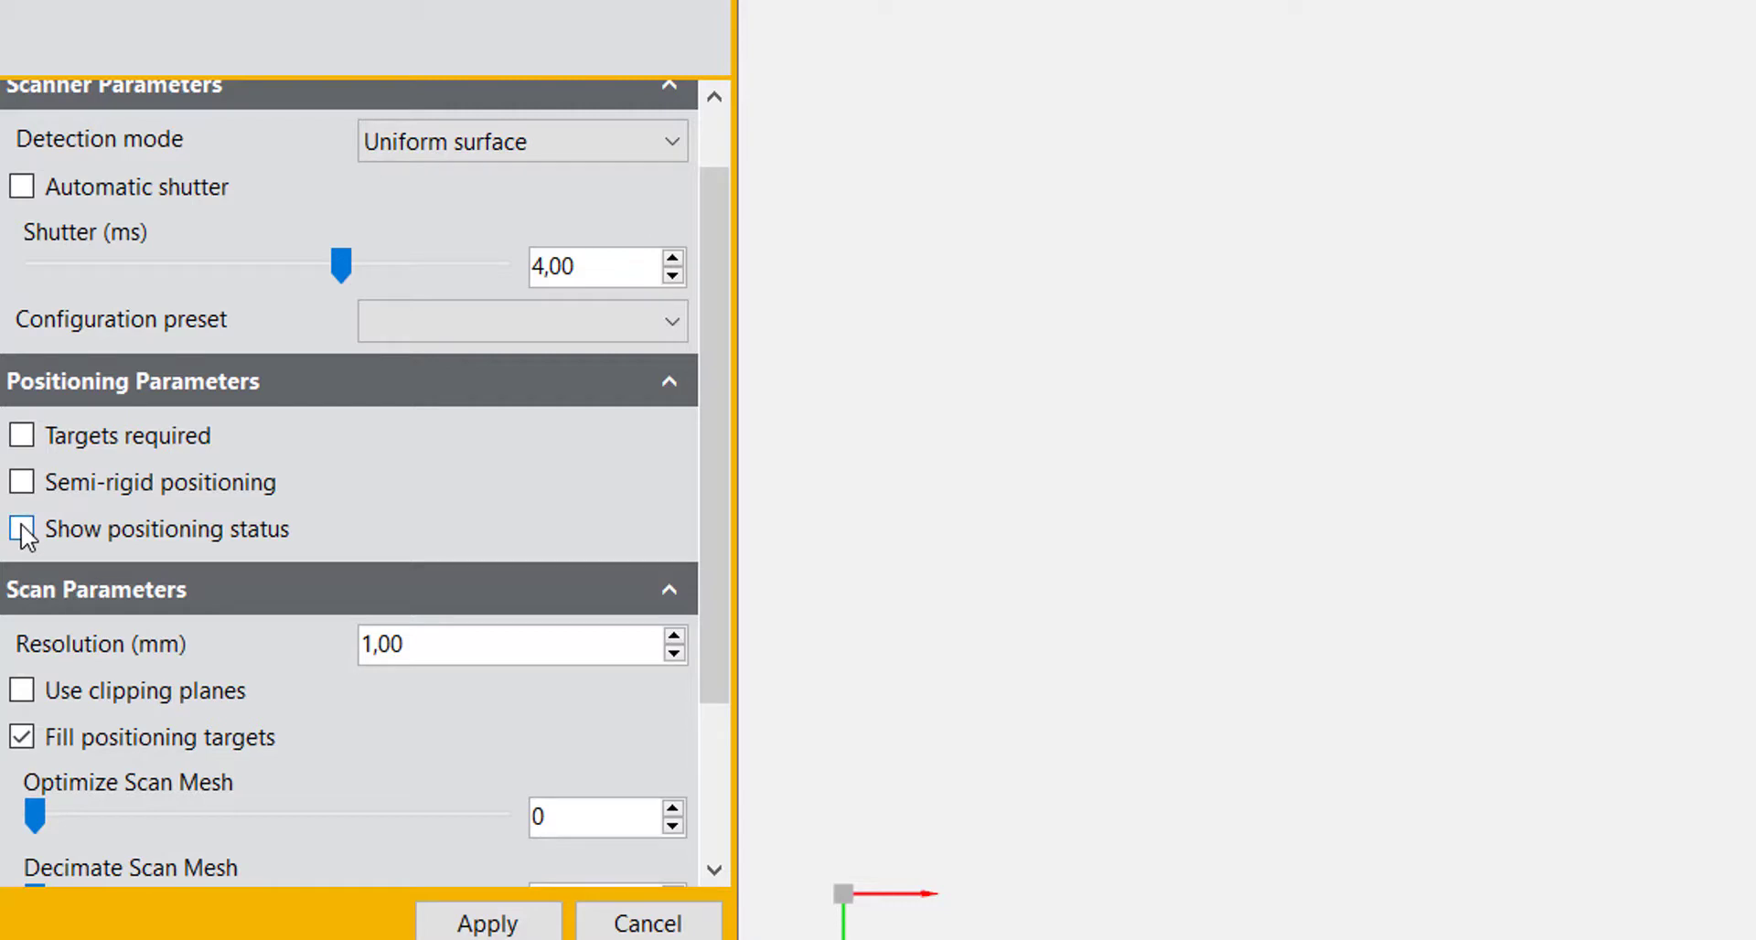
click(21, 529)
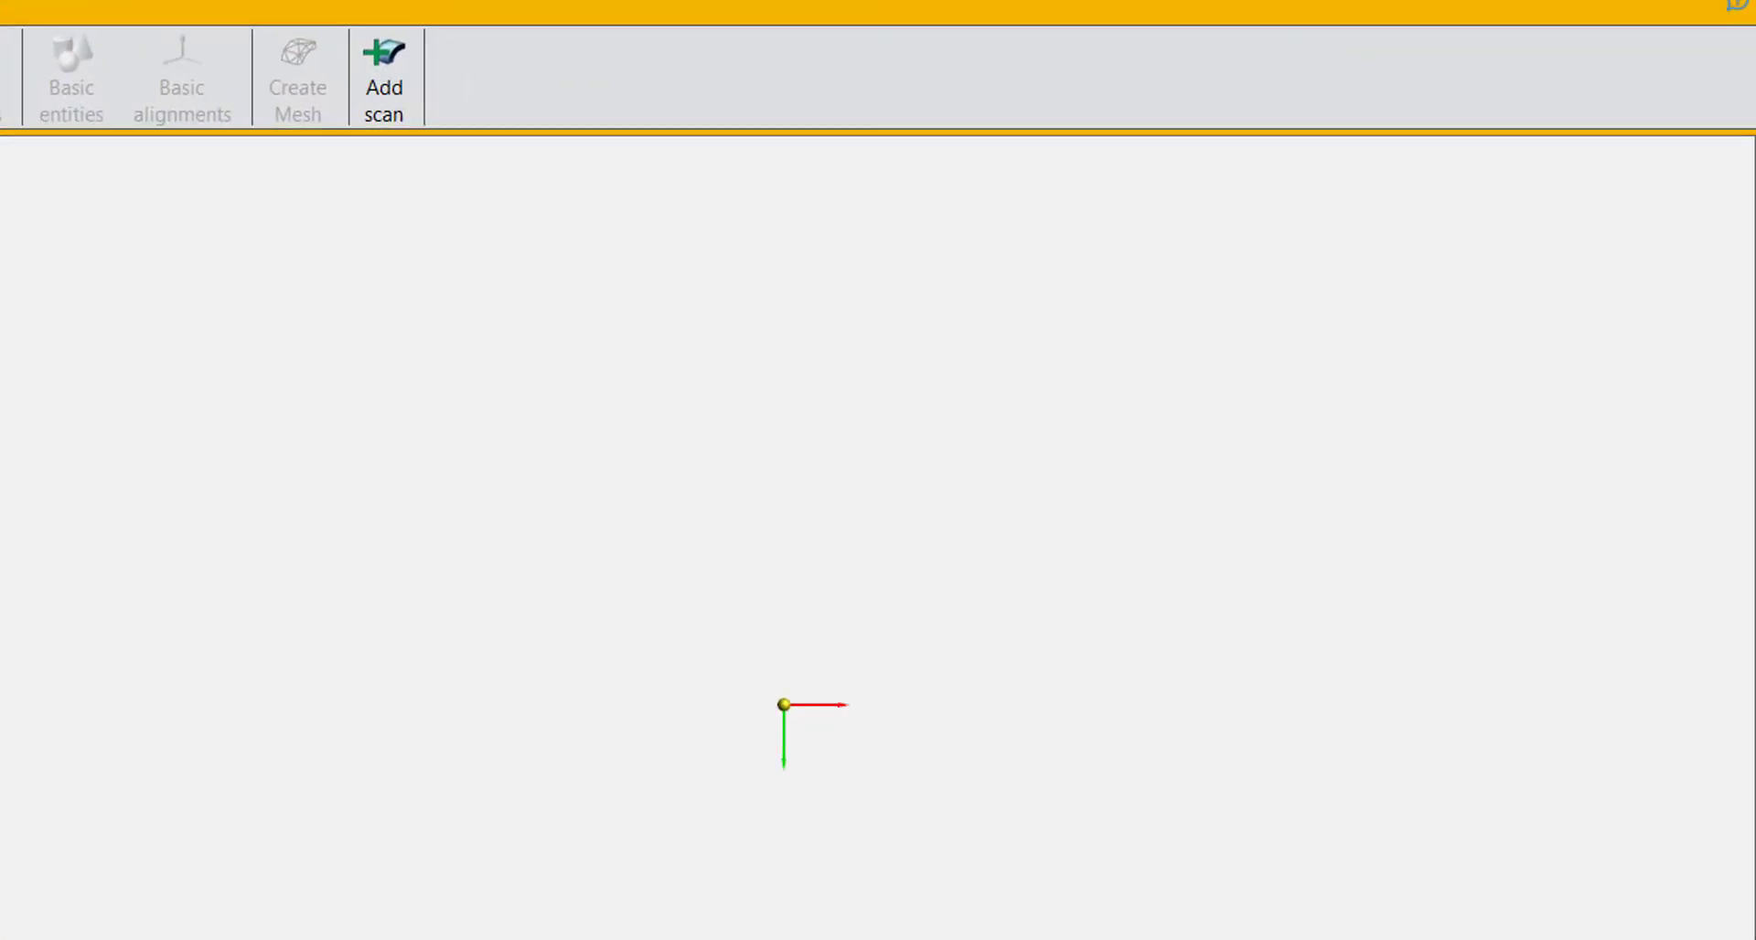
Step: Step the Resolution (mm) field through 0.50 and 0.70, then confirm 0.5 mm
click(383, 76)
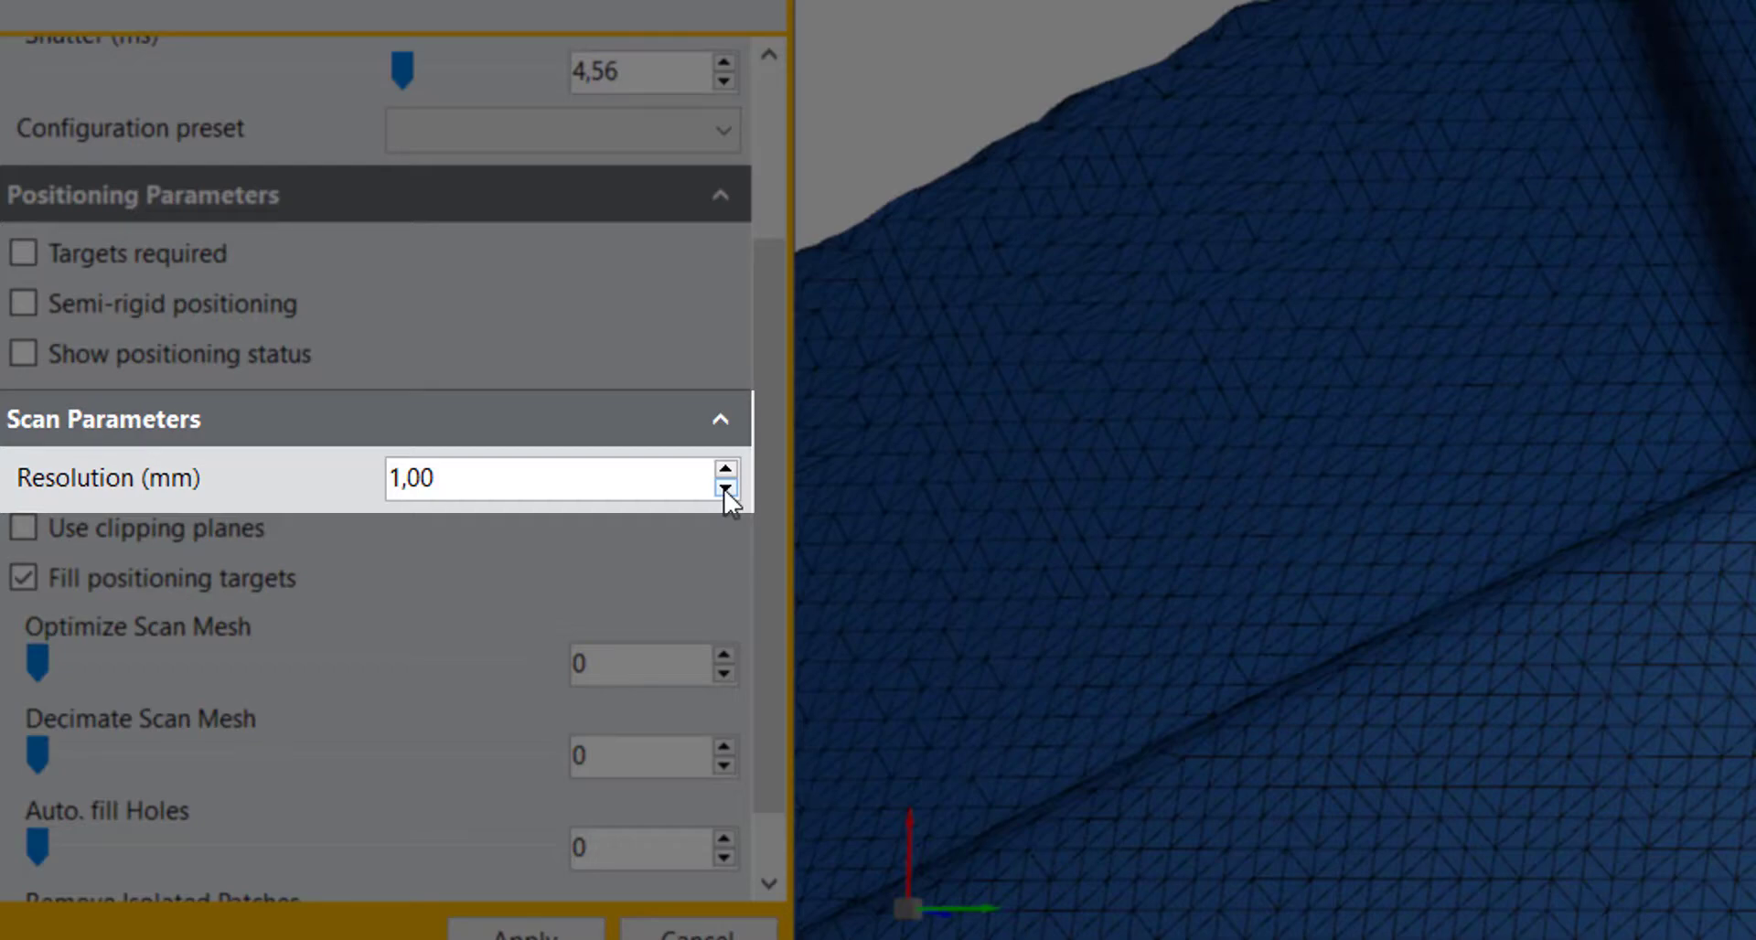
click(724, 490)
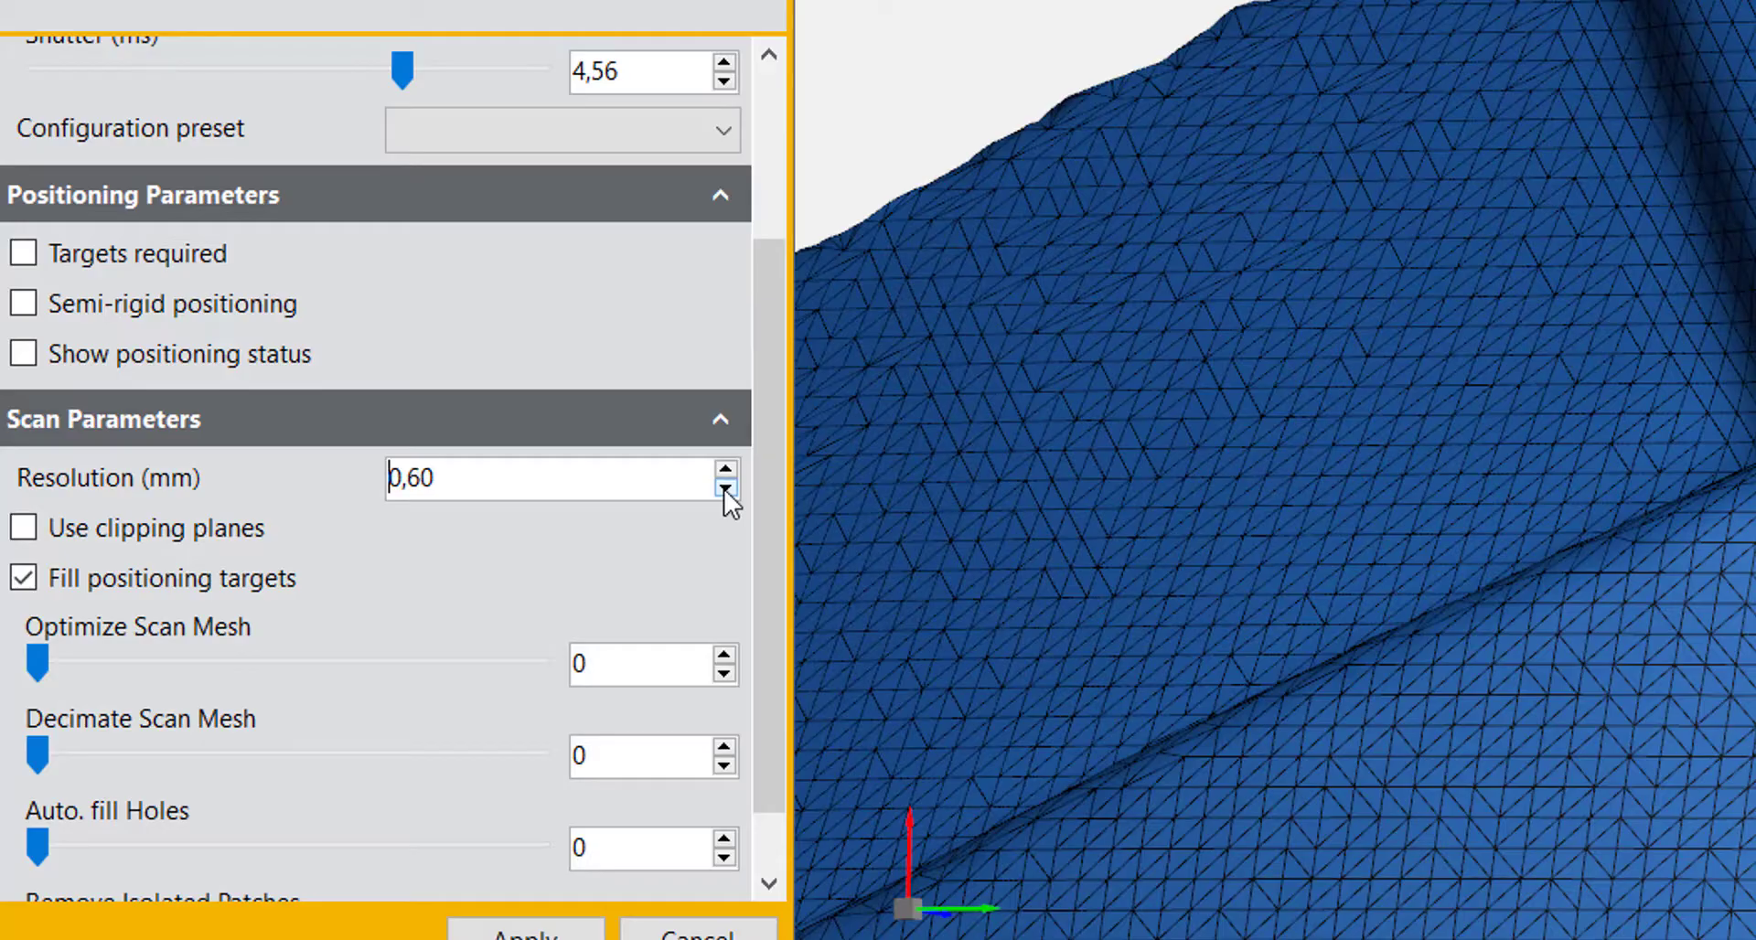
click(725, 487)
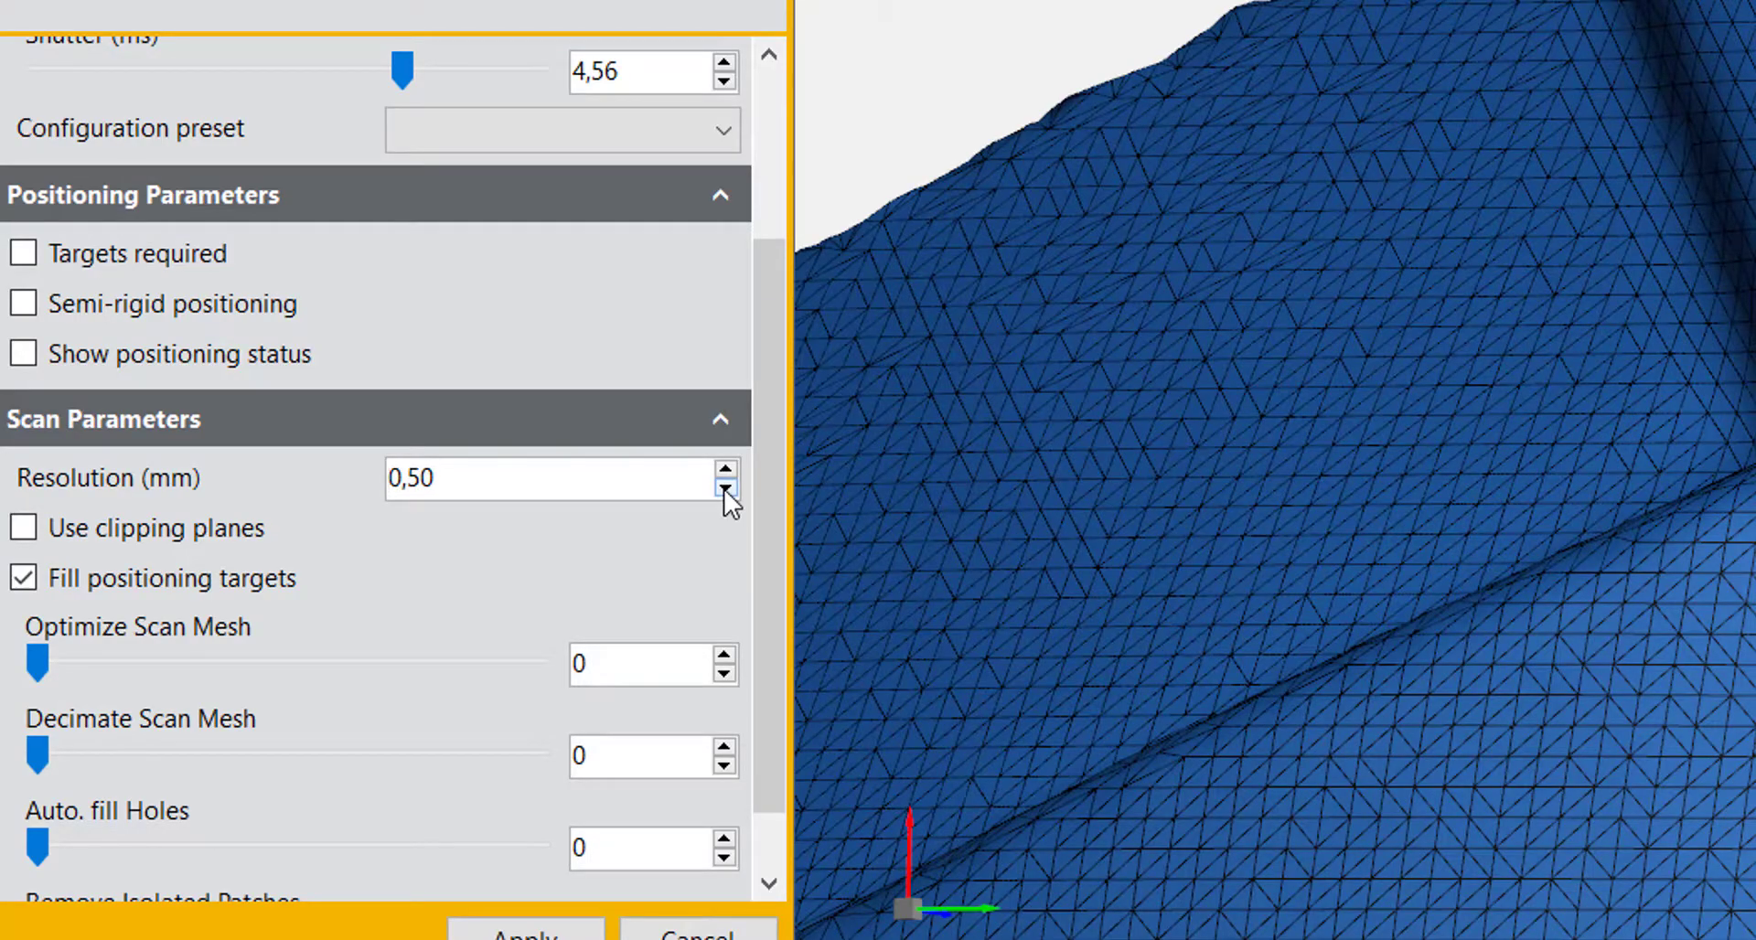
click(724, 467)
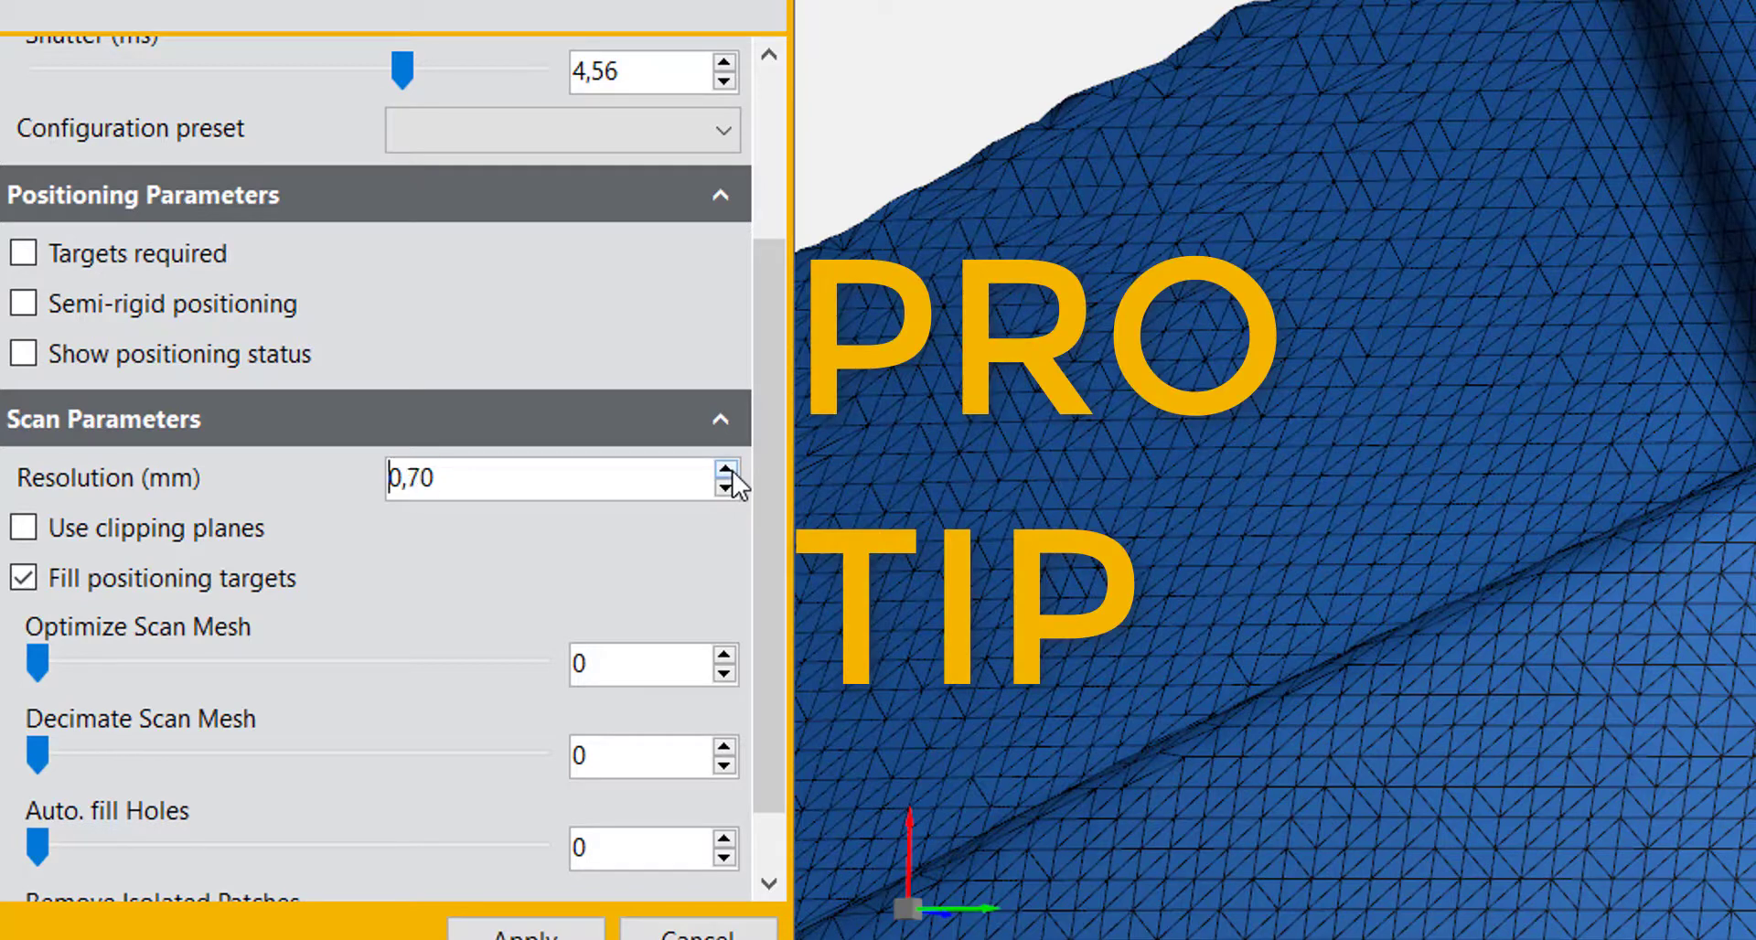
click(725, 465)
text(0,5)
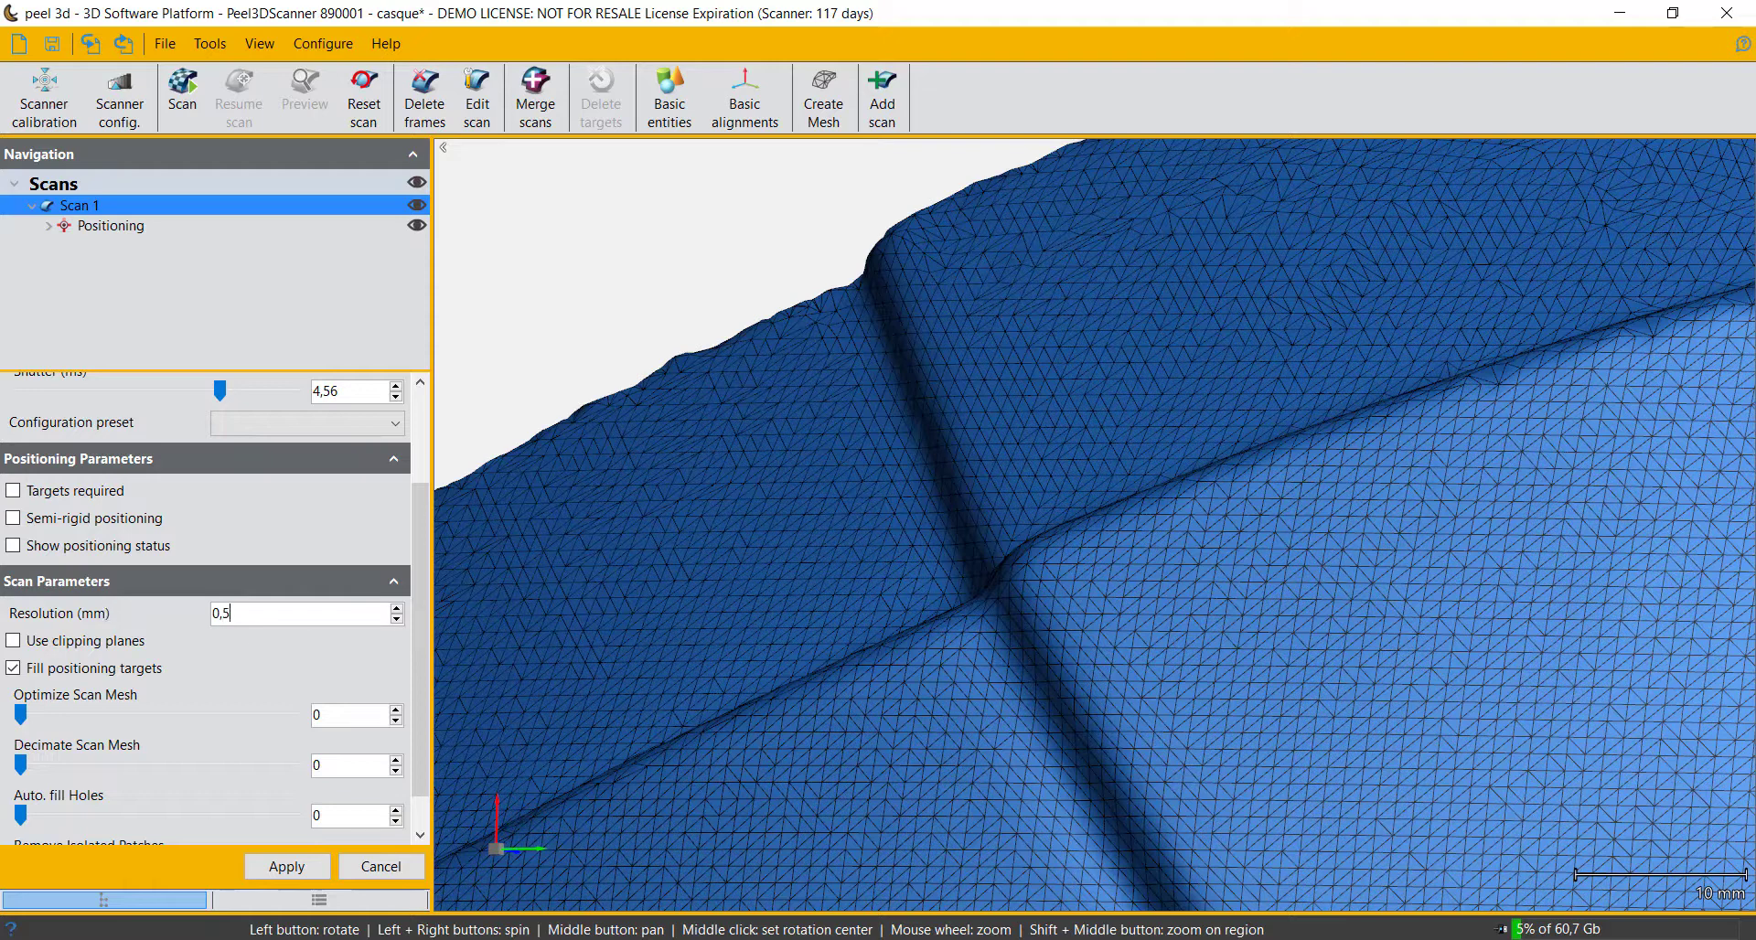
click(285, 865)
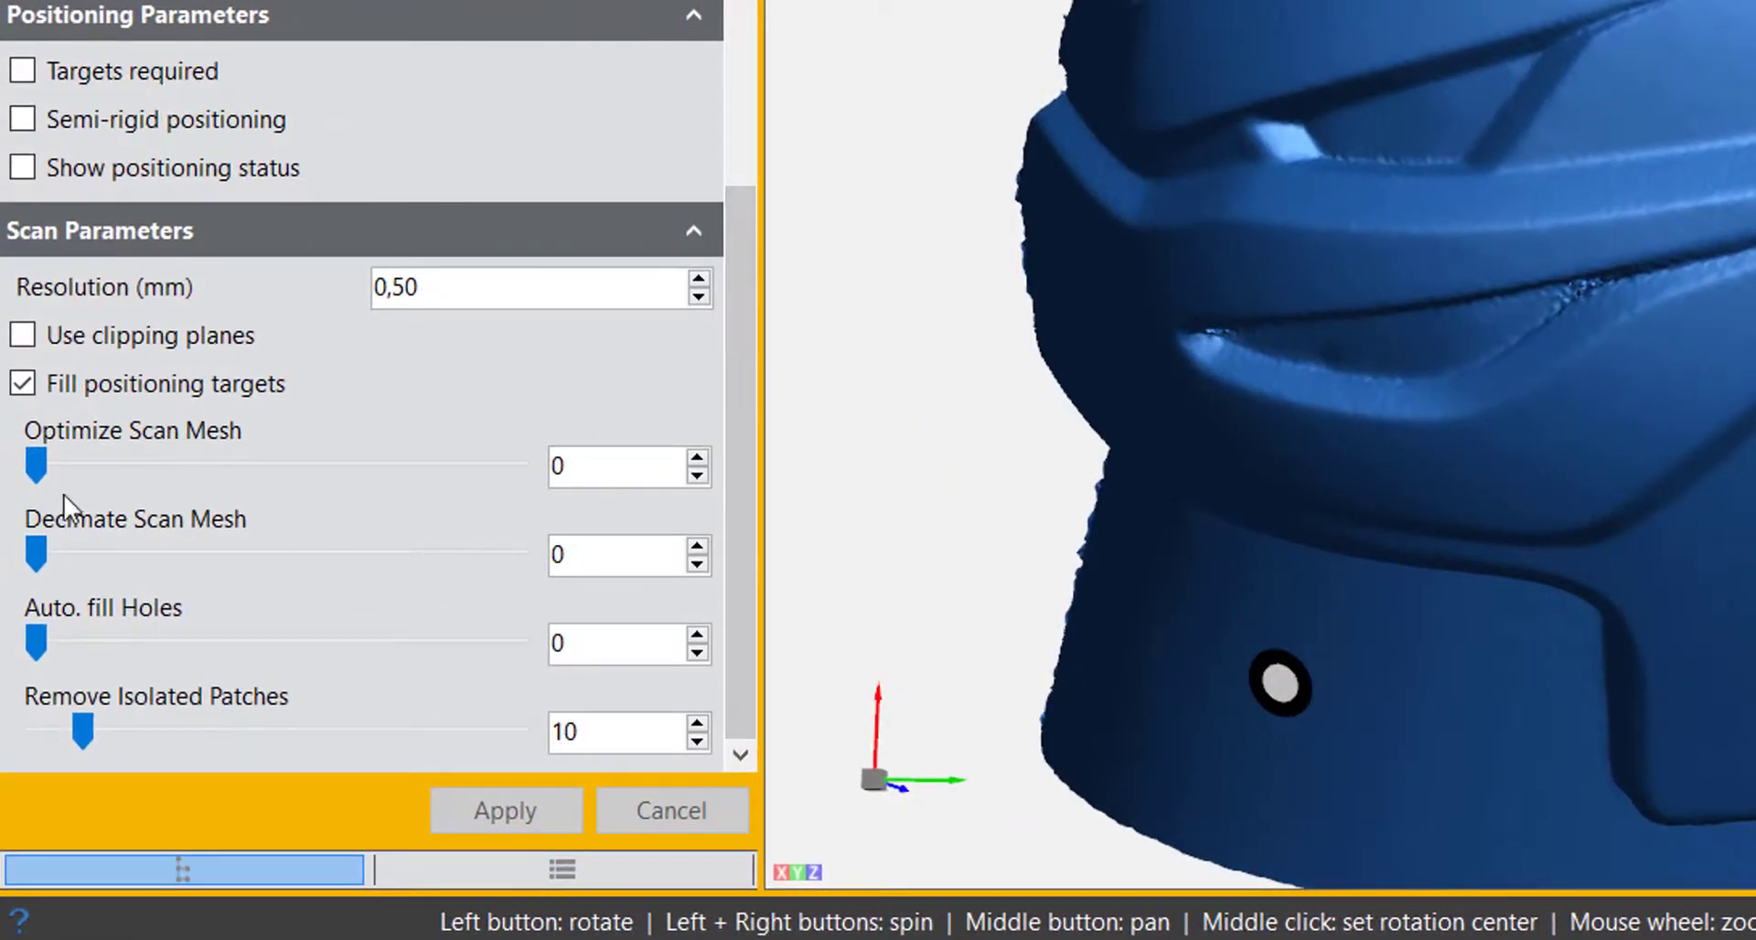
drag(35, 463, 392, 464)
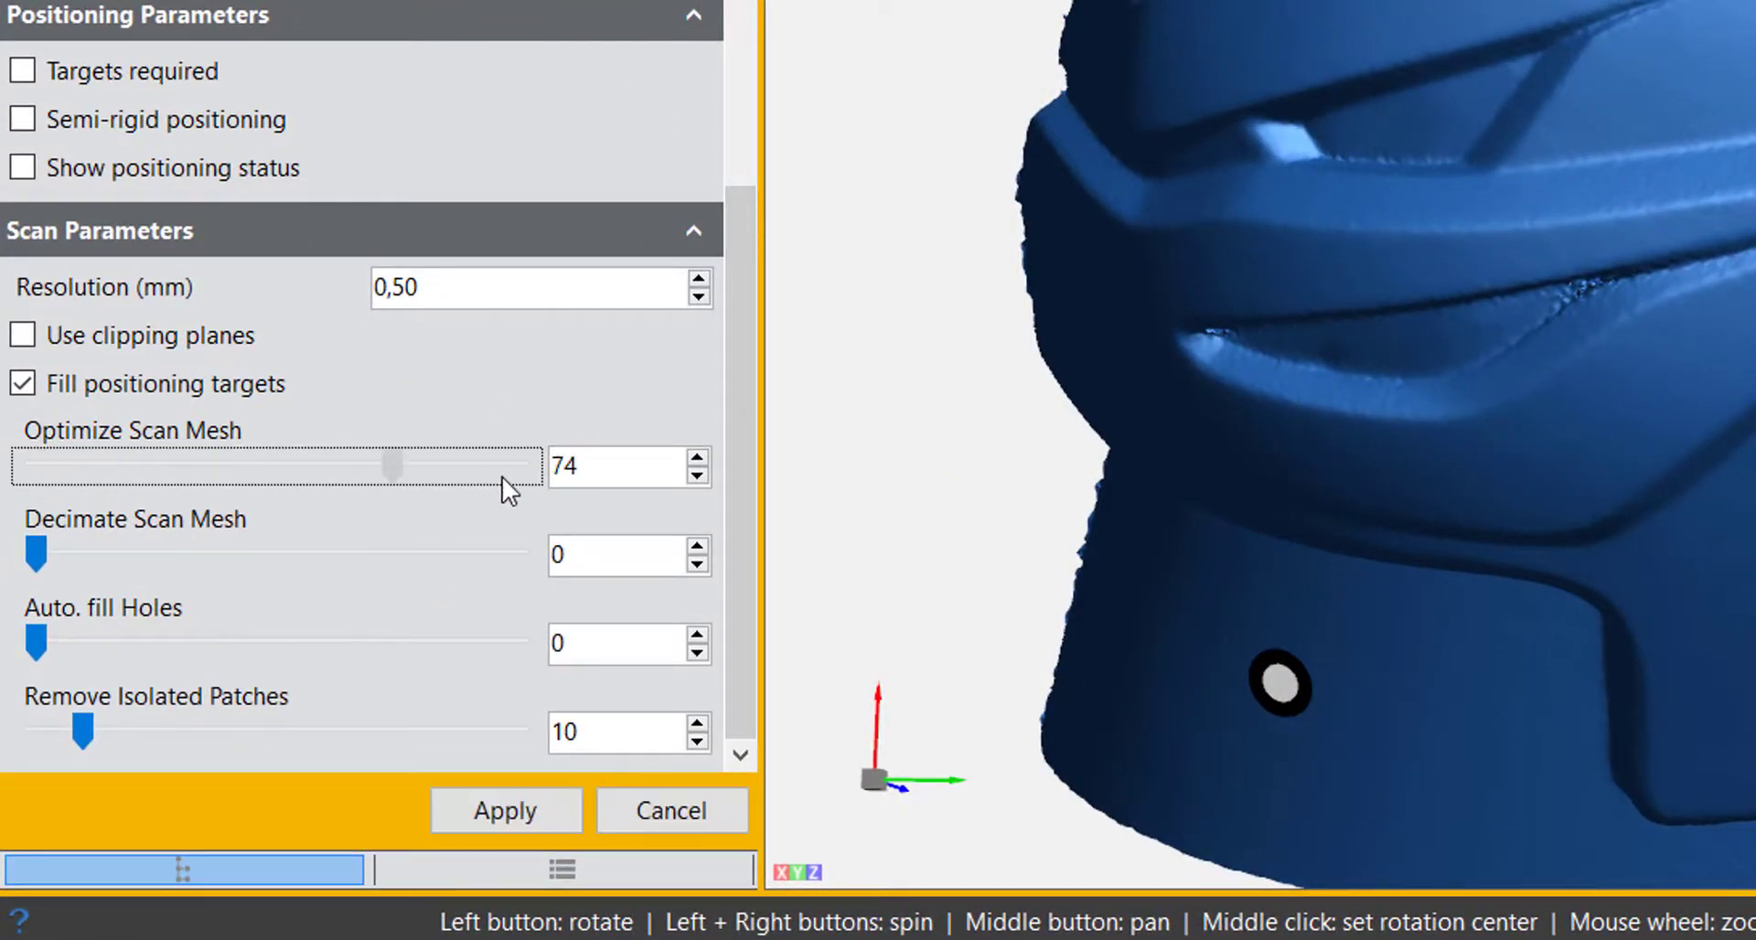
drag(392, 467, 56, 466)
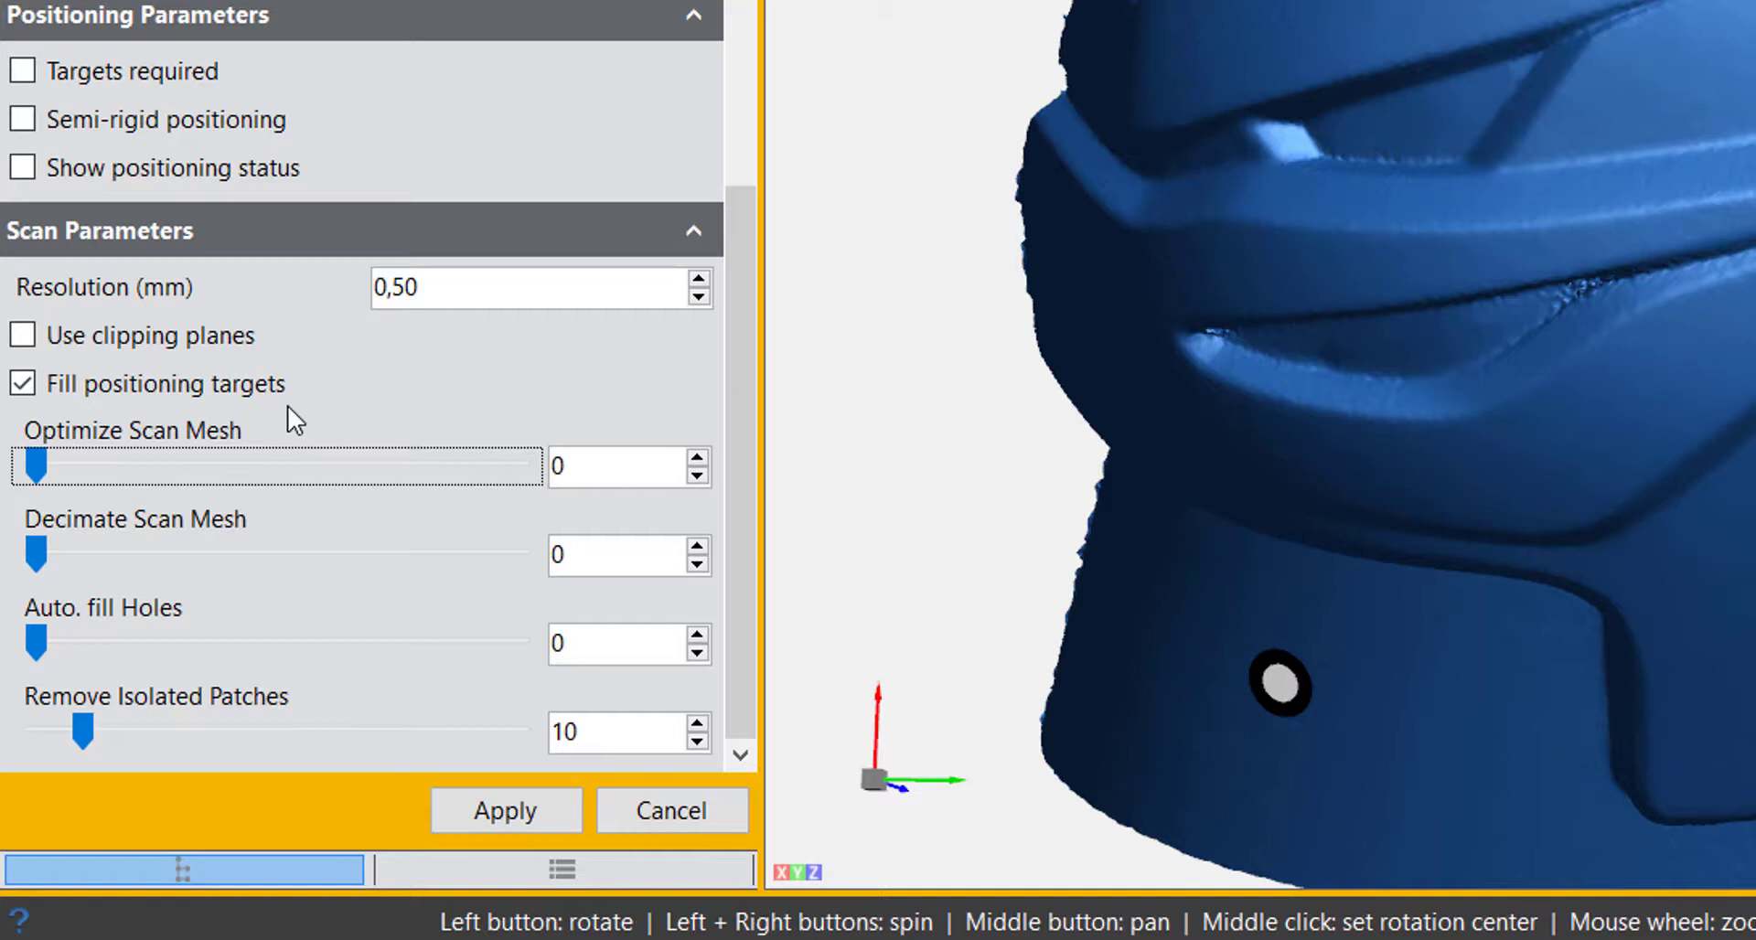
mouse_move(36, 553)
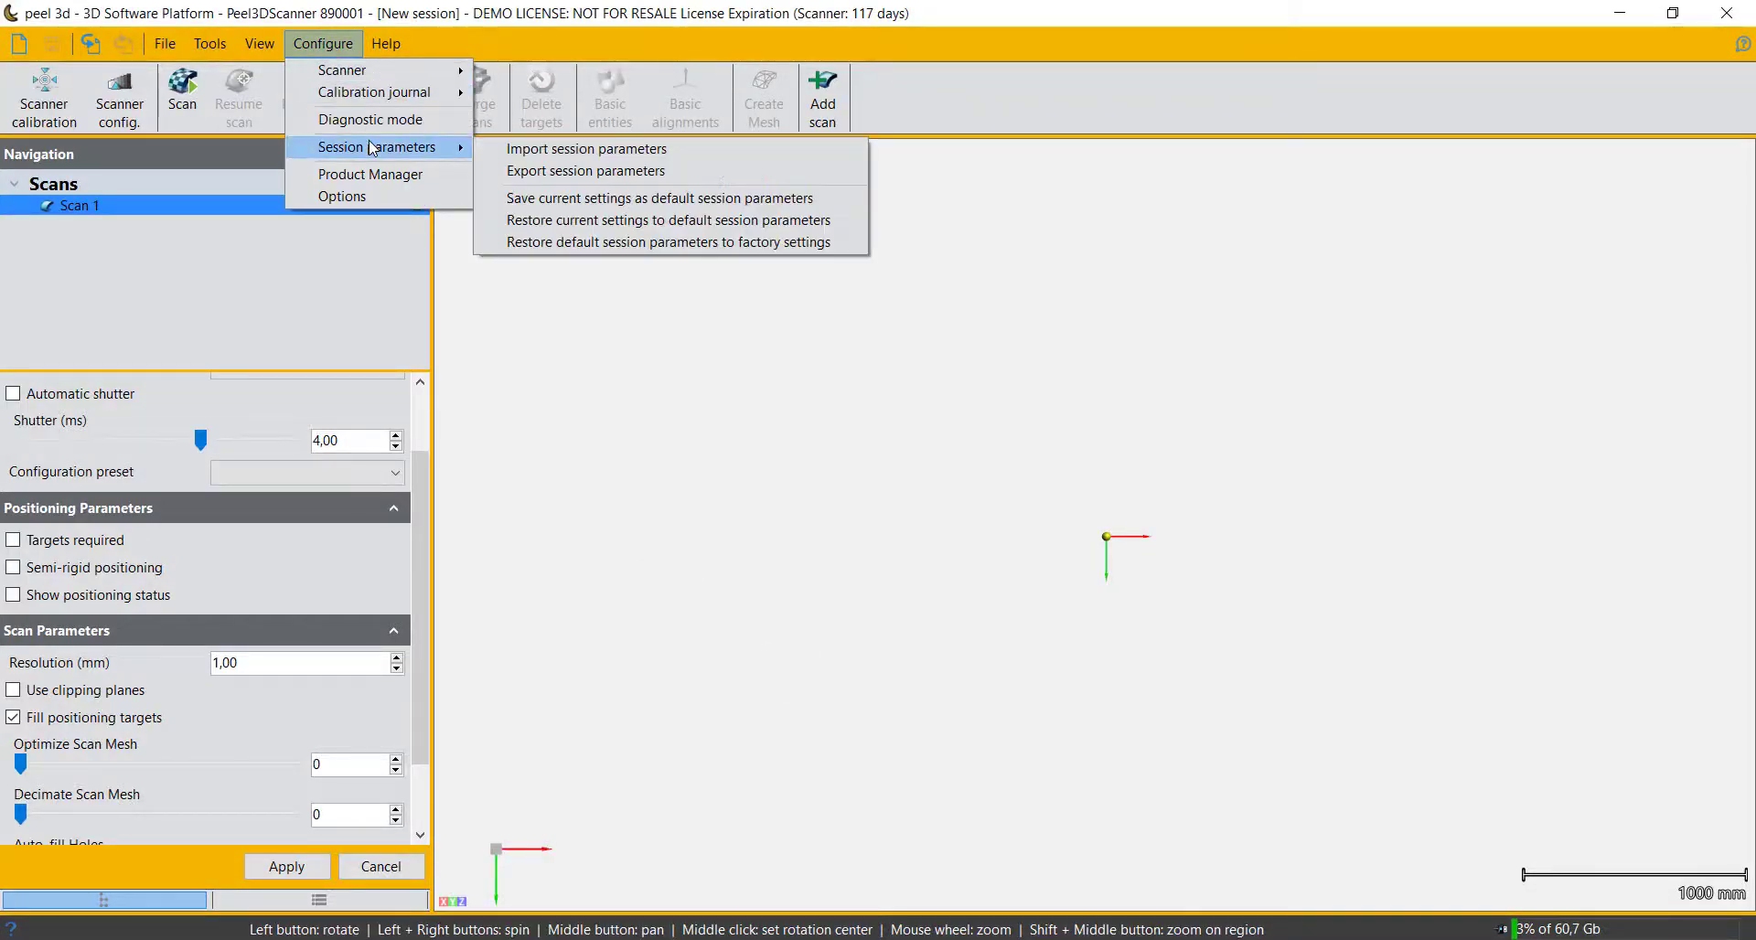
mouse_move(659, 199)
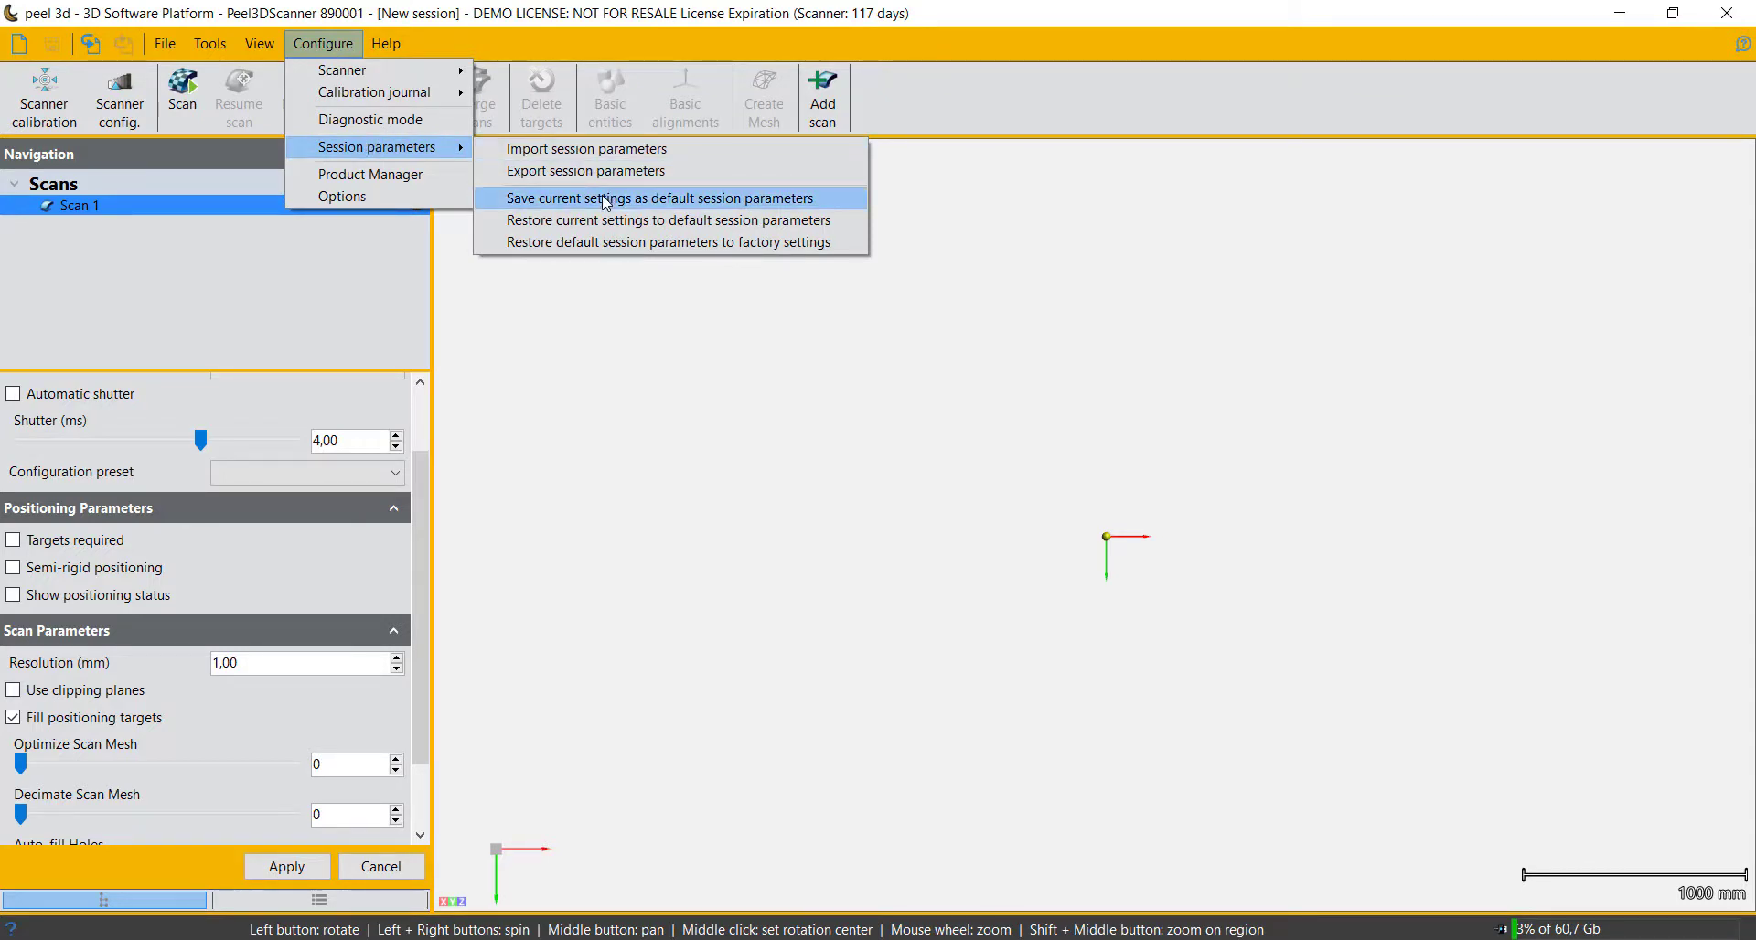
Step: Choose Save current settings as default session parameters
click(658, 198)
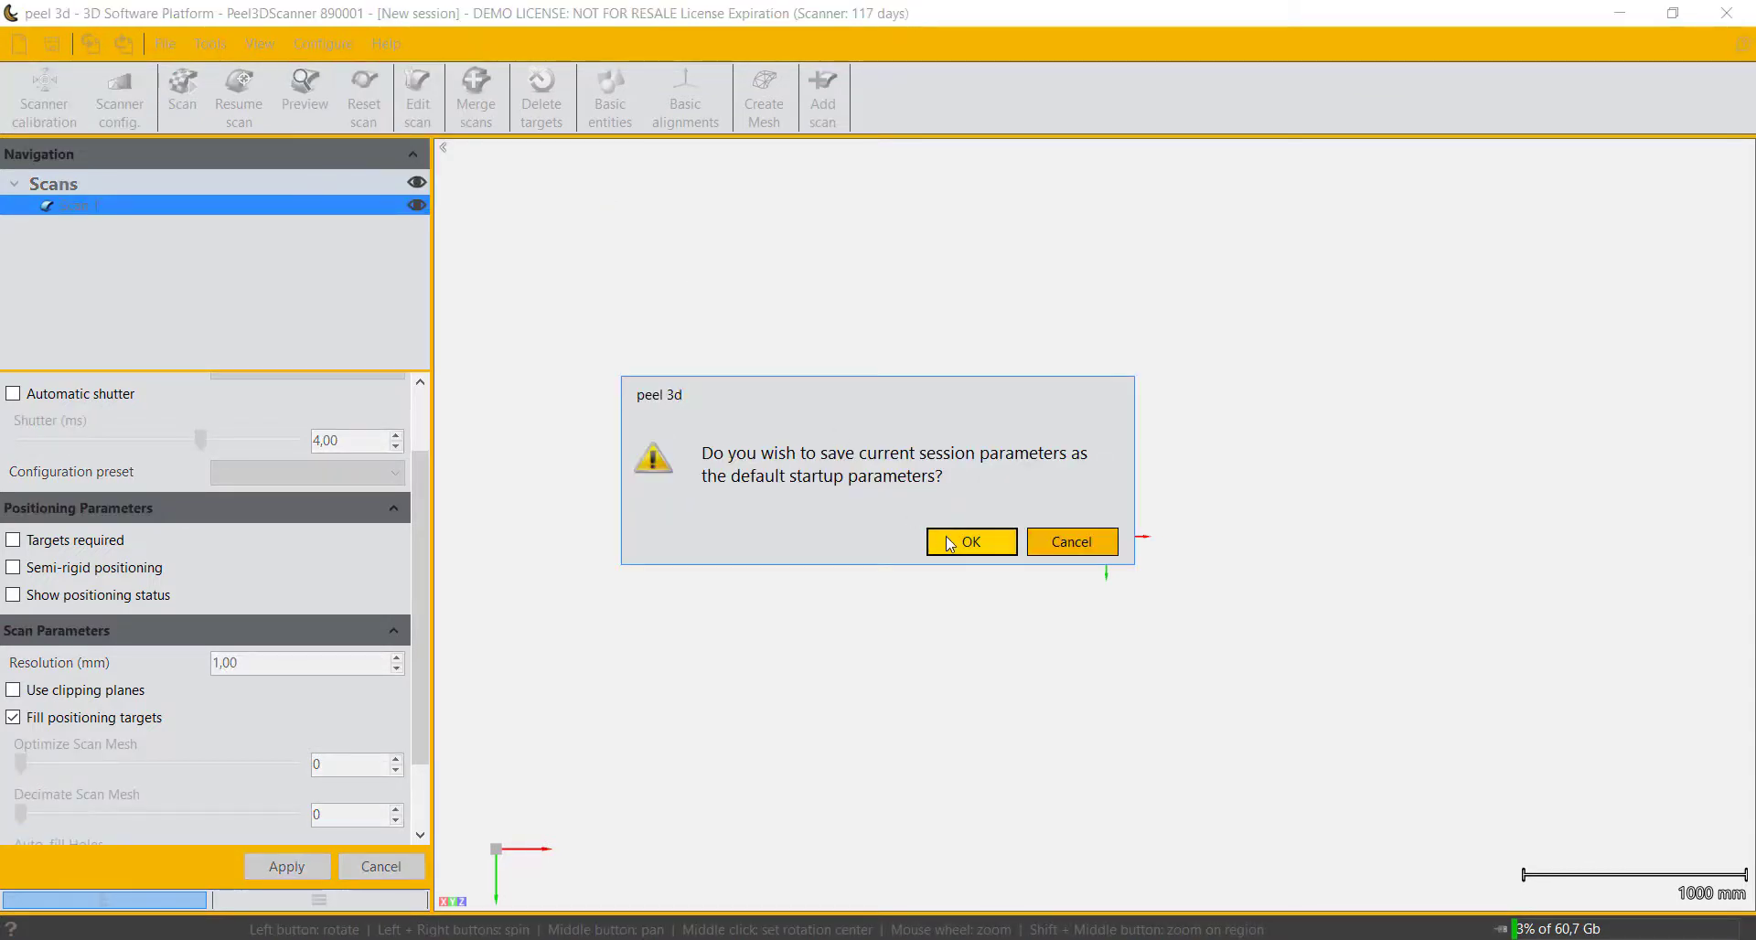